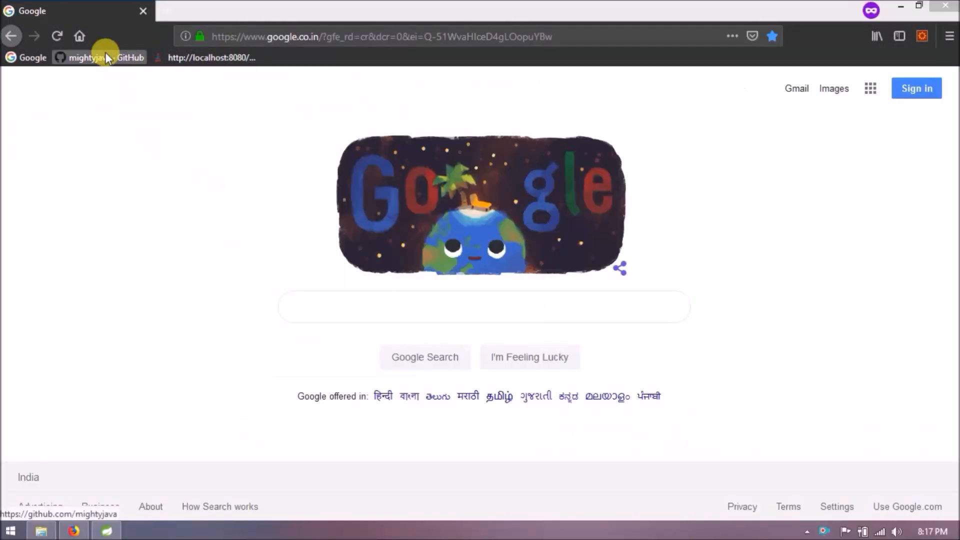
Open the almightyjava-ms repository from the mightyjava profile's repository list
click(100, 57)
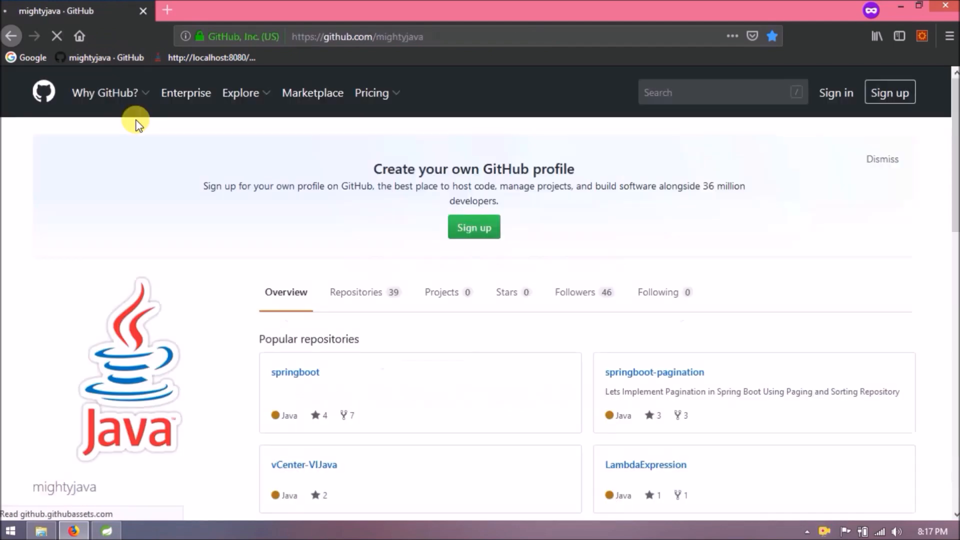
click(357, 292)
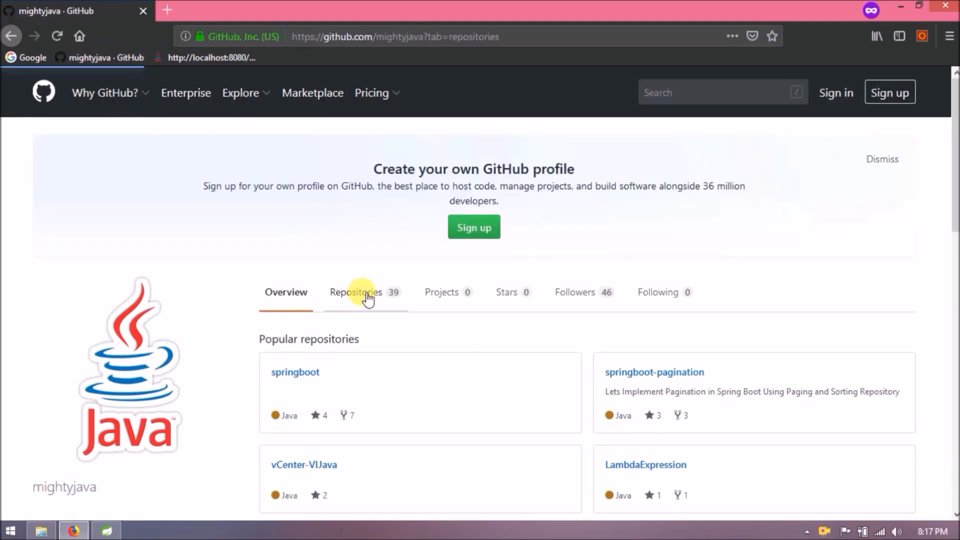
click(357, 292)
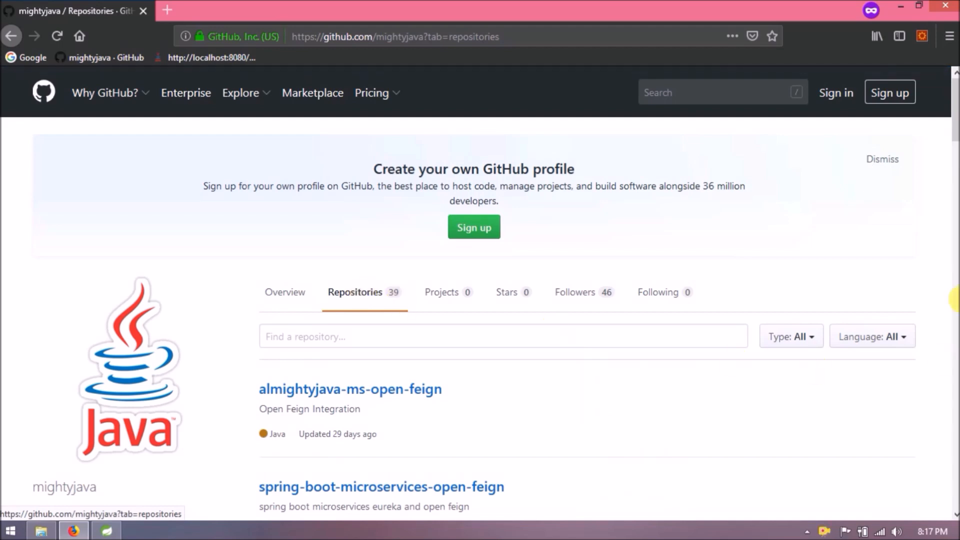
mouse_move(956, 134)
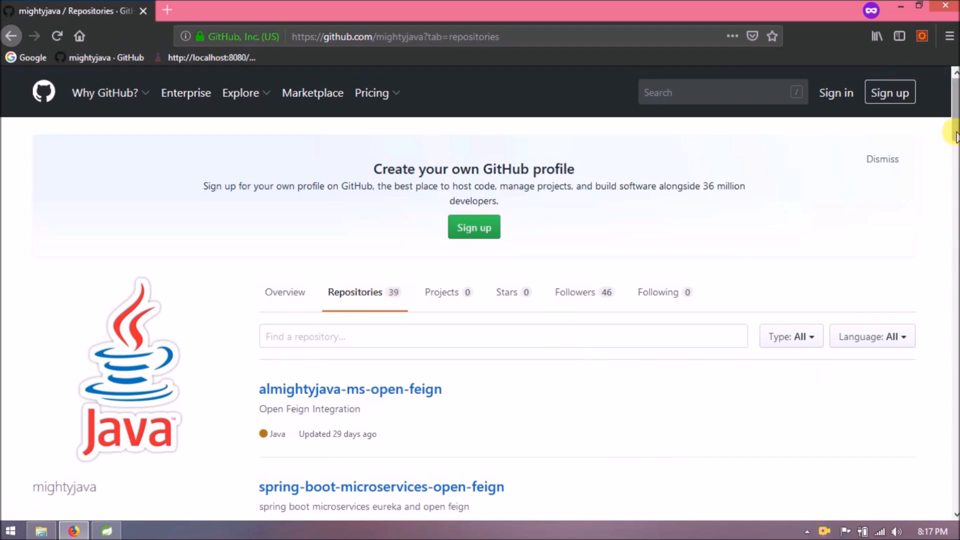
scroll(down, 3)
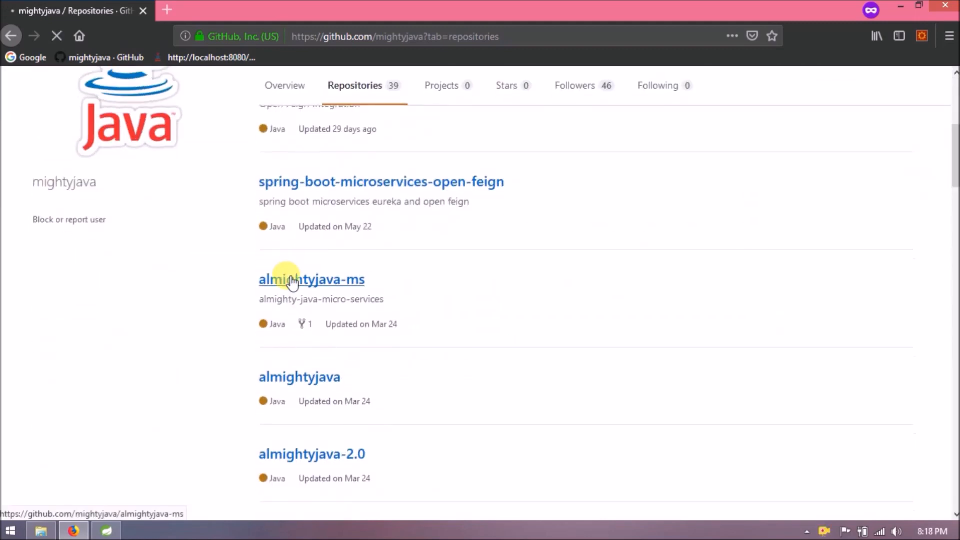
click(311, 280)
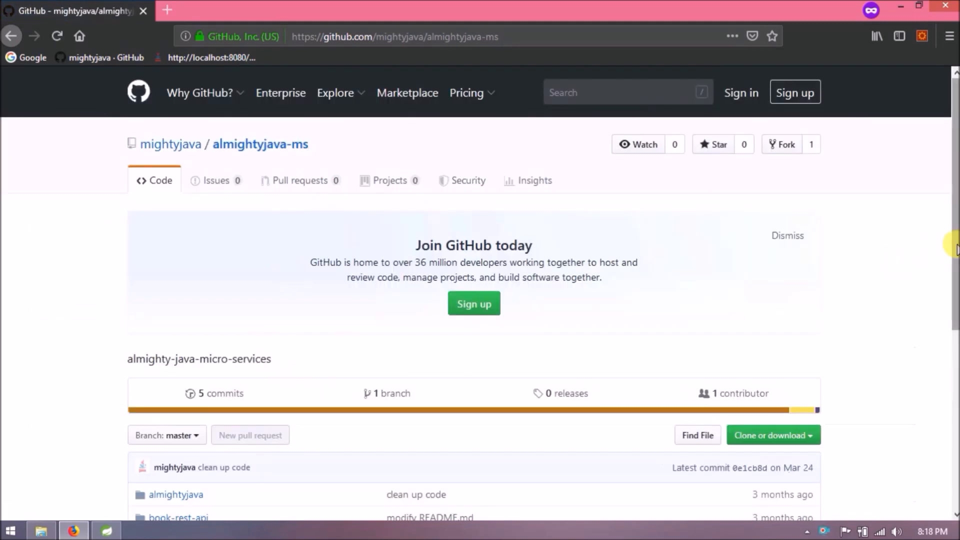
Download almightyjava-ms as a zip and confirm saving the file
scroll(down, 3)
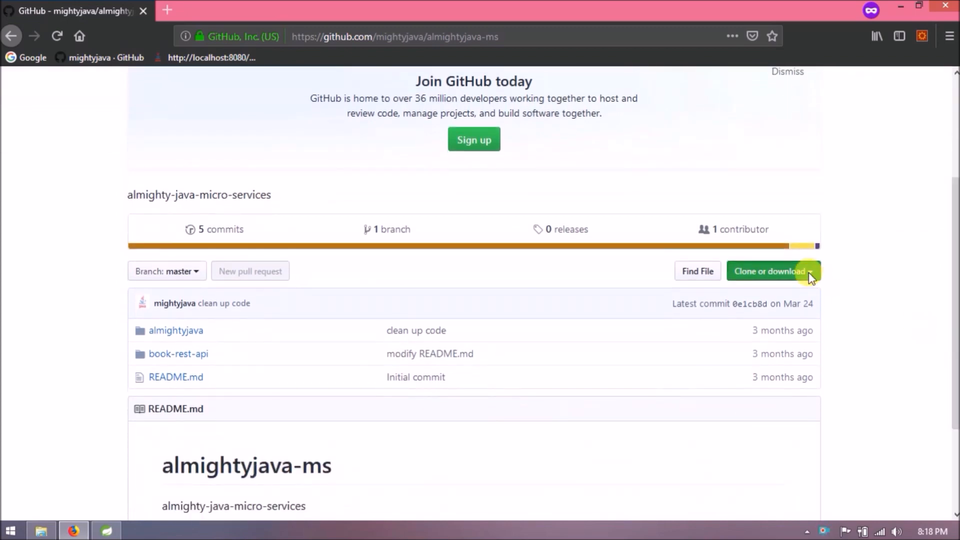
click(769, 271)
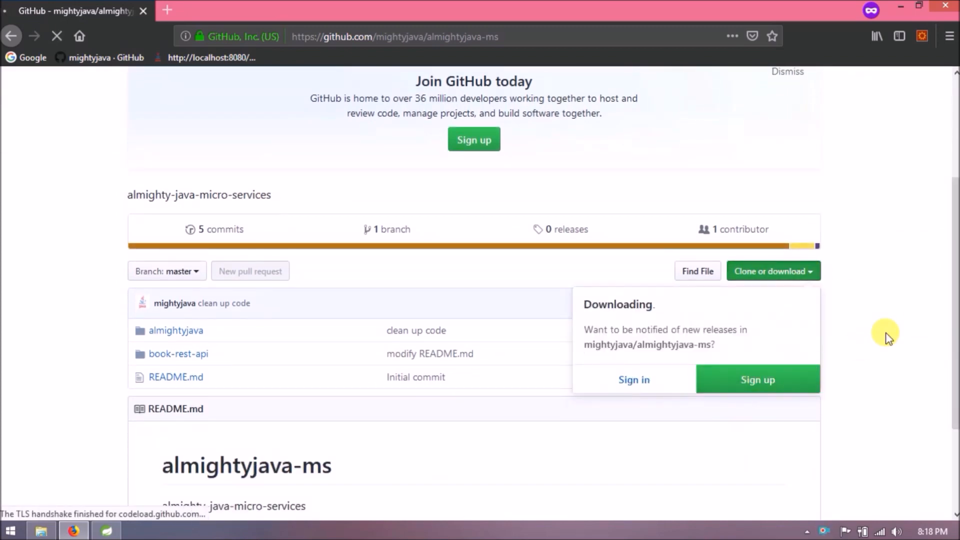
click(774, 271)
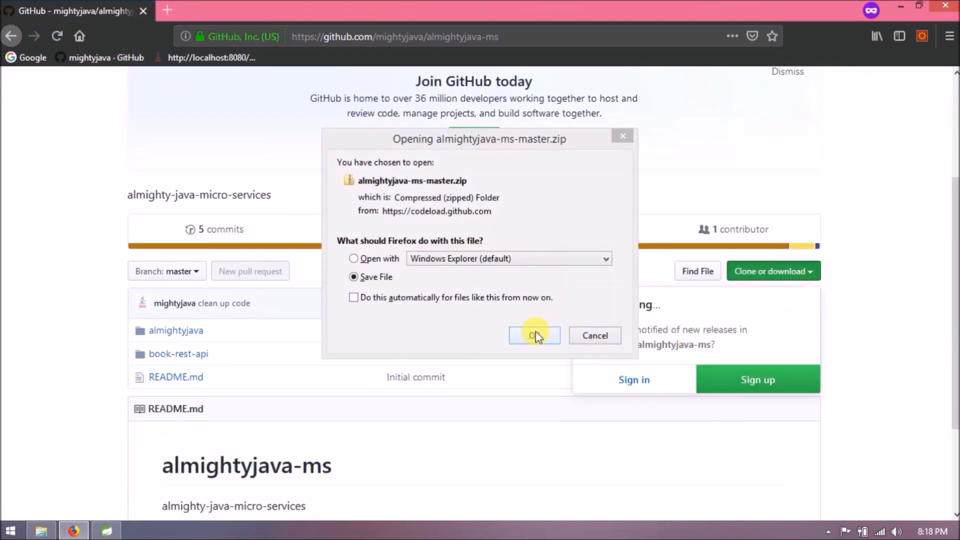
click(533, 335)
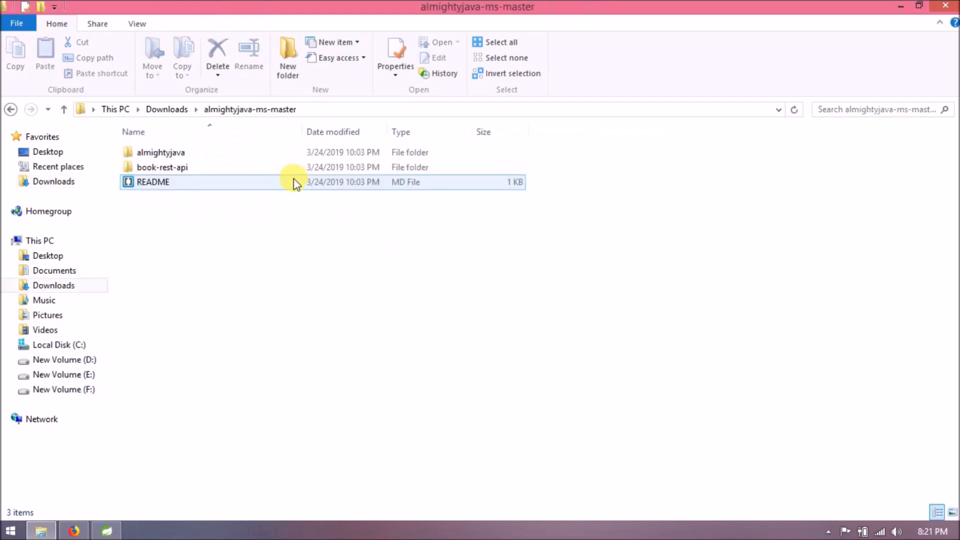
Open the book-rest-api folder in Downloads and select its full path
click(162, 167)
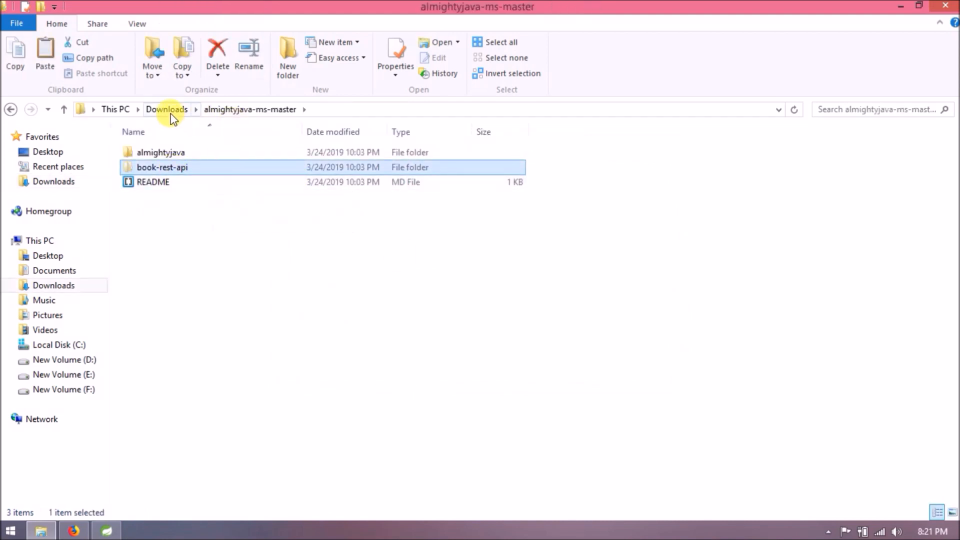
click(166, 109)
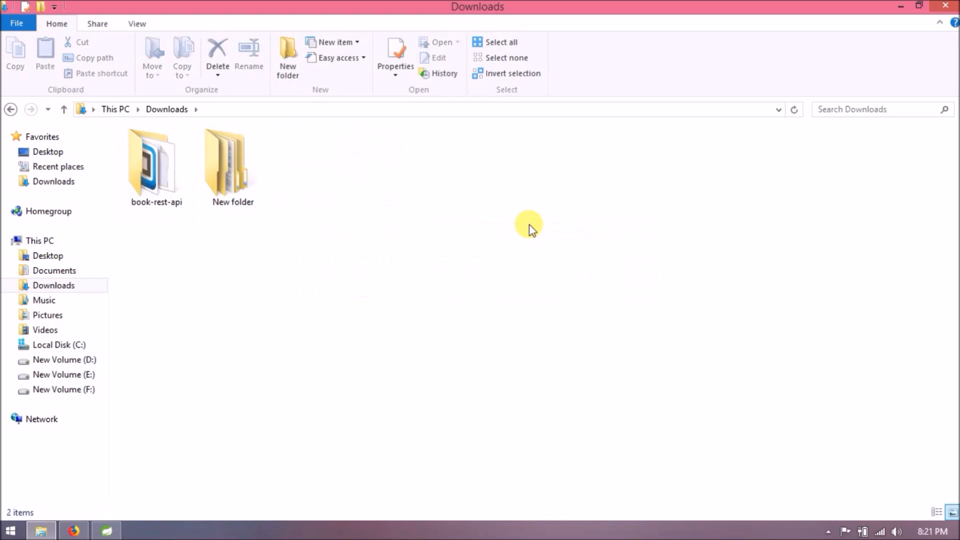
double_click(156, 159)
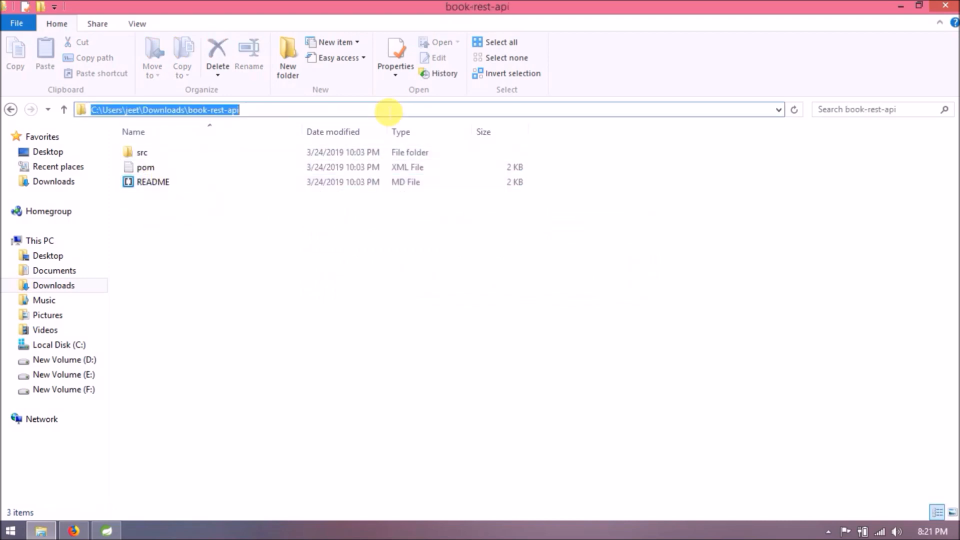
click(105, 530)
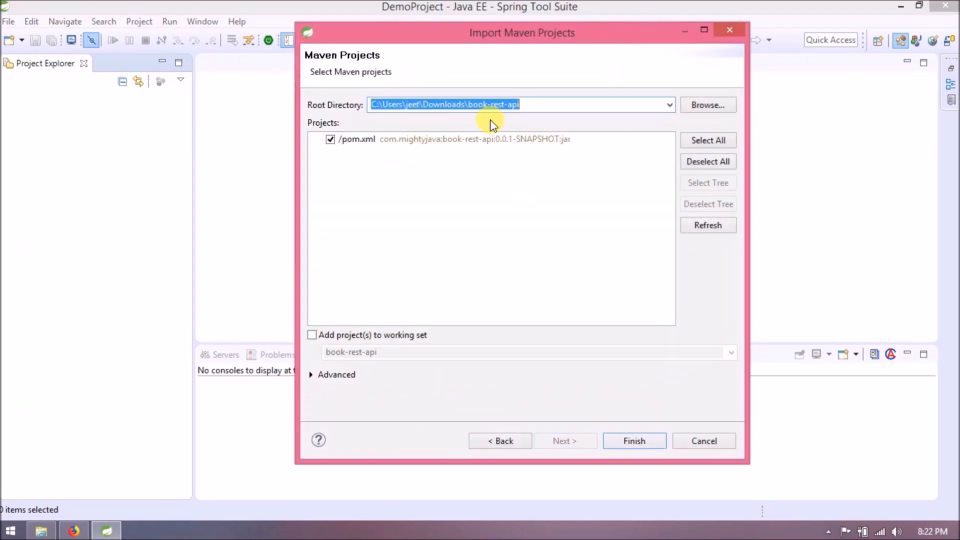
Finish importing book-rest-api as a Maven project and bring up its Run As actions
click(634, 441)
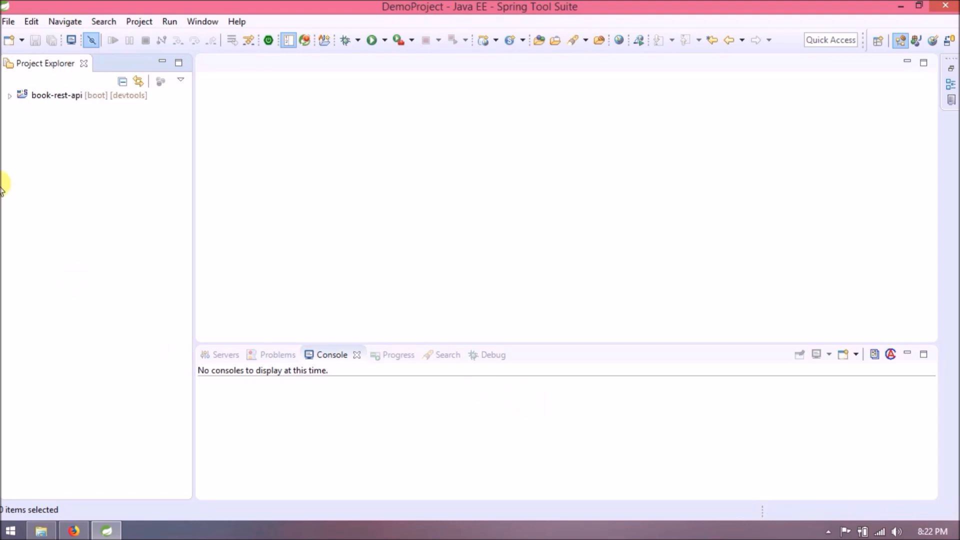
click(10, 95)
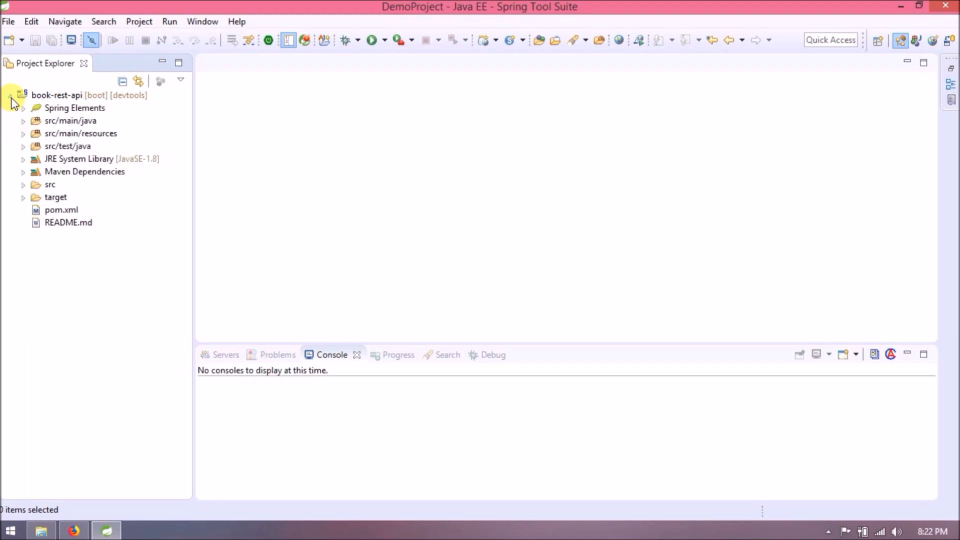
right_click(57, 95)
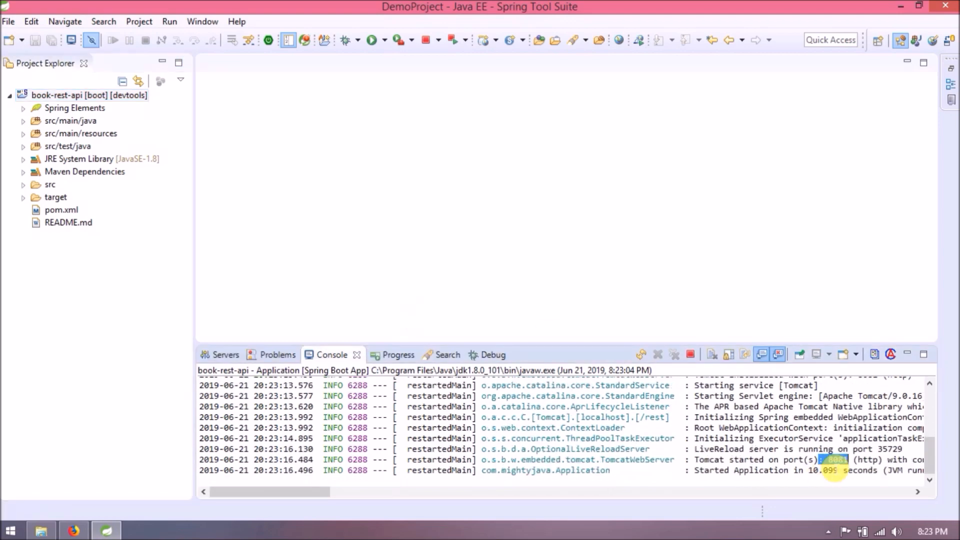
Take the GET by ID URL from README.md into RESTClient's request URL field
double_click(68, 222)
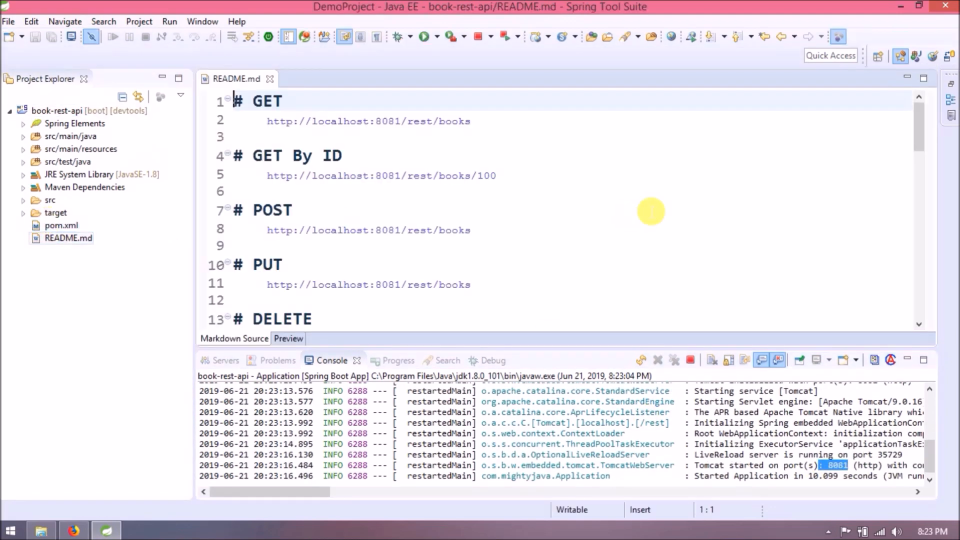
click(381, 175)
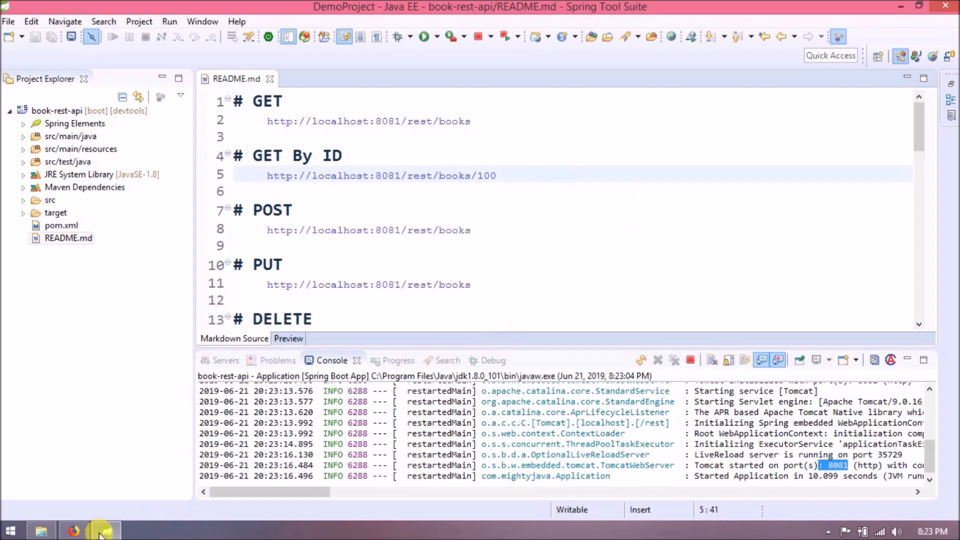
click(73, 530)
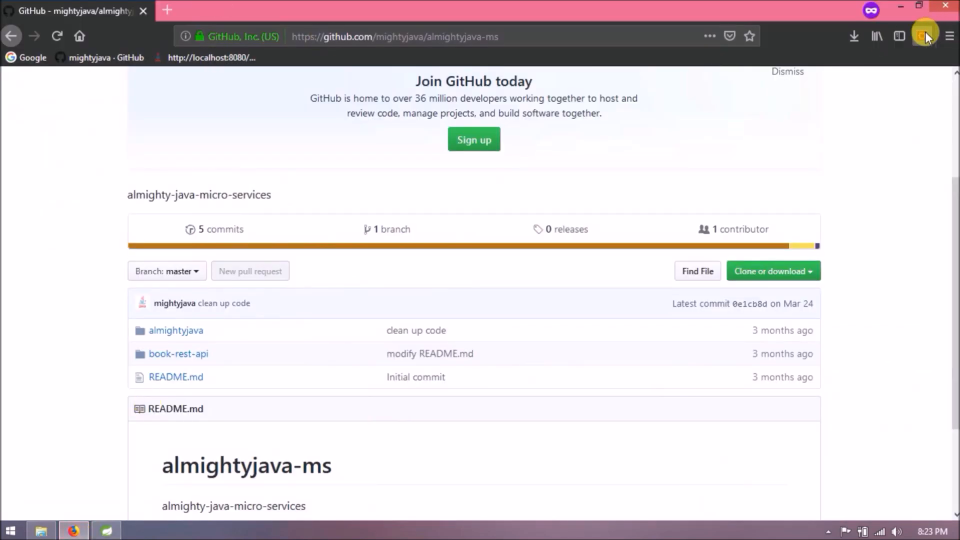
click(922, 36)
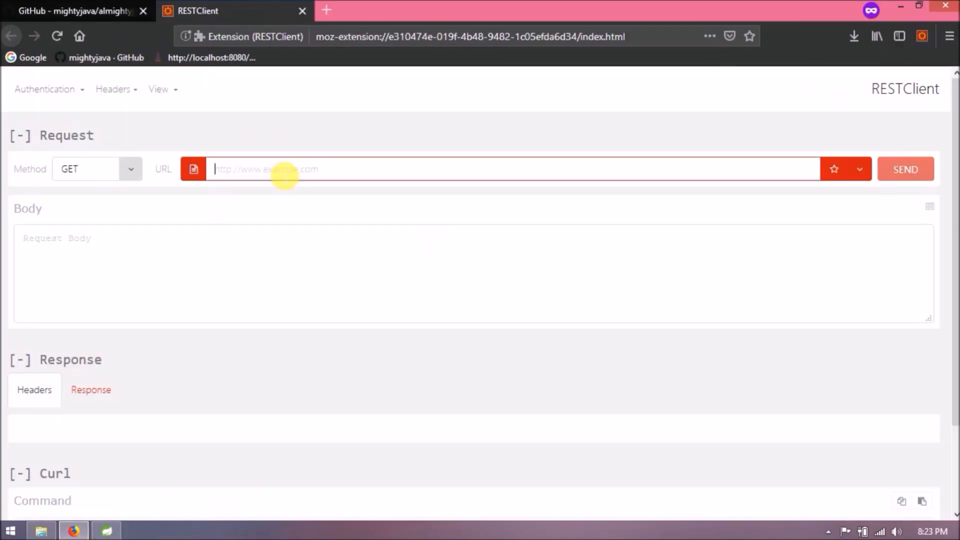
click(905, 169)
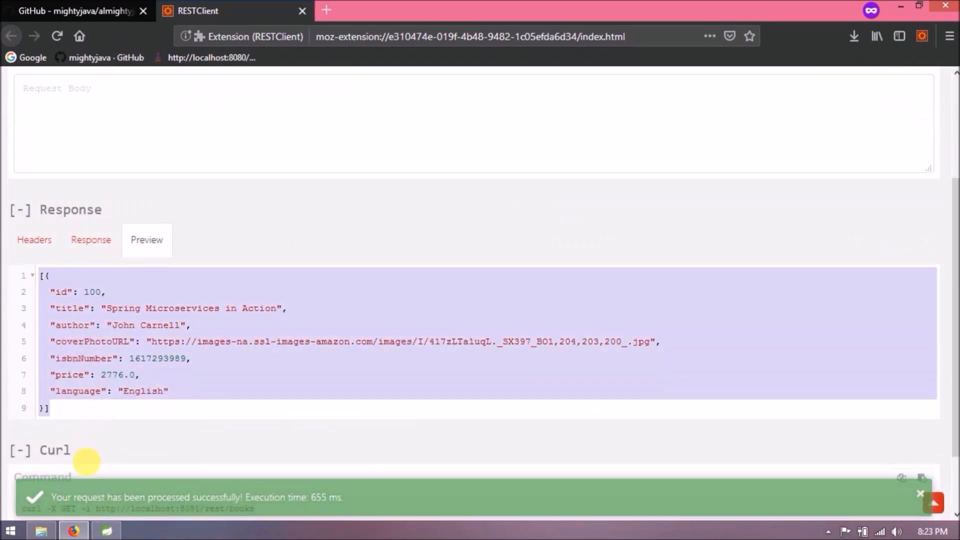
POST the Spring in Action book JSON with a JSON content-type header
click(105, 530)
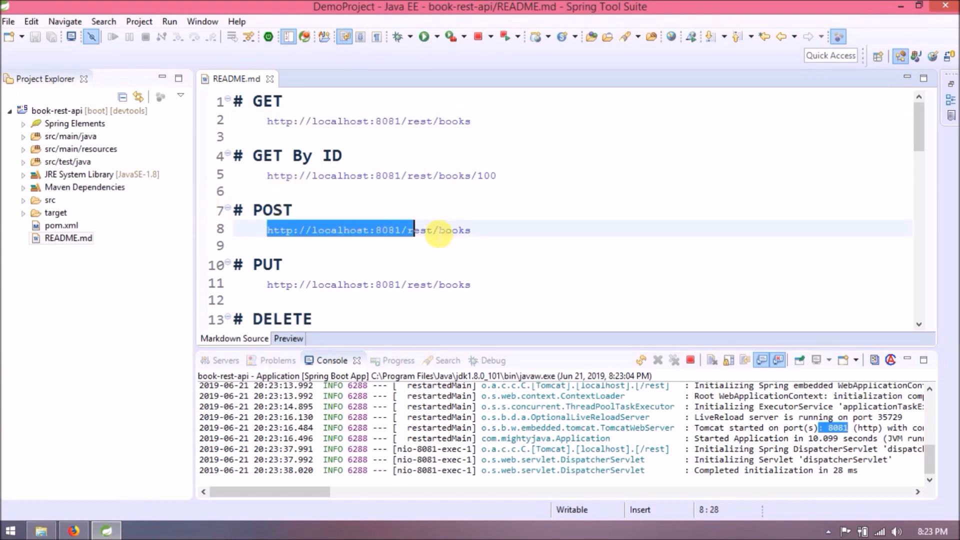
scroll(down, 3)
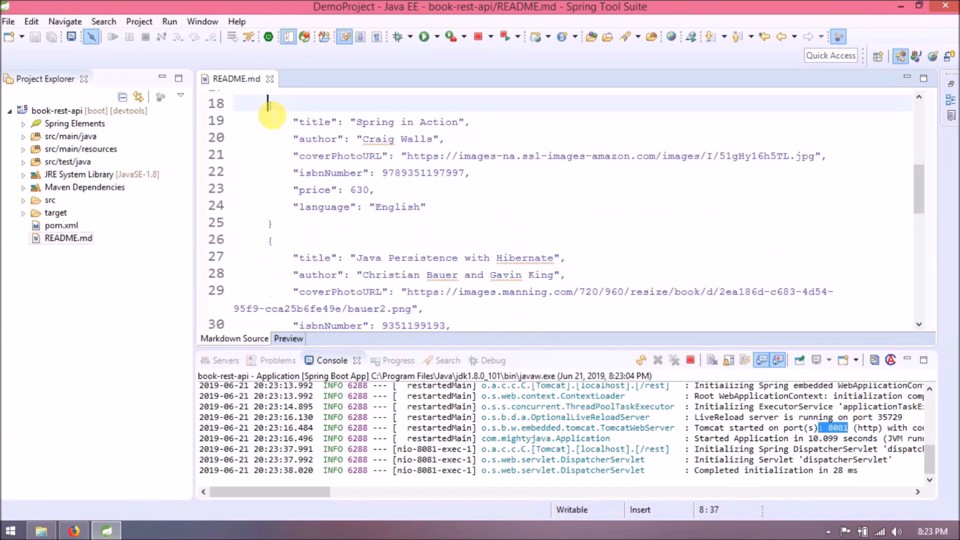
drag(268, 103, 274, 222)
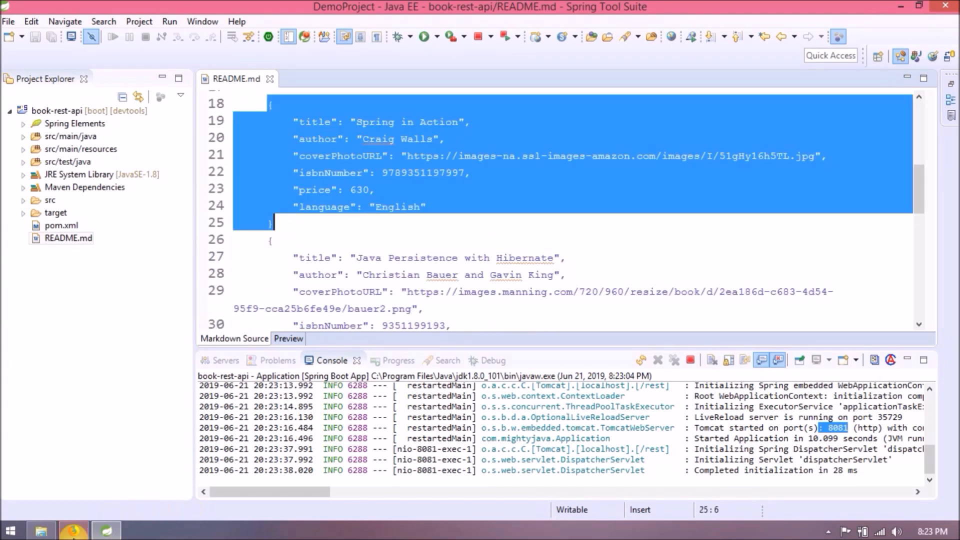
click(72, 530)
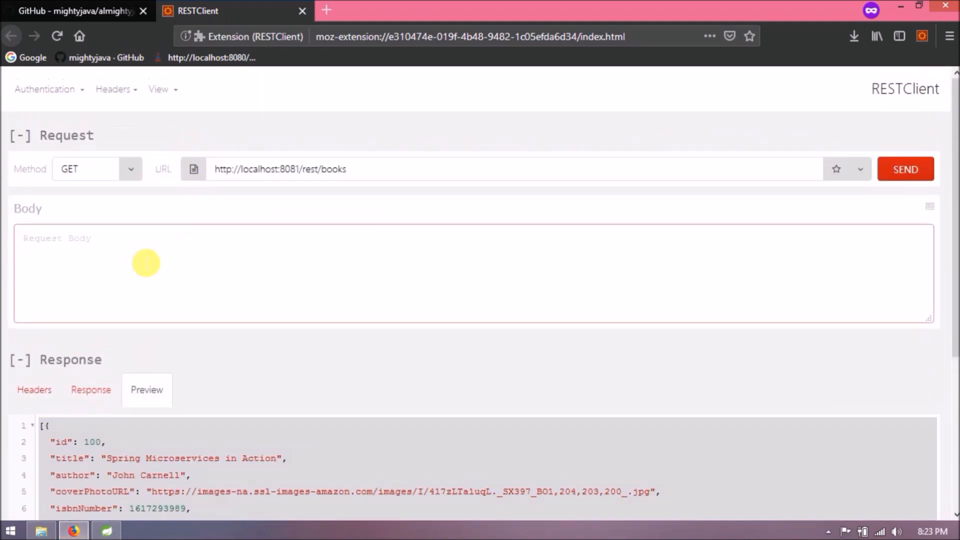
click(113, 89)
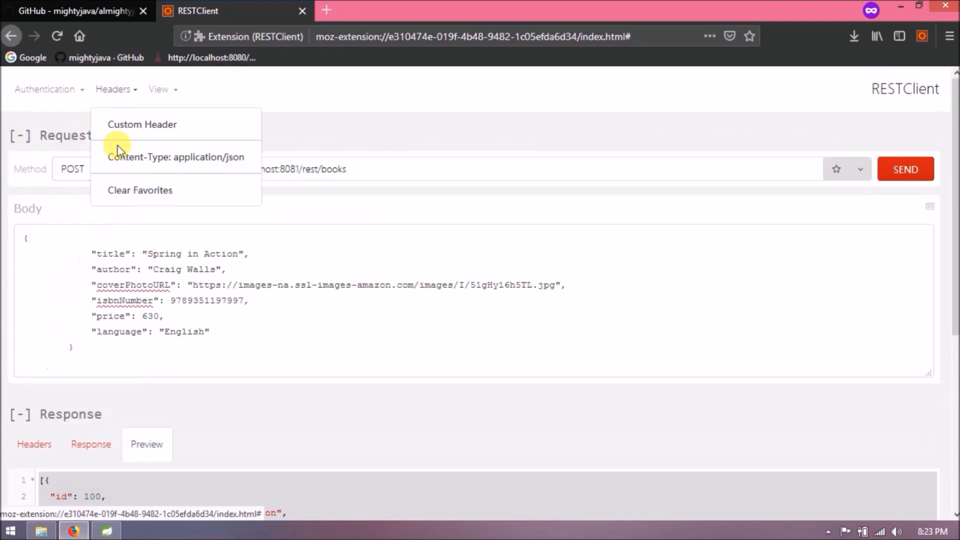
click(175, 157)
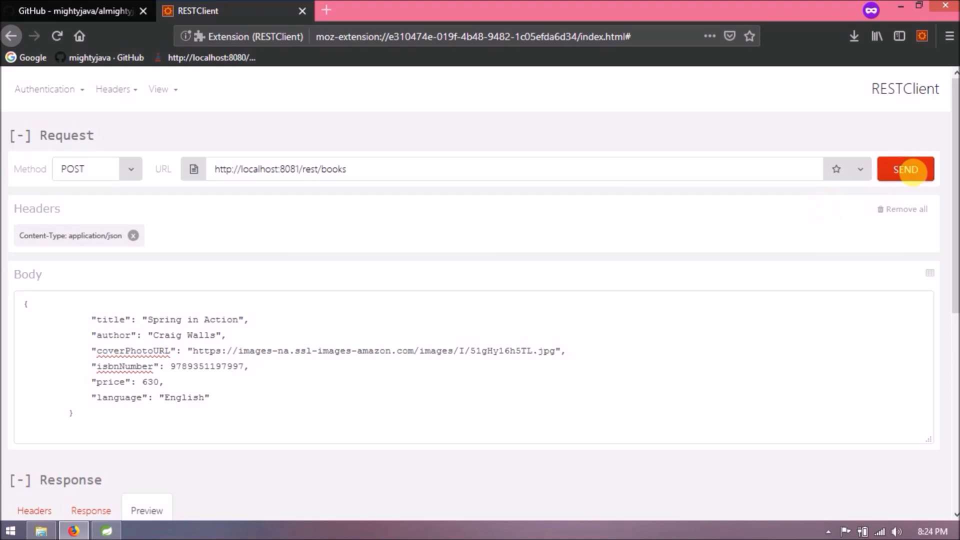
click(905, 169)
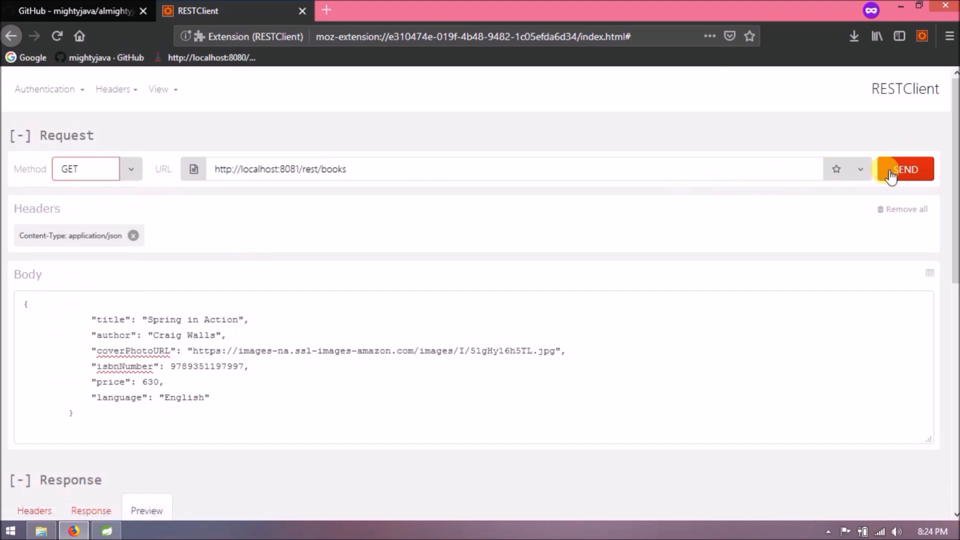
Send a GET to list all books, then terminate the running service
click(905, 169)
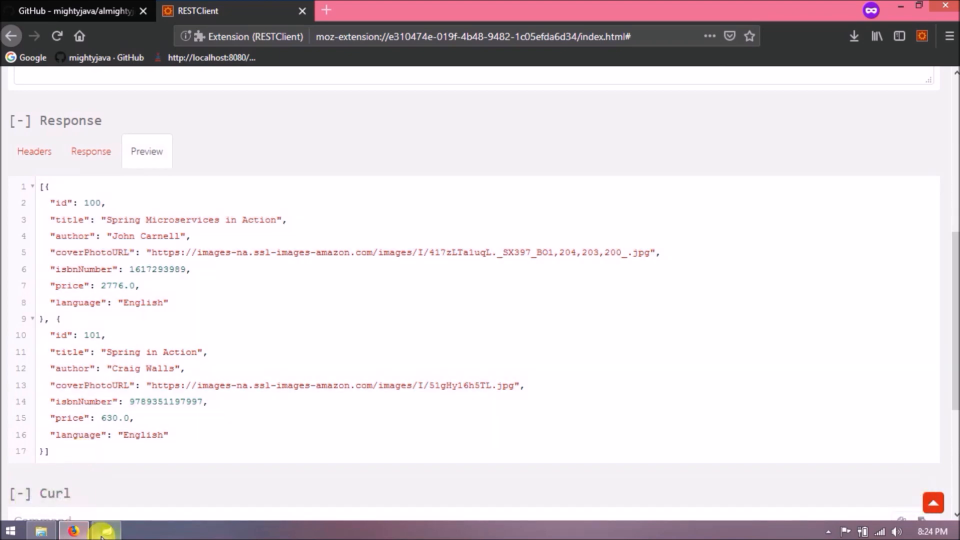
click(104, 531)
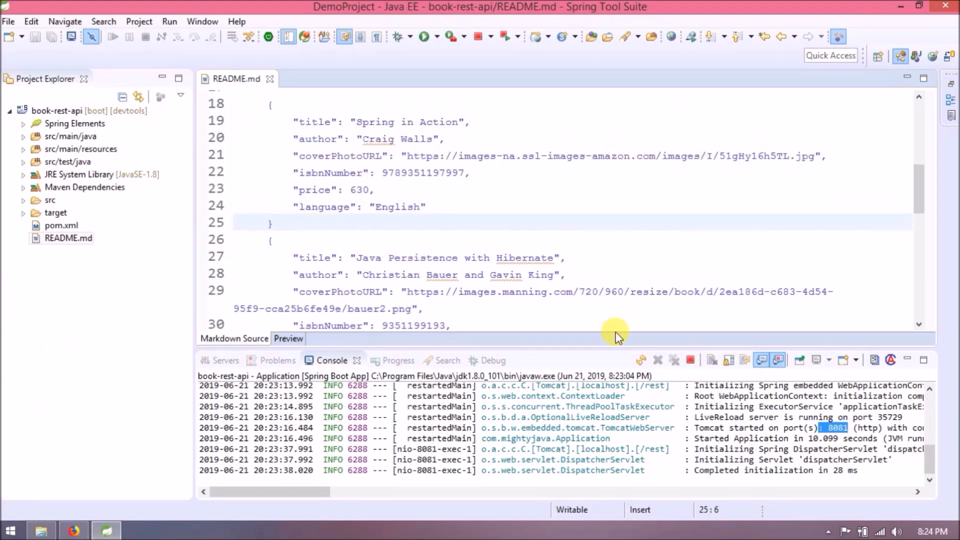
click(690, 360)
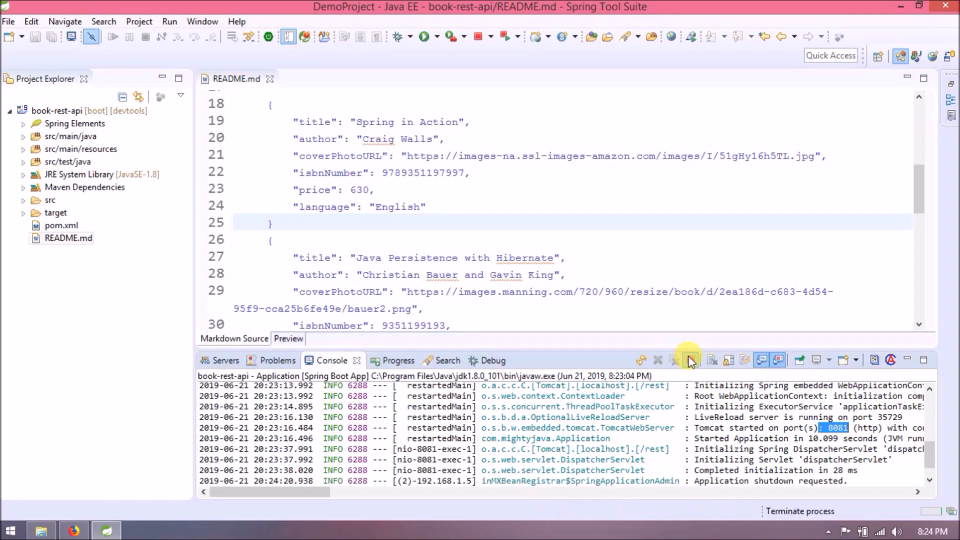
Close the Console view and open book-rest-api's pom.xml Overview
click(711, 359)
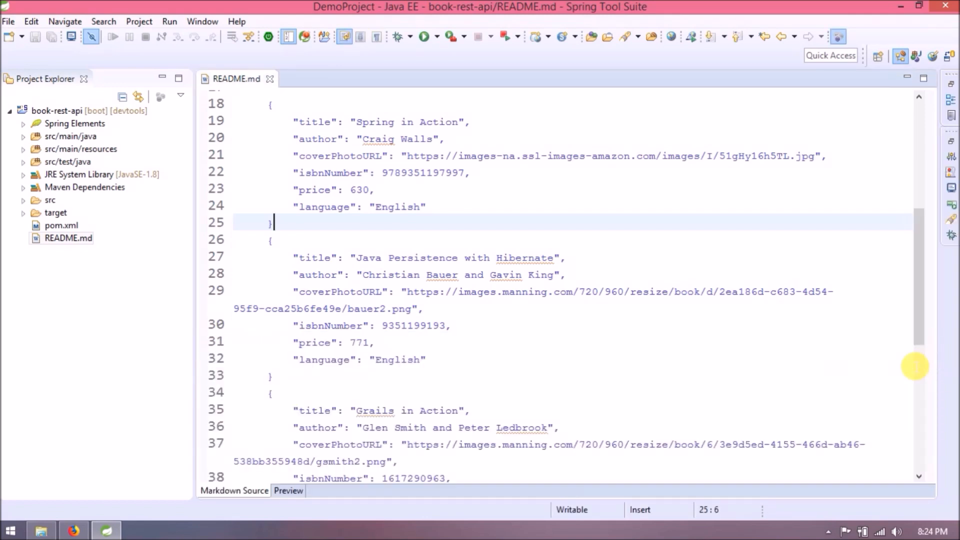
click(61, 226)
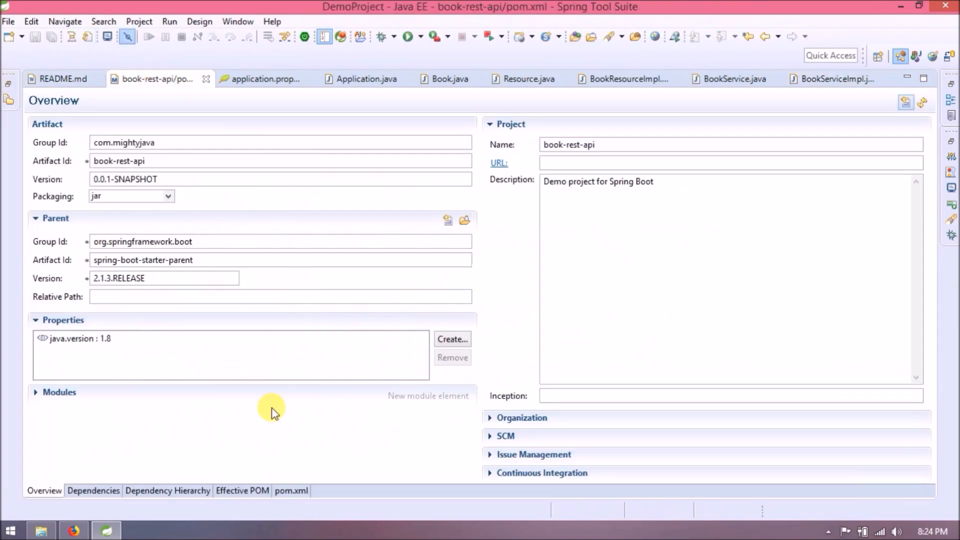
Add spring-boot-starter-data-jpa and com.h2database h2 runtime dependencies to pom.xml and save
click(291, 490)
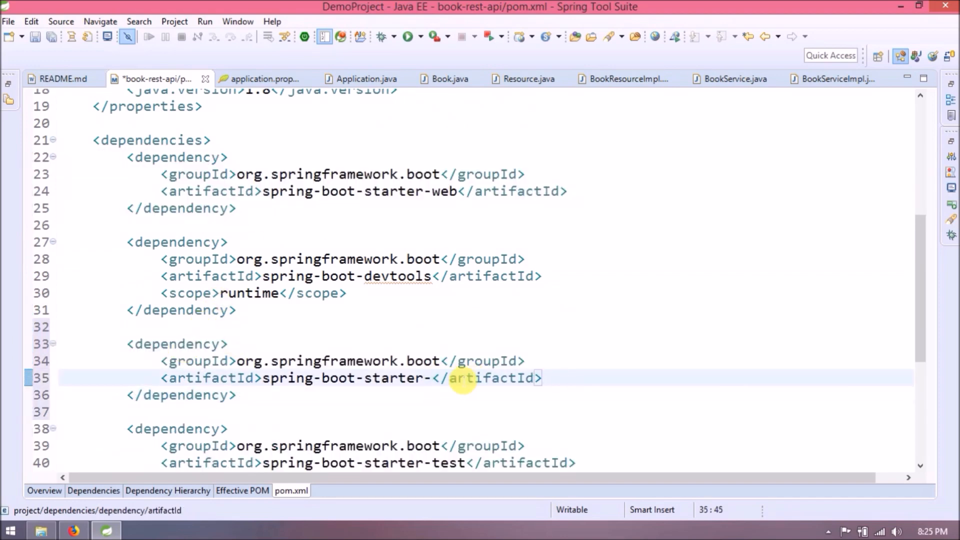
text(data-jpa)
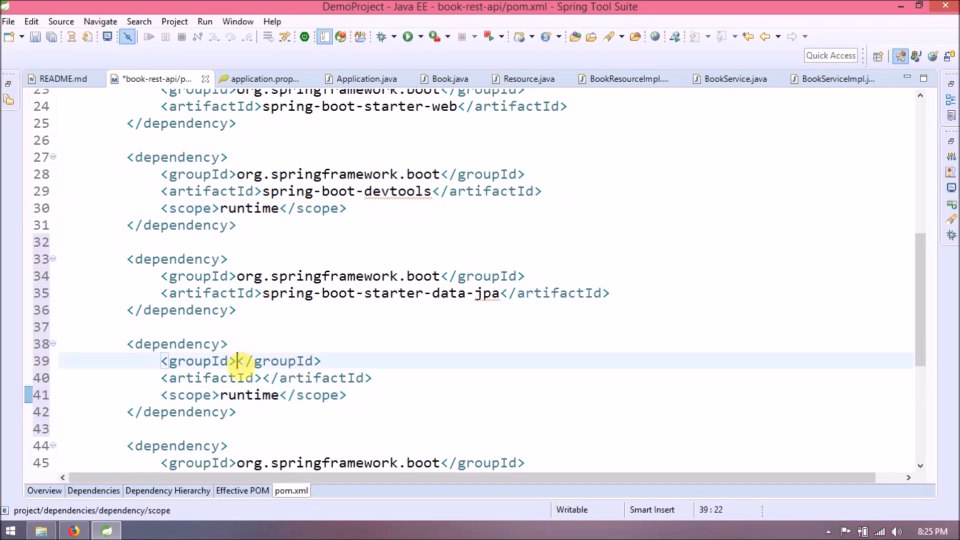
text(com.h2dat)
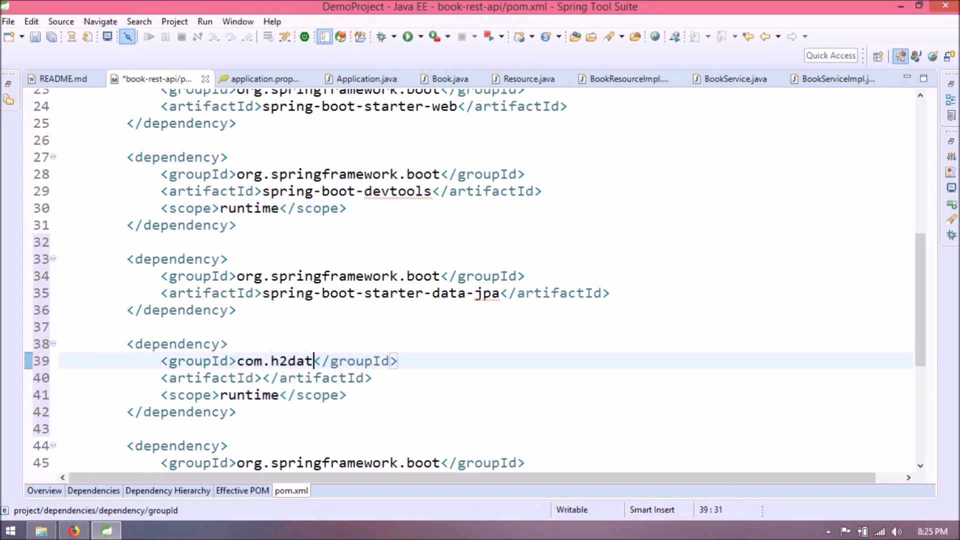
text(abase)
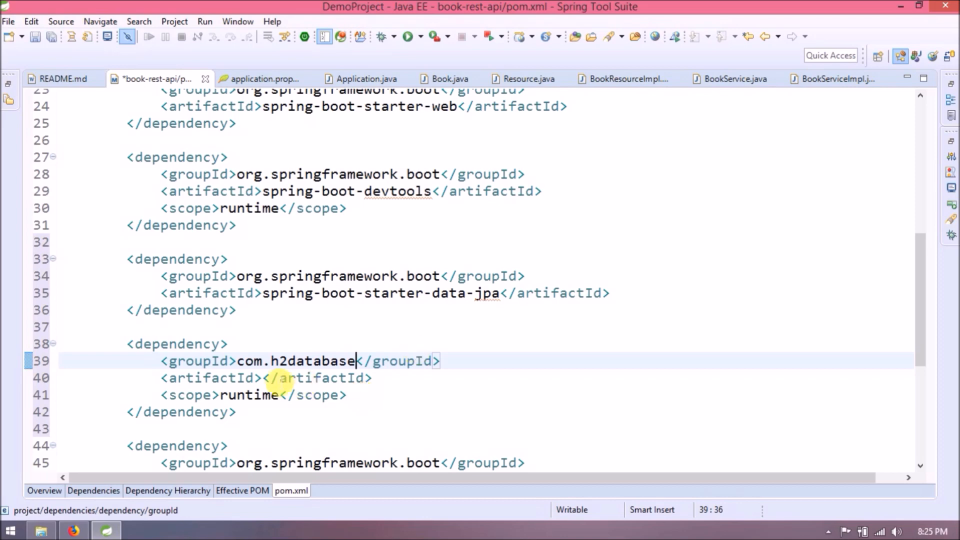
text(h2)
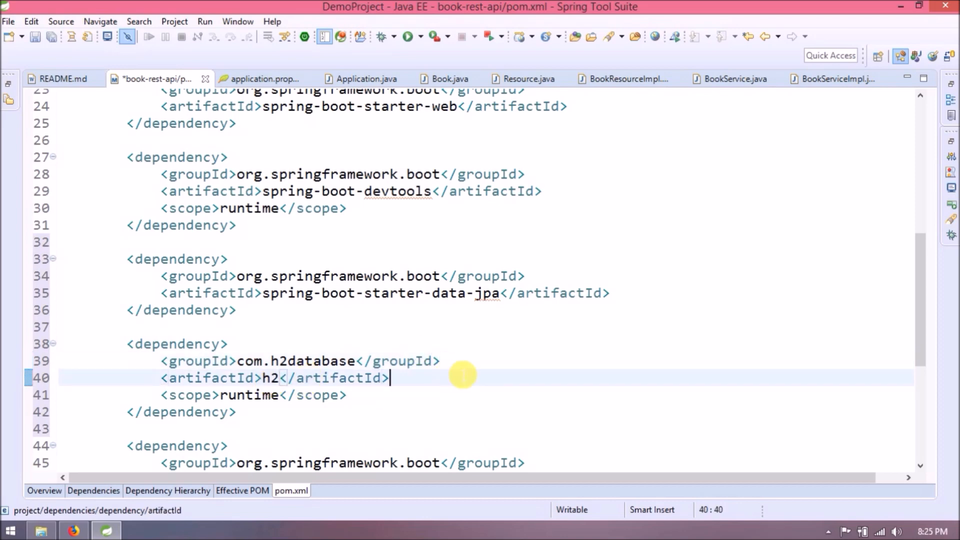
key(ctrl+s)
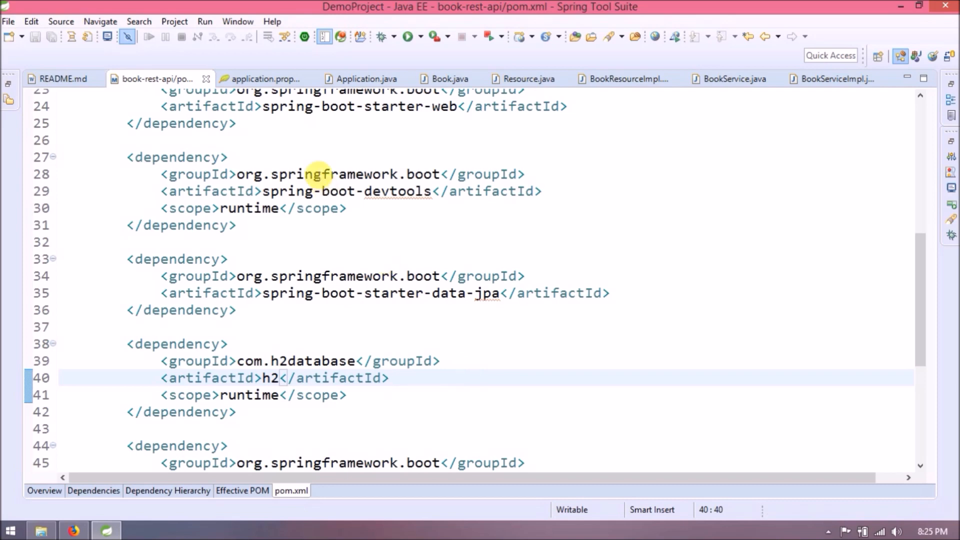
click(262, 79)
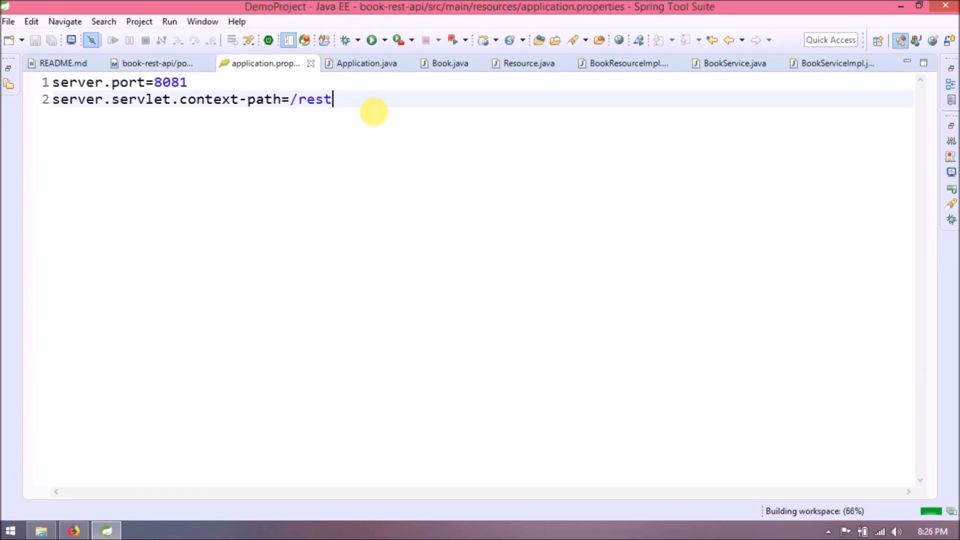
Add #H2 and spring.h2.console.enabled=true, save, and run book-rest-api as Spring Boot App
key(Enter)
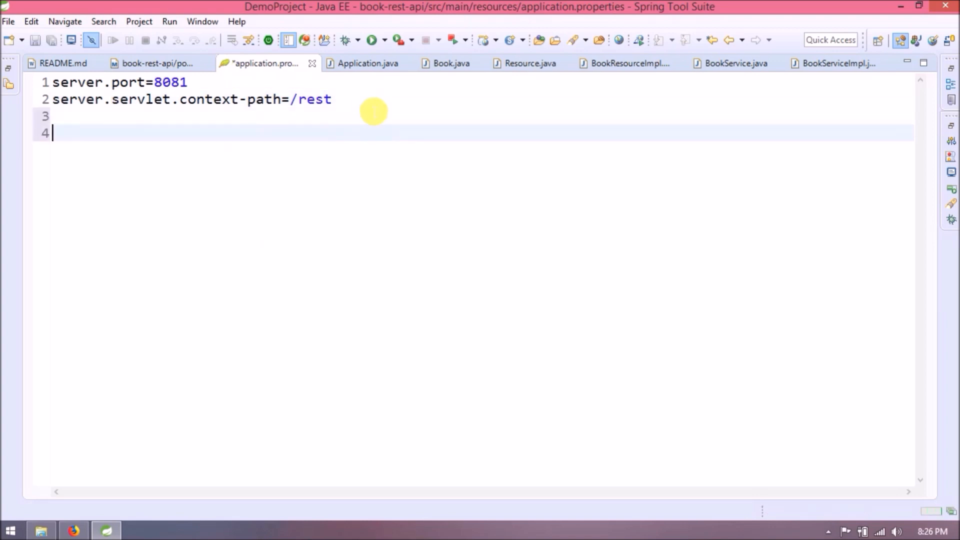
text(#H2)
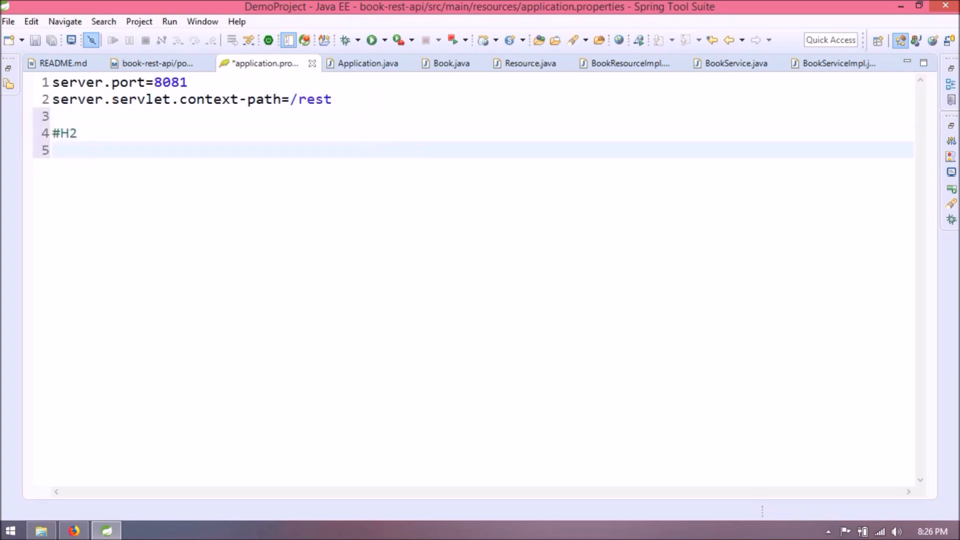
text(spring.h2)
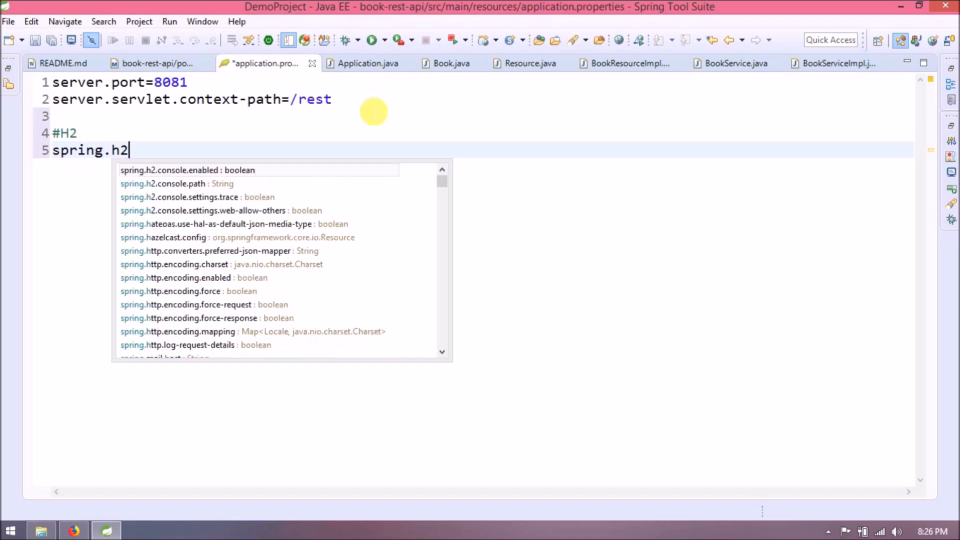
click(187, 169)
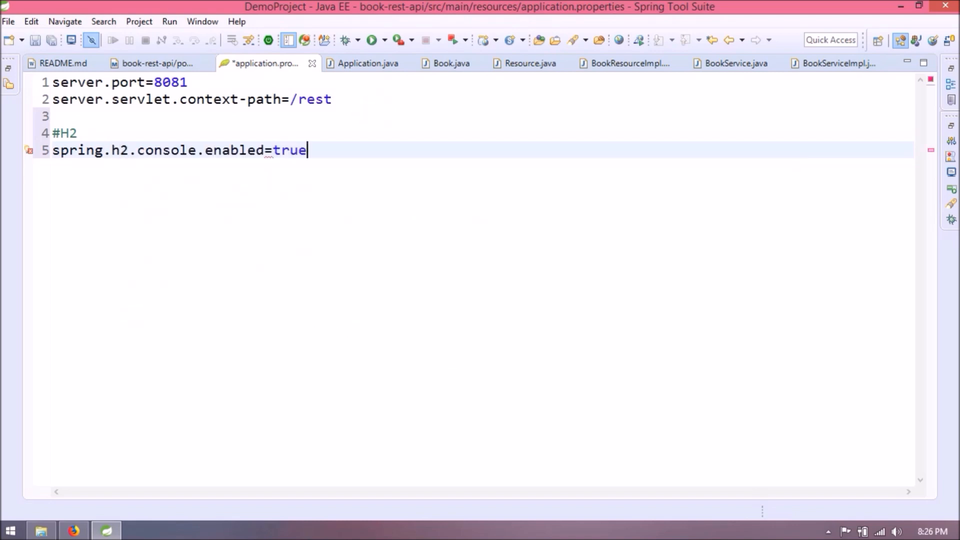
key(ctrl+s)
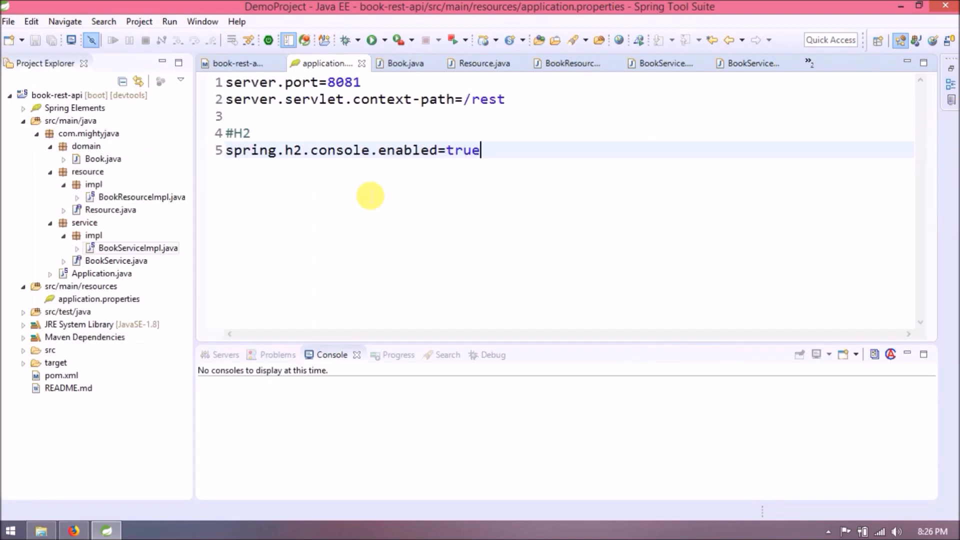
right_click(56, 95)
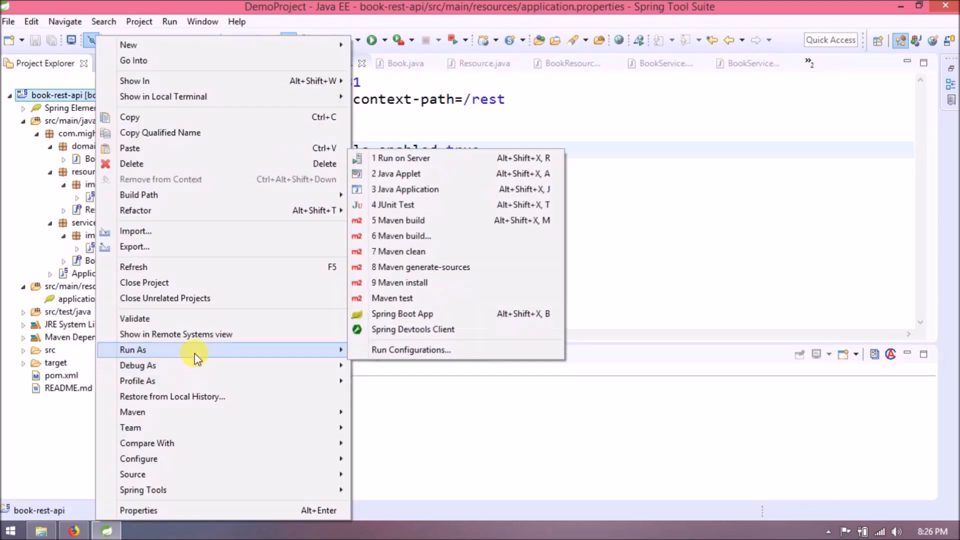
click(403, 314)
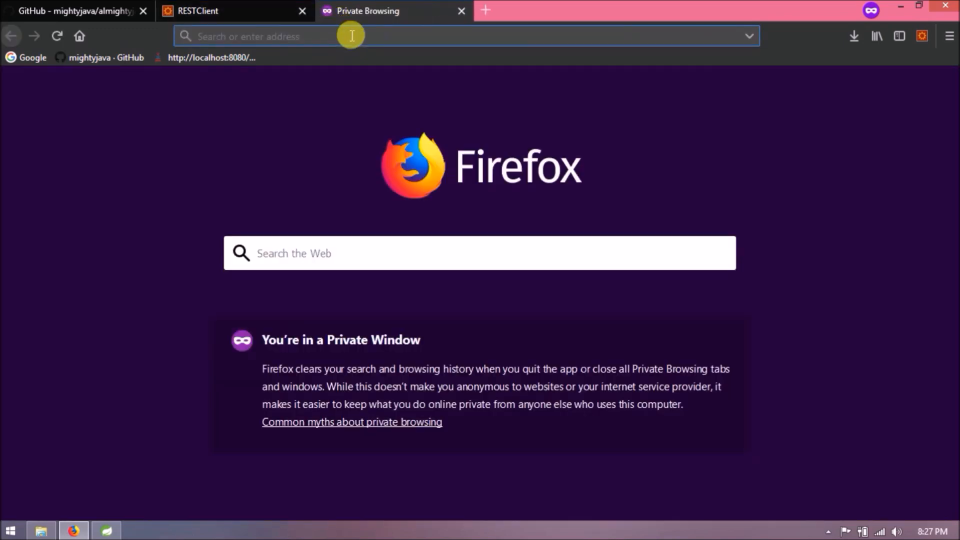
Open localhost:8081/rest/h2-console, test the connection, and connect to jdbc:h2:~/test
text(http://localhost:8081/rest/h2-)
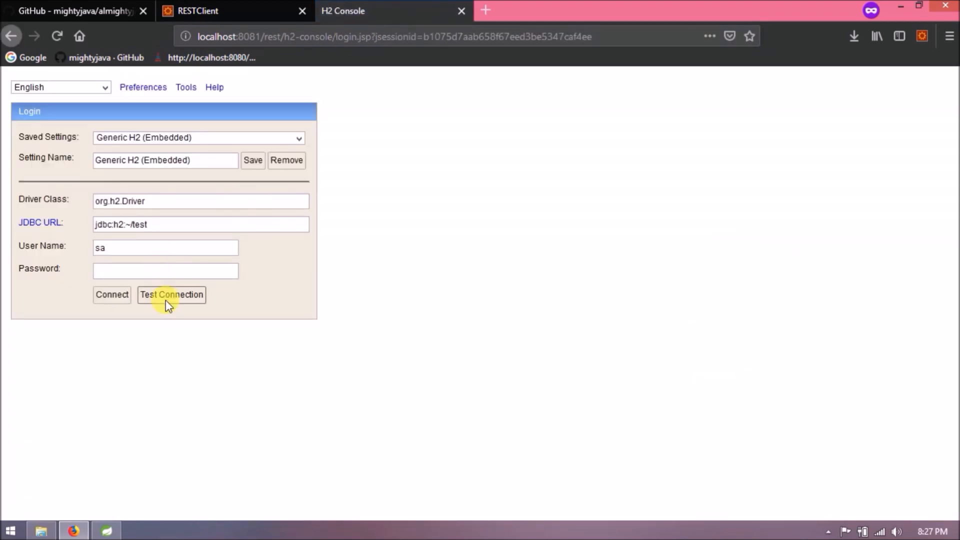
click(171, 295)
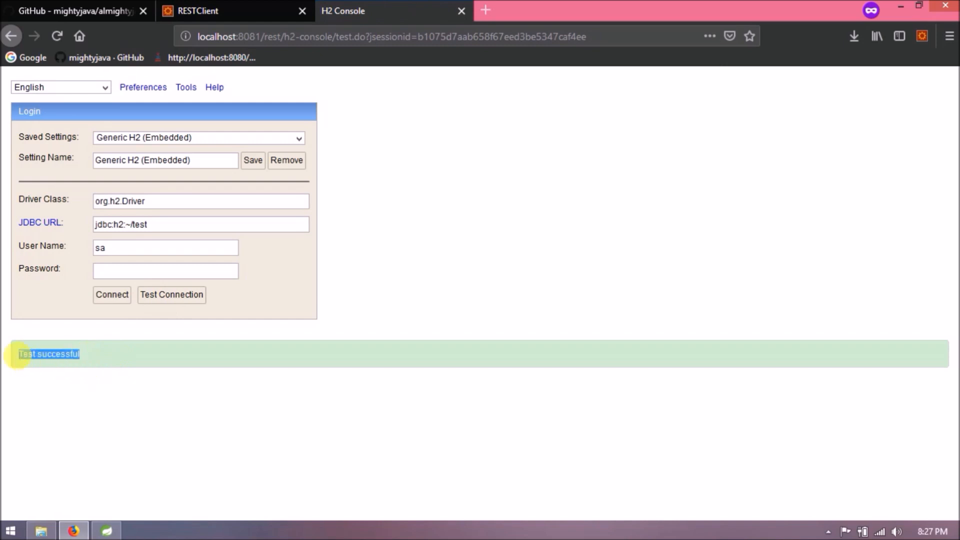
click(111, 294)
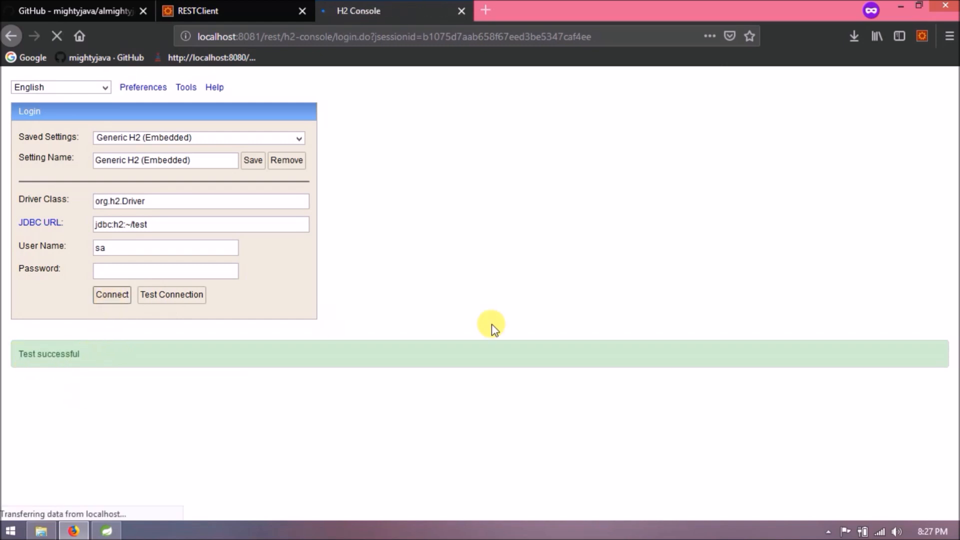
click(111, 295)
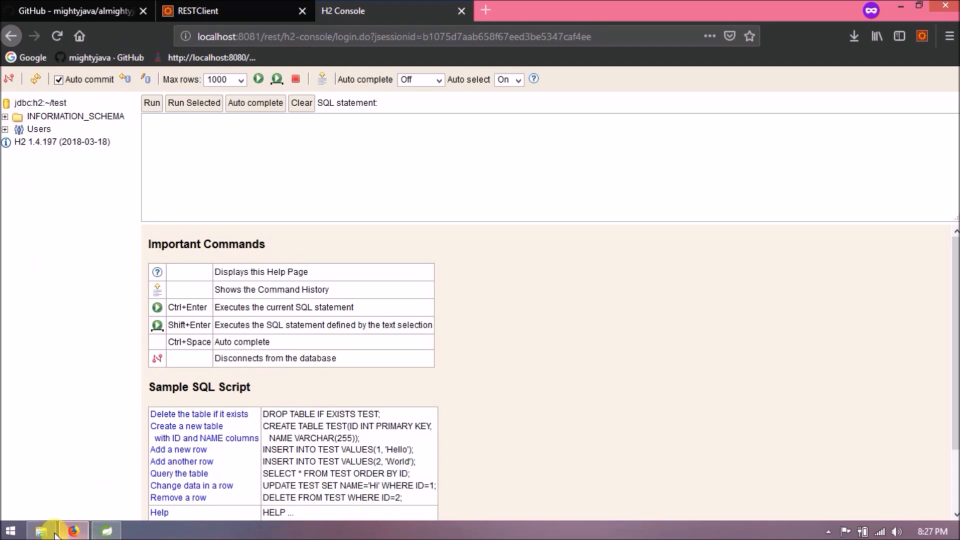
click(41, 530)
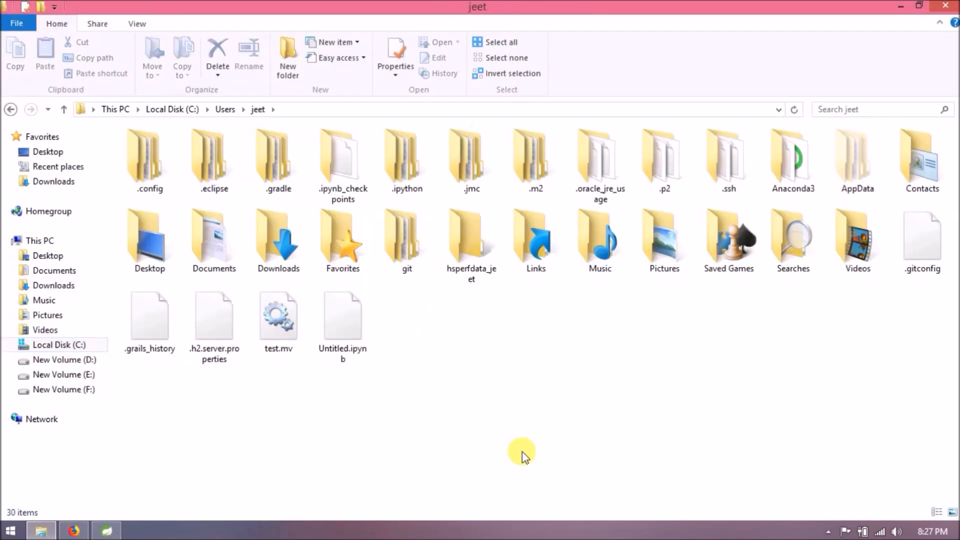
Leave the home folder holding test.mv and return to the H2 Console
click(278, 321)
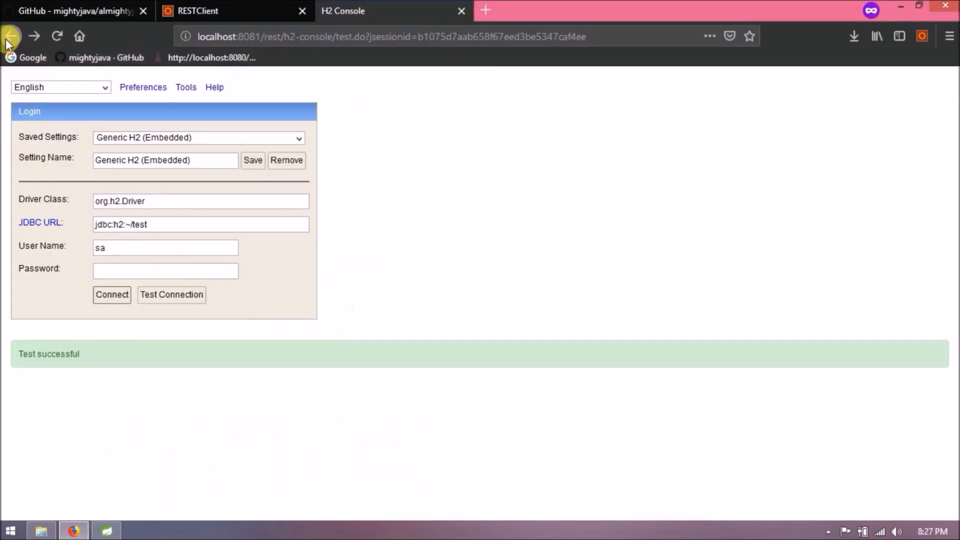
double_click(312, 36)
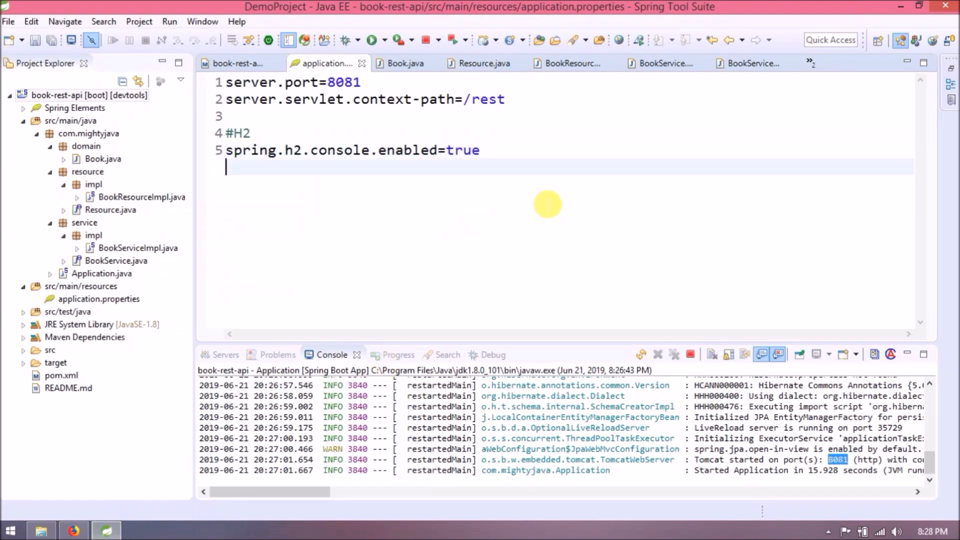
Add spring.h2.console.path=/h2 to application.properties
text(spring)
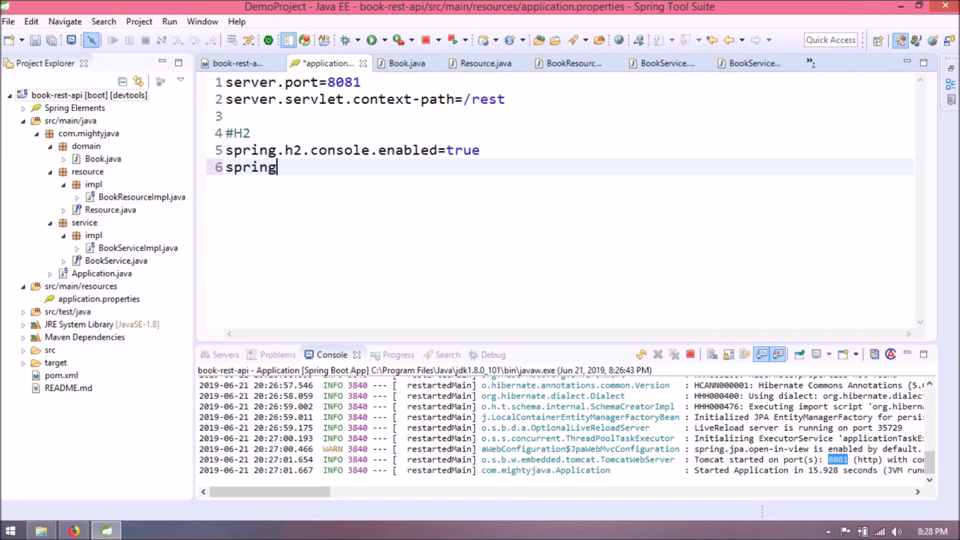
text(.h2.console.path=/)
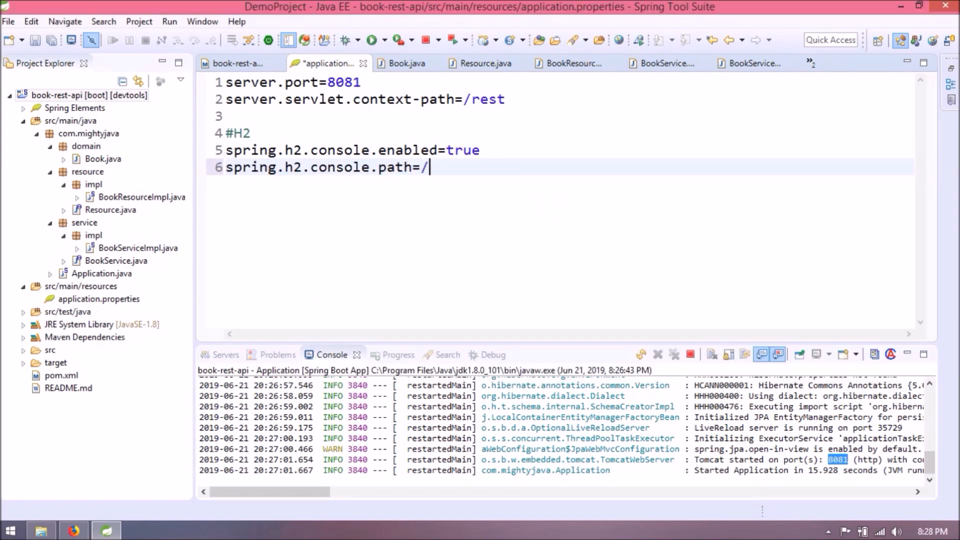
text(h2)
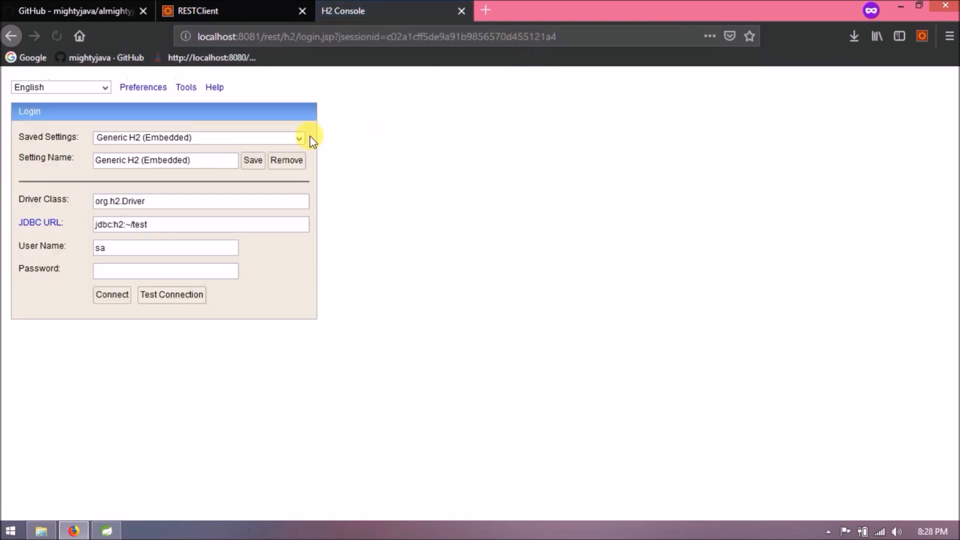
Bring up the H2 Console login page at localhost:8081/rest/h2 and check its Saved Settings choices
click(111, 294)
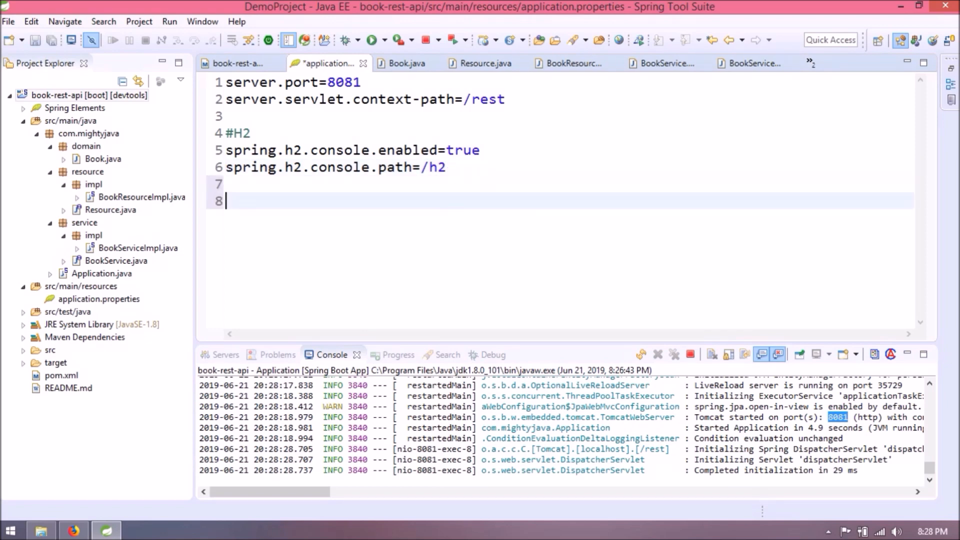
Set spring.datasource.url to jdbc:h2:~/book-db, adding the driver class and sa username
text(spring.datasource.url=jdbc:h2:~/test)
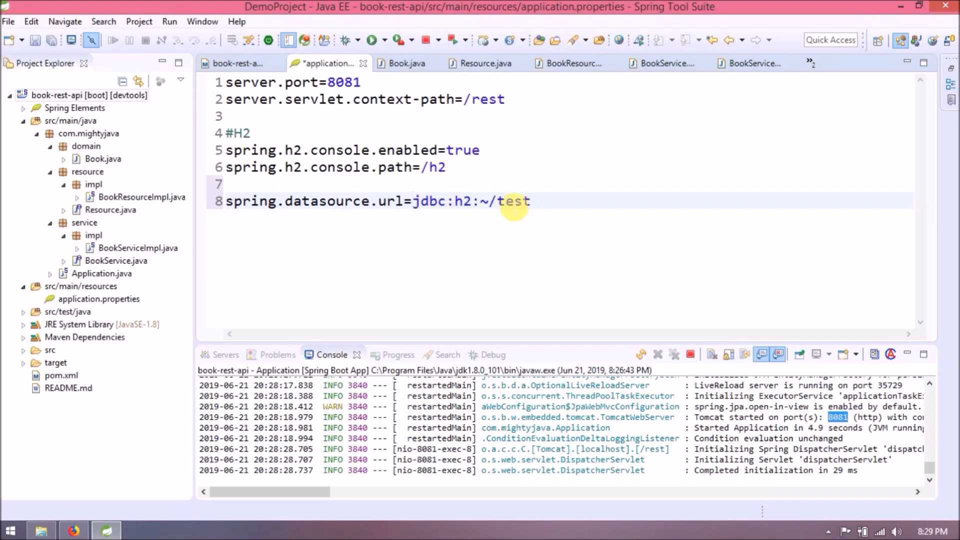
text(book)
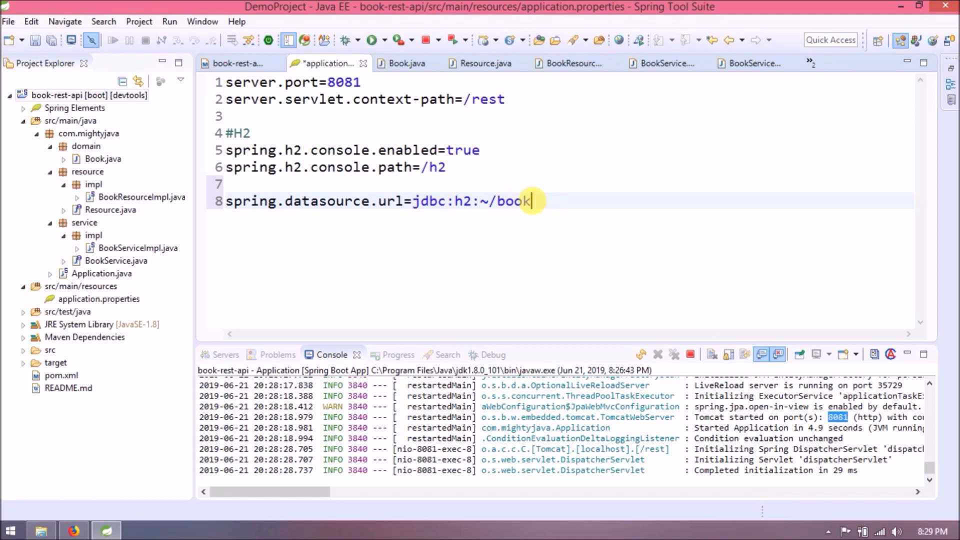
text(-db)
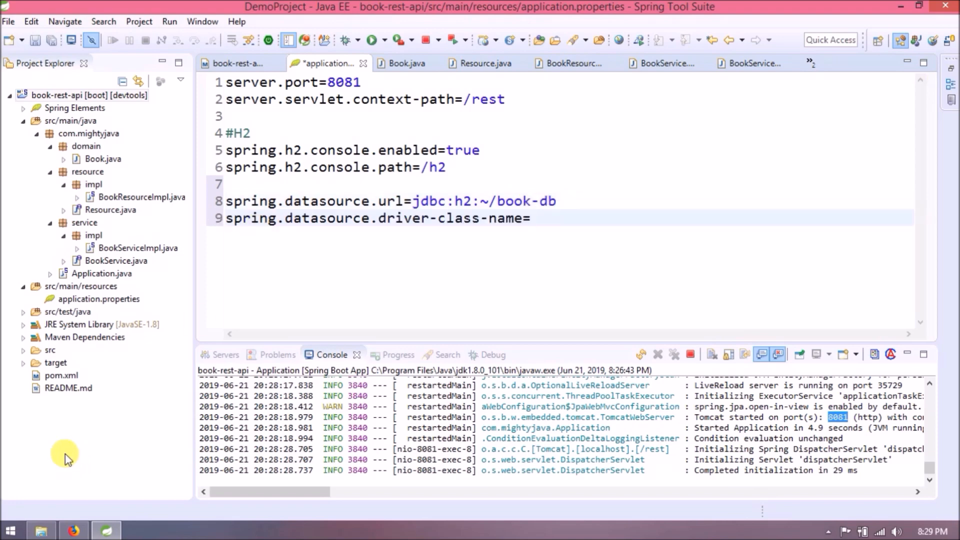
click(73, 530)
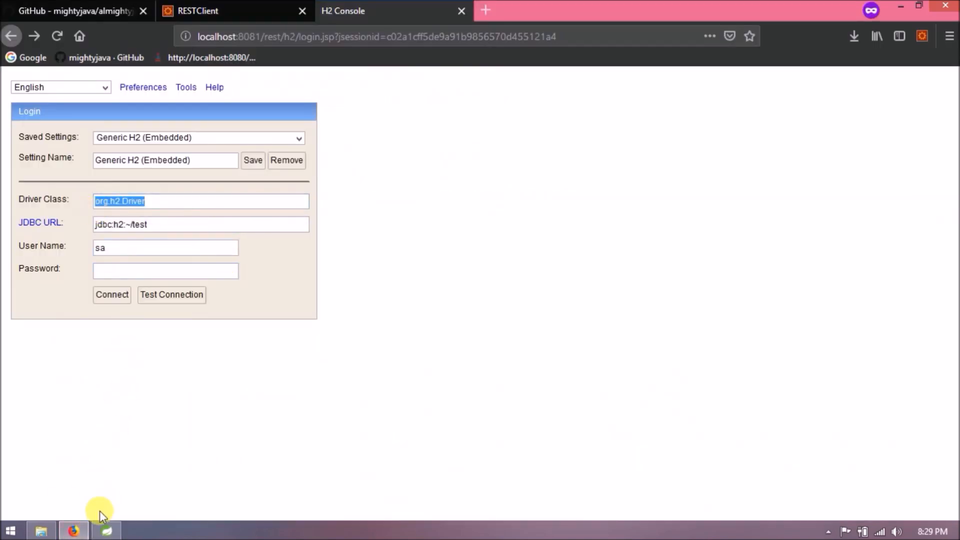
click(106, 531)
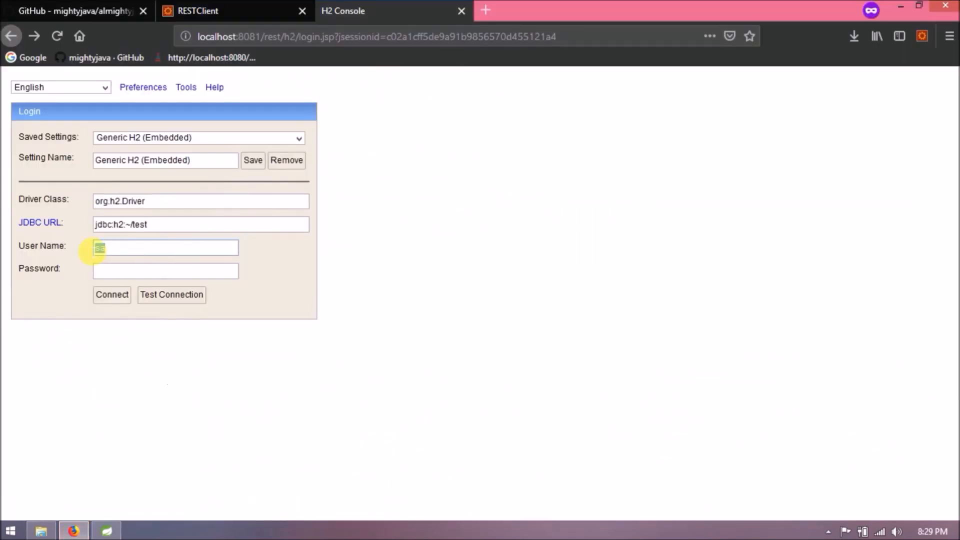
click(106, 530)
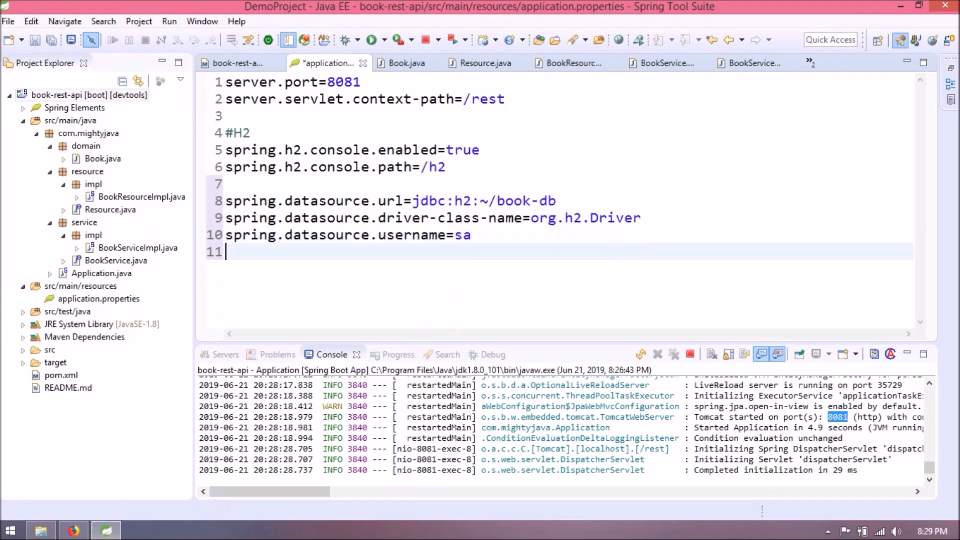
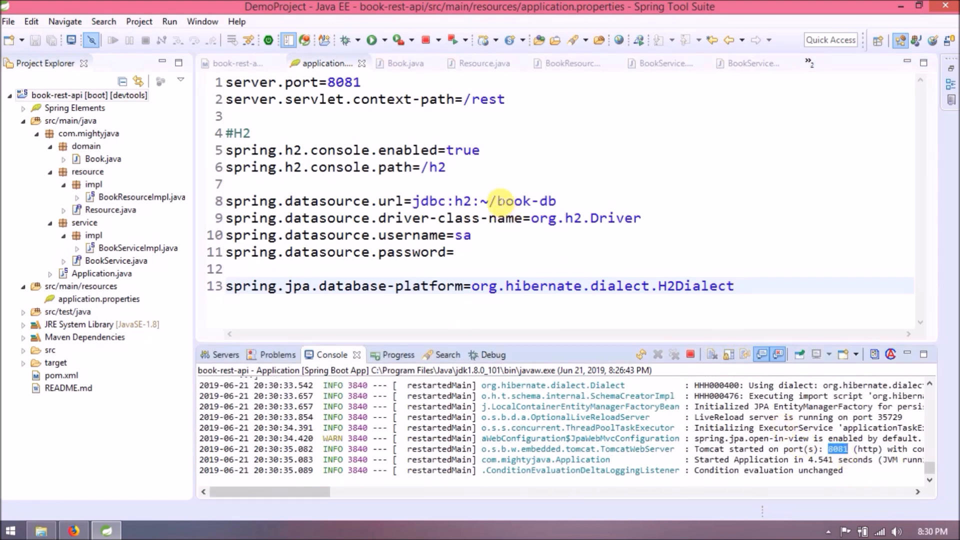
Confirm book-db.mv sits beside test.mv in the user home folder, then return to H2 Console
double_click(524, 201)
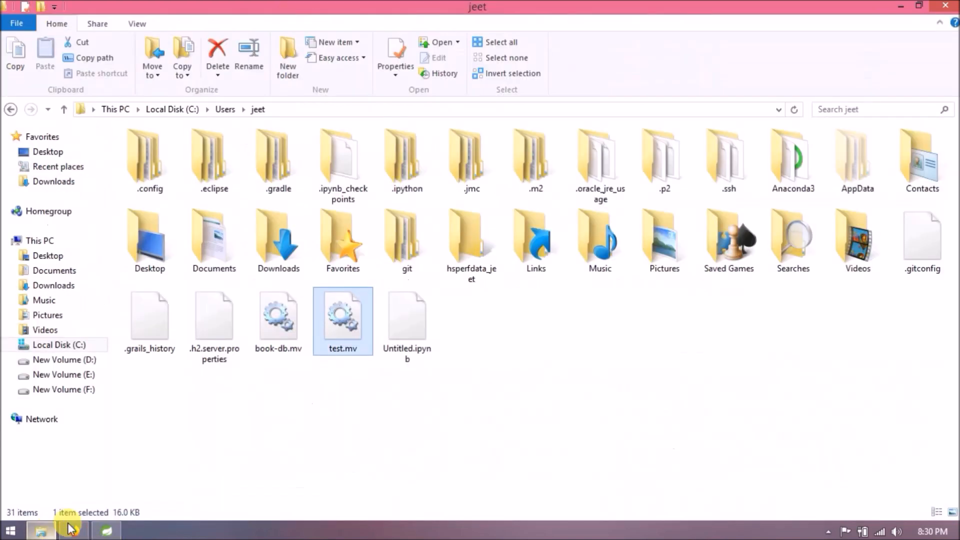
click(278, 312)
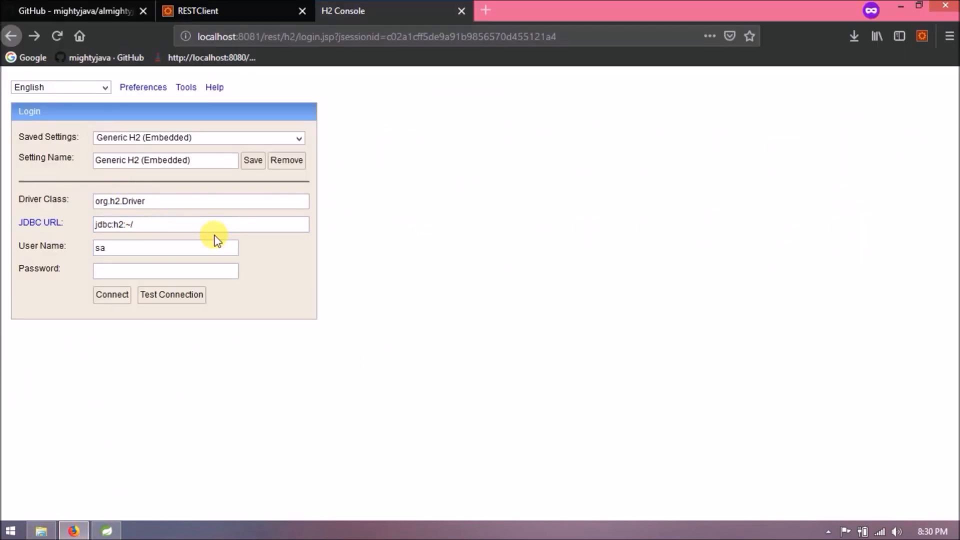
Connect H2 Console to jdbc:h2:~/book-db, showing INFORMATION_SCHEMA and Users
text(book-d)
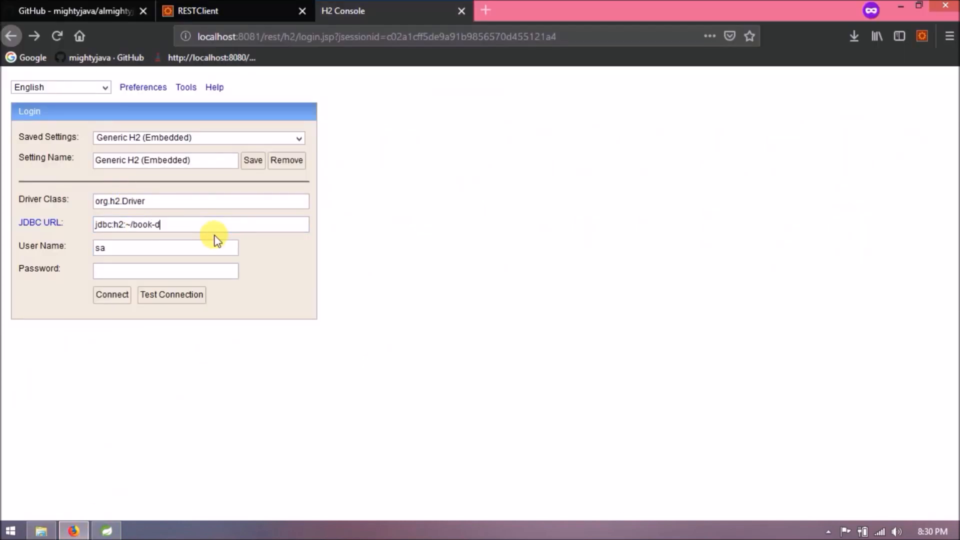
click(112, 295)
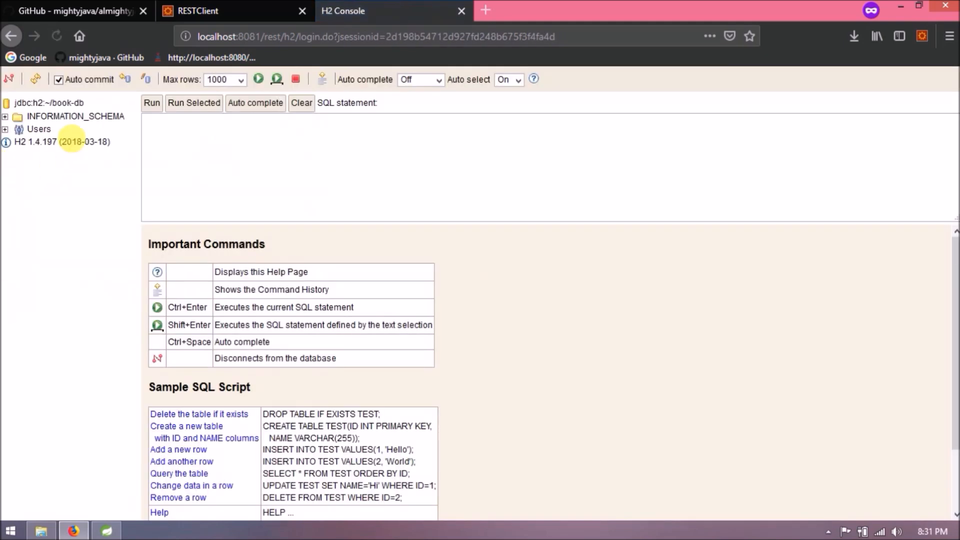
mouse_move(104, 477)
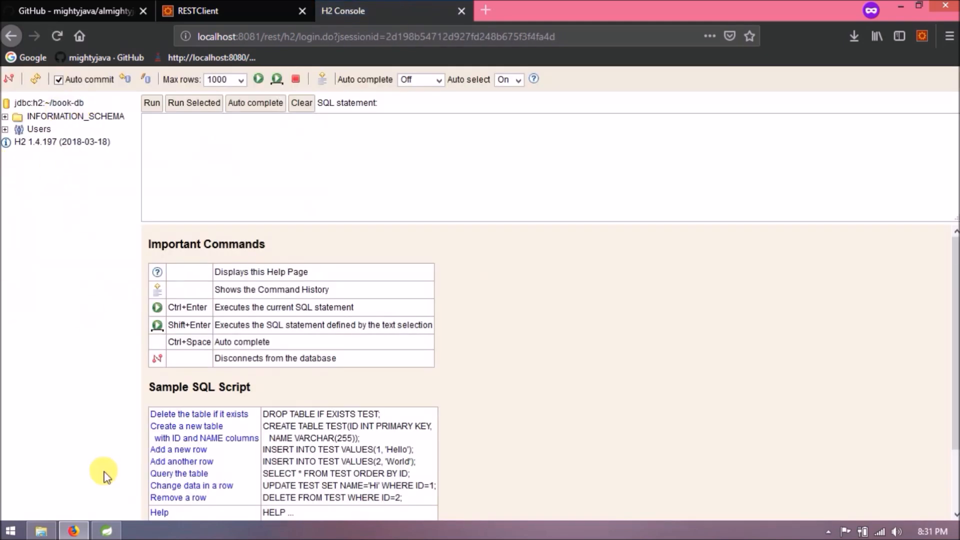
click(105, 530)
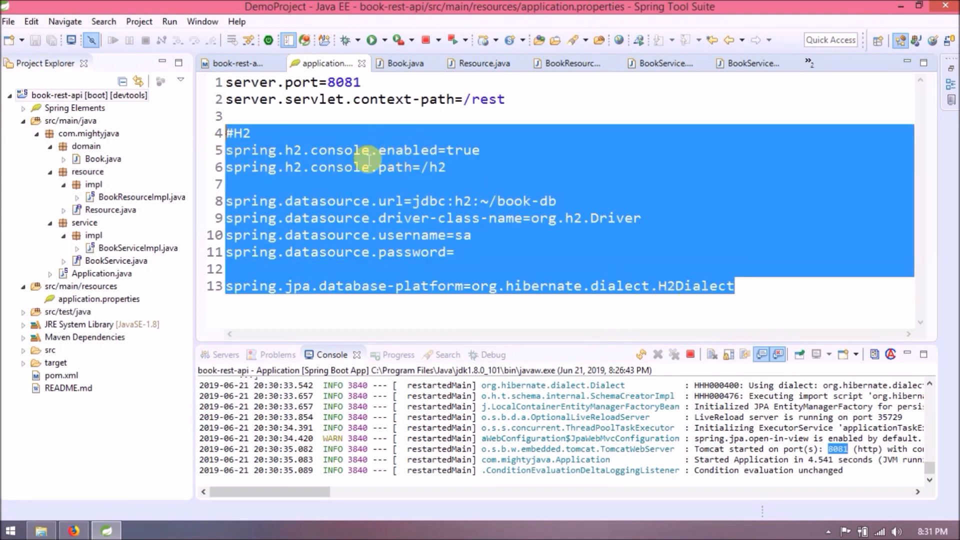
Review the spring-boot-starter-data-jpa and h2 runtime dependencies in pom.xml
click(239, 78)
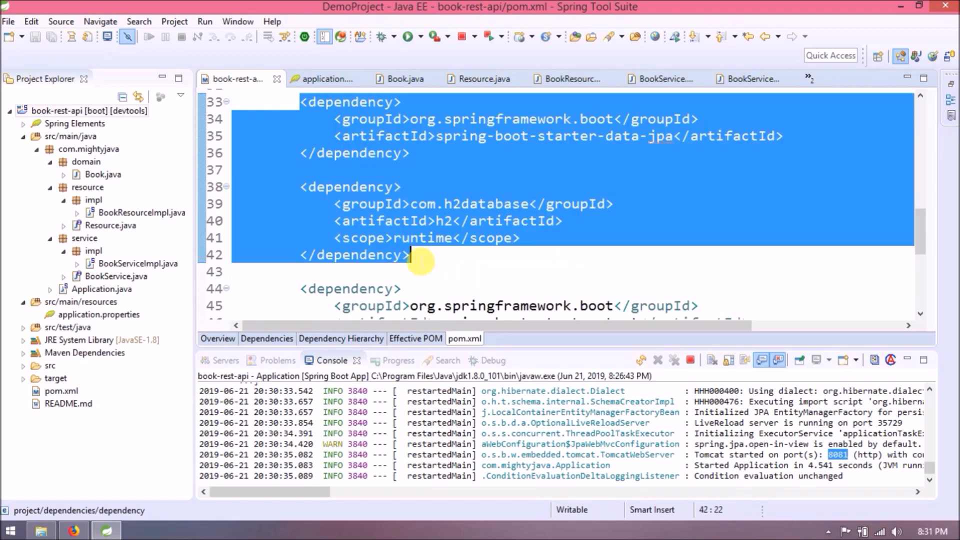
click(404, 79)
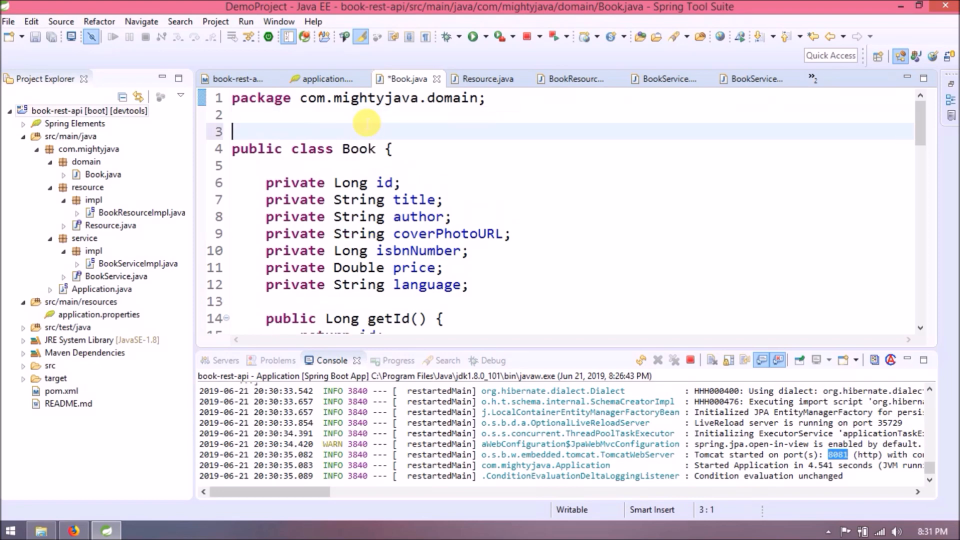
text(@Entity)
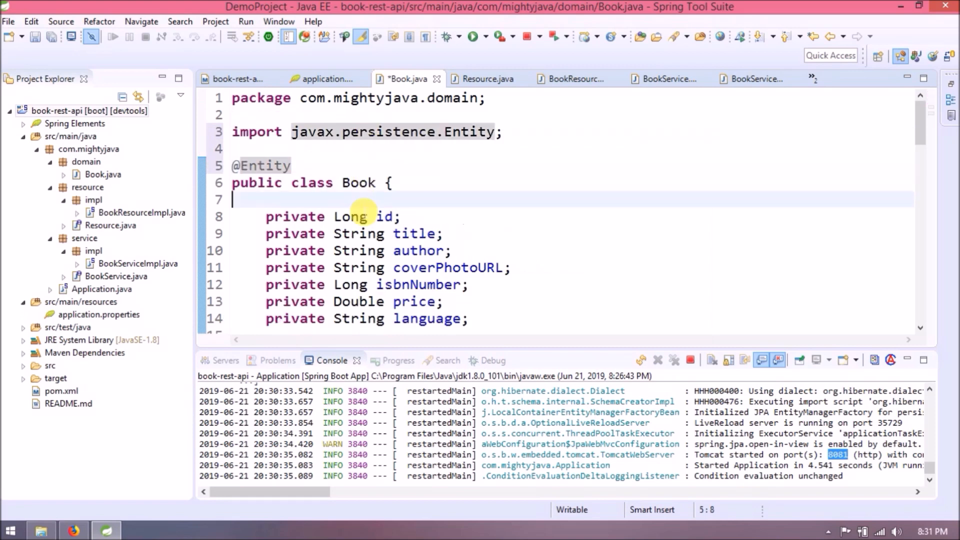
text(@Id)
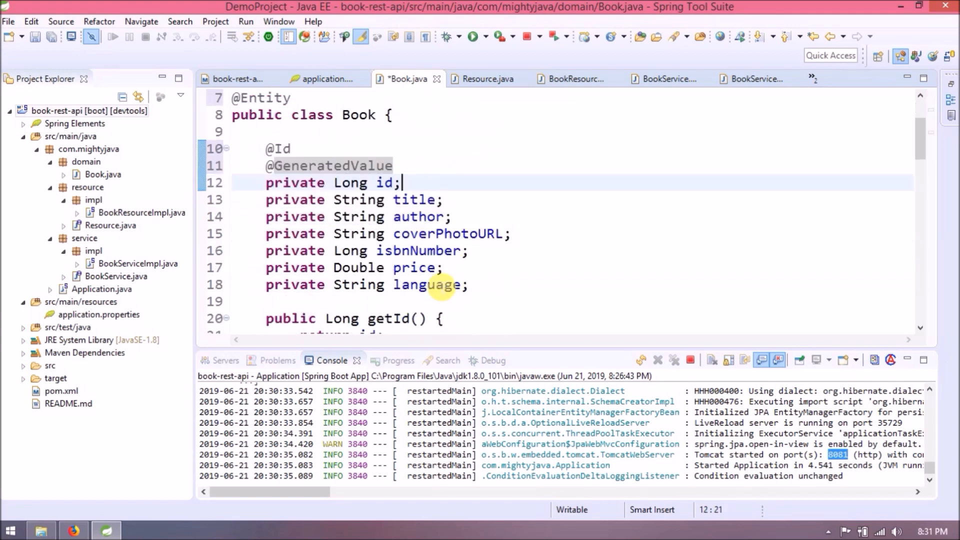
text(@NotNull)
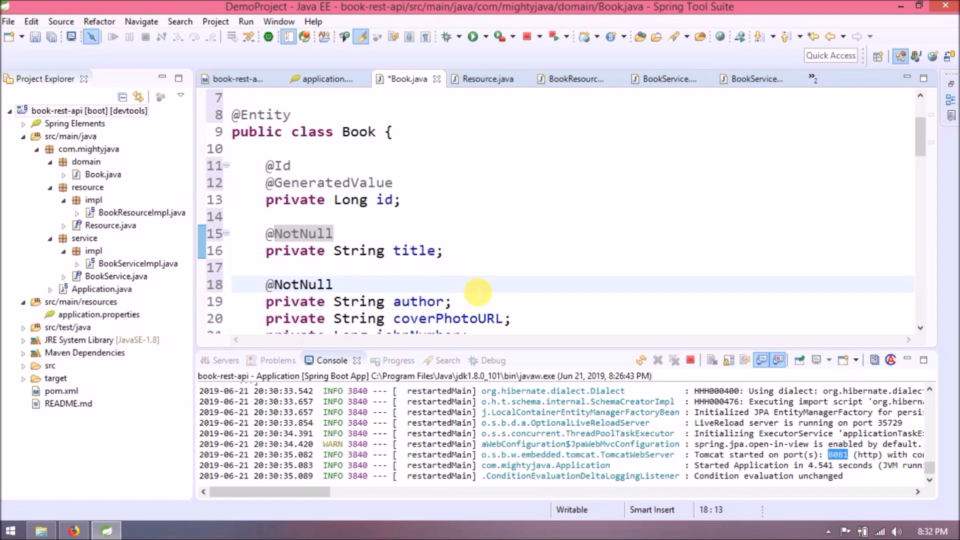
scroll(down, 3)
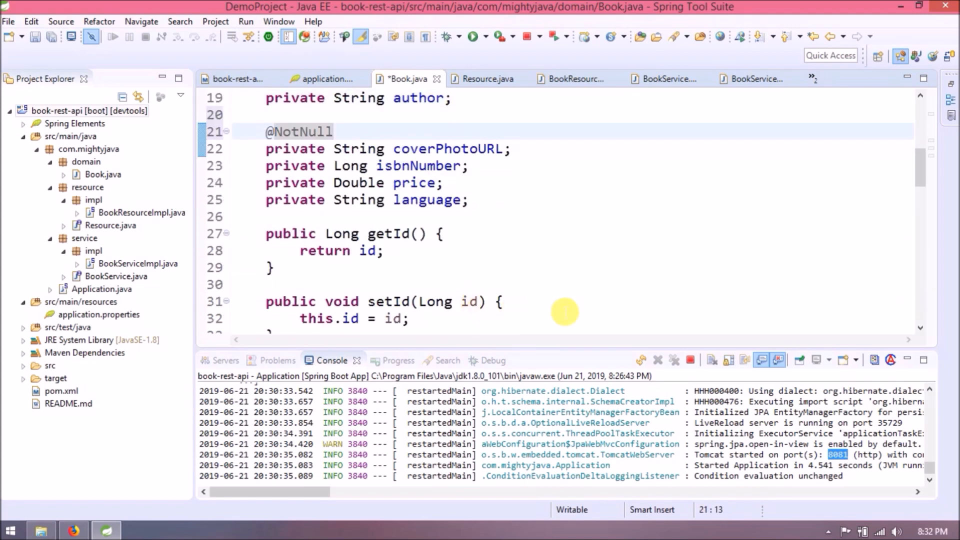
text(@NotNull)
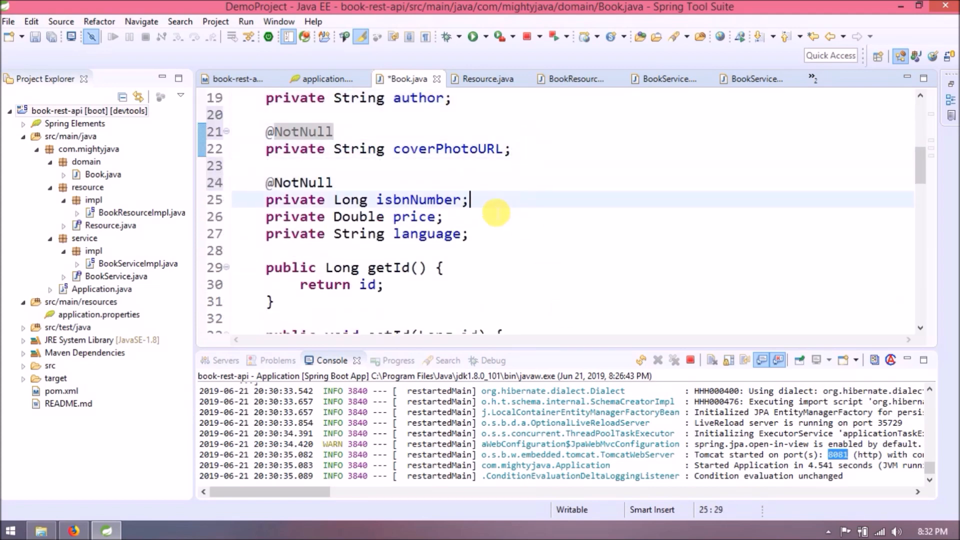
text(@NotNull)
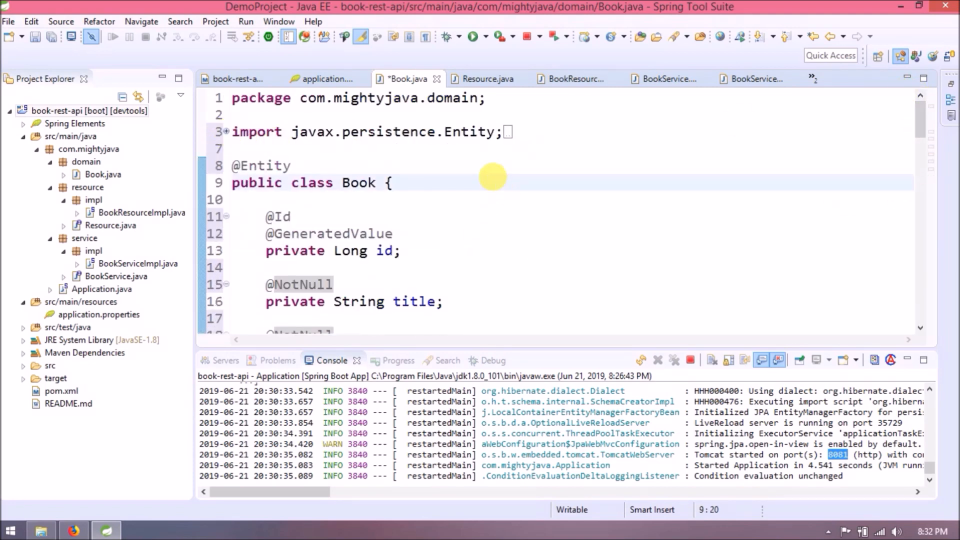
click(709, 360)
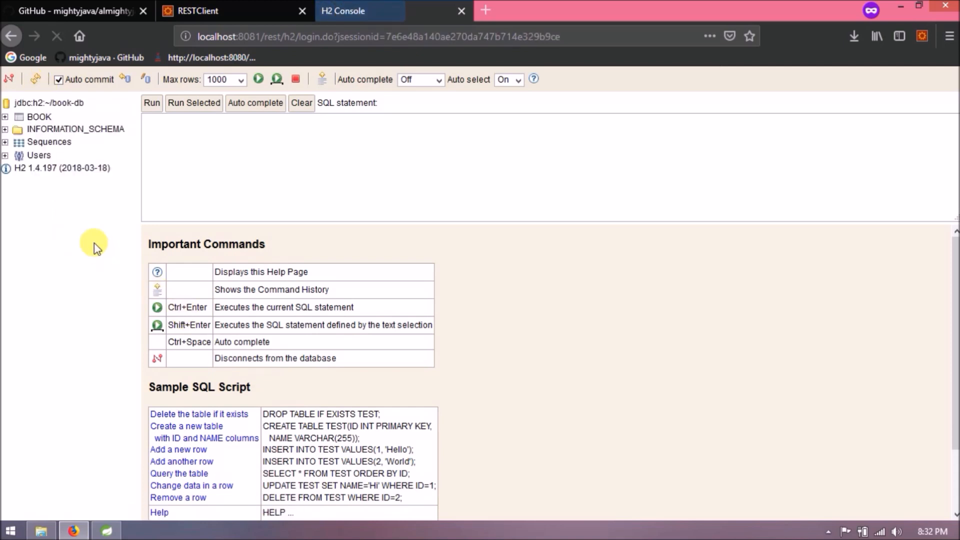
Reconnect to book-db, find the BOOK table, and enter SELECT * FROM BOOK
click(38, 118)
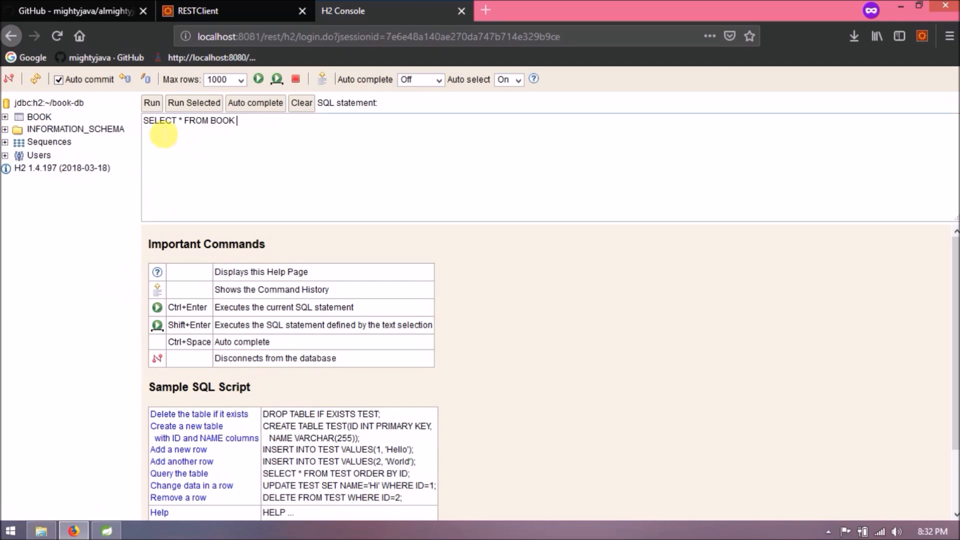
click(151, 102)
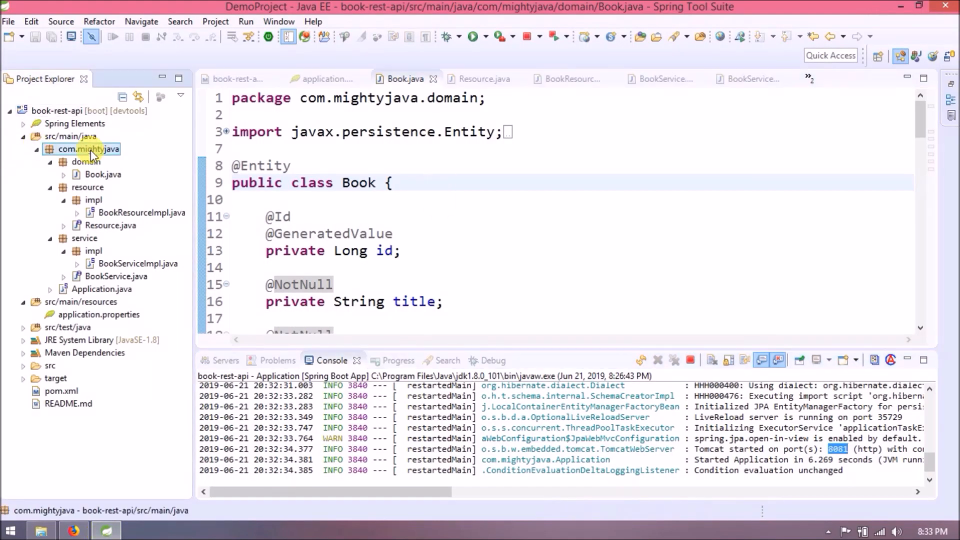
Create the BookRepository interface in a new com.mightyjava.repository package
right_click(87, 149)
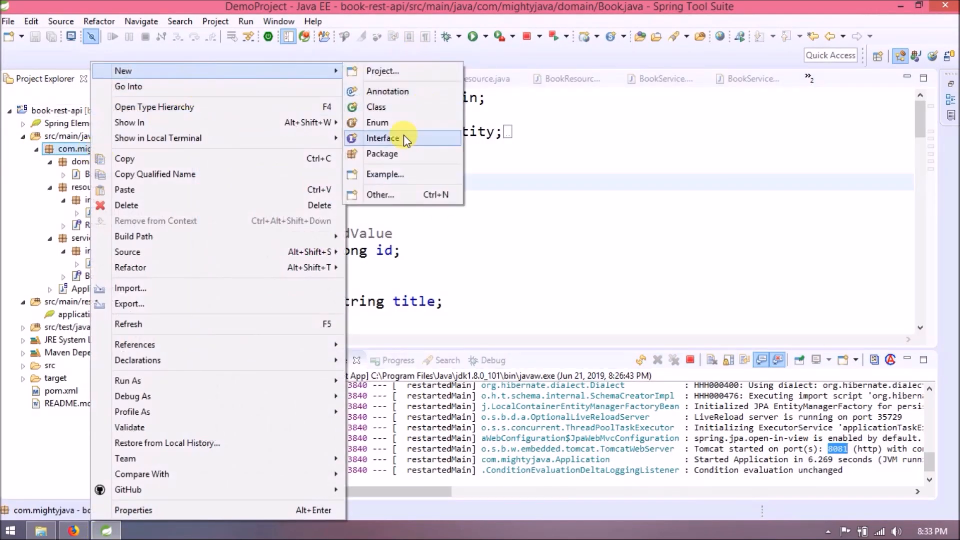
click(382, 138)
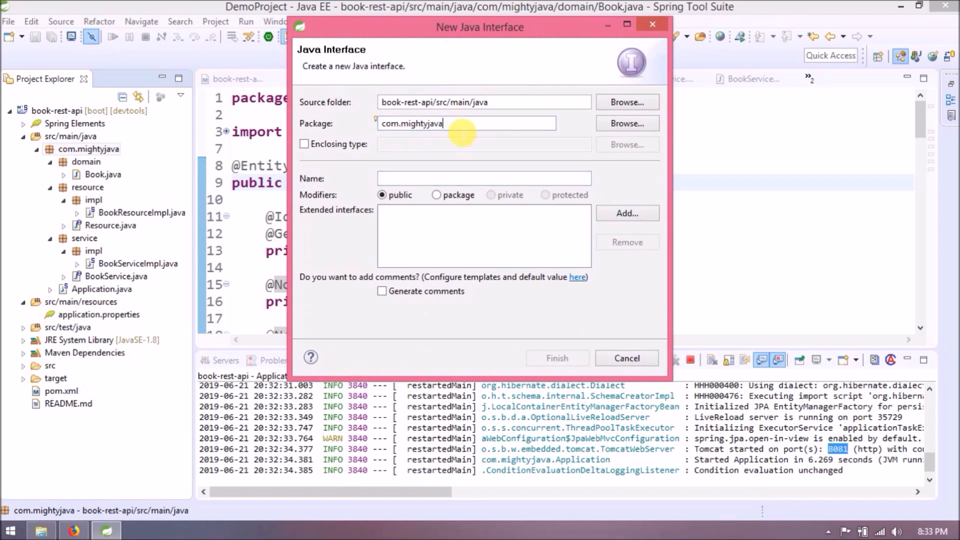
text(.repositor)
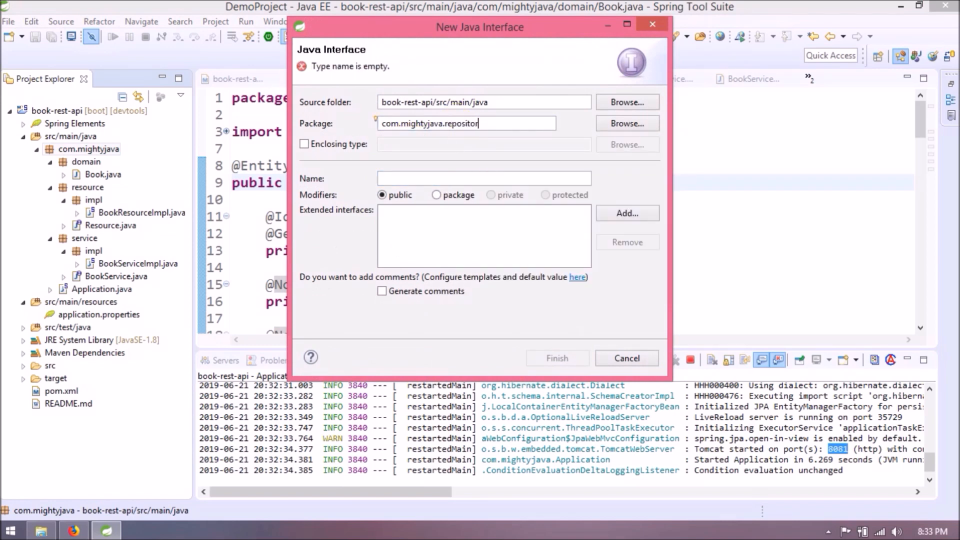
text(B)
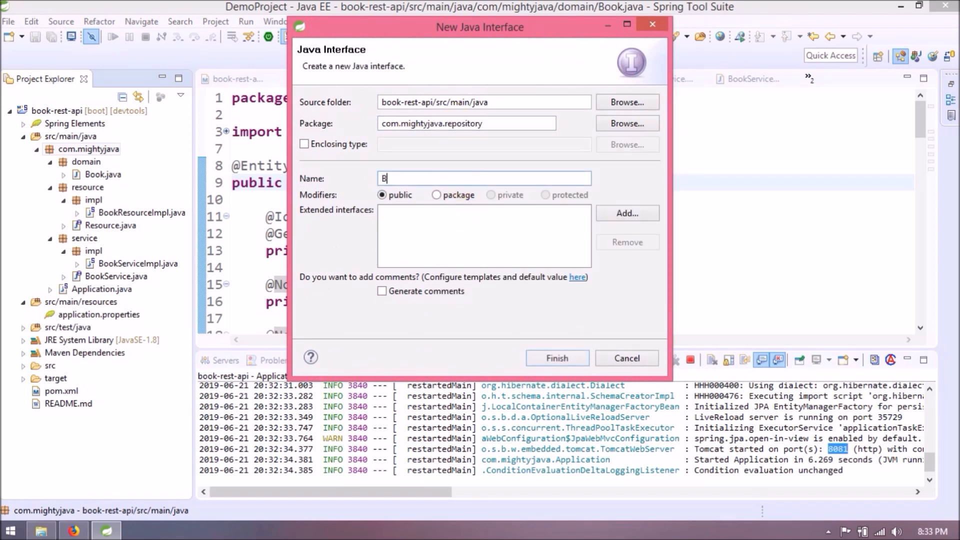
text(ookRepository)
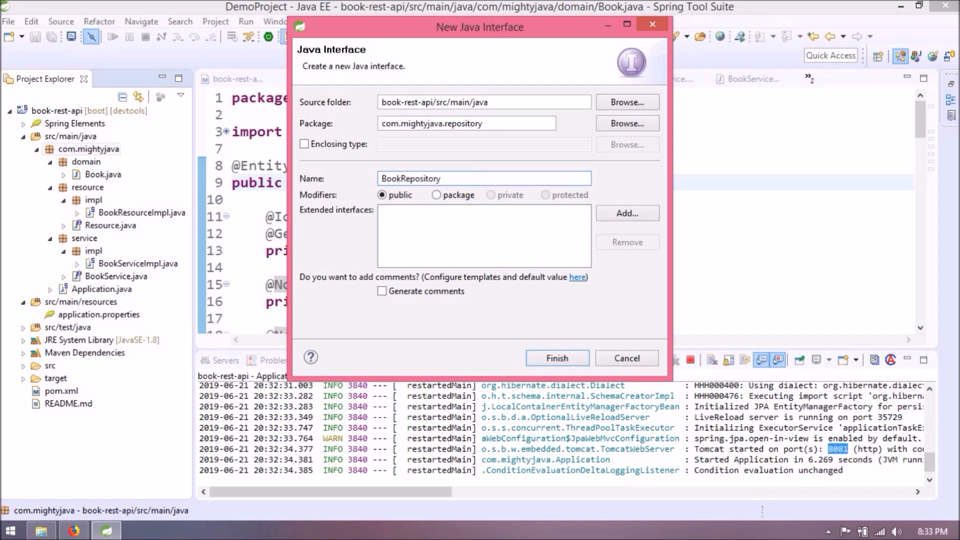
click(556, 358)
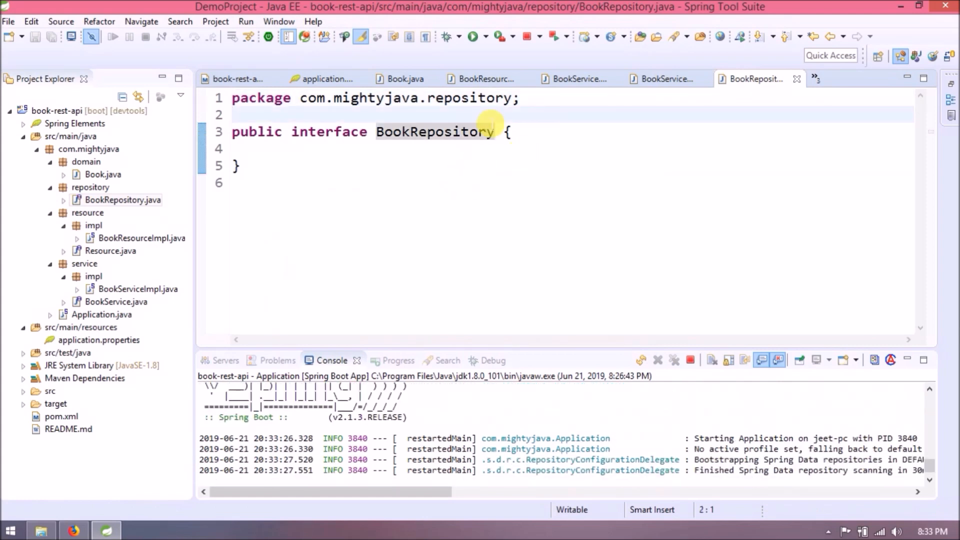
text(@)
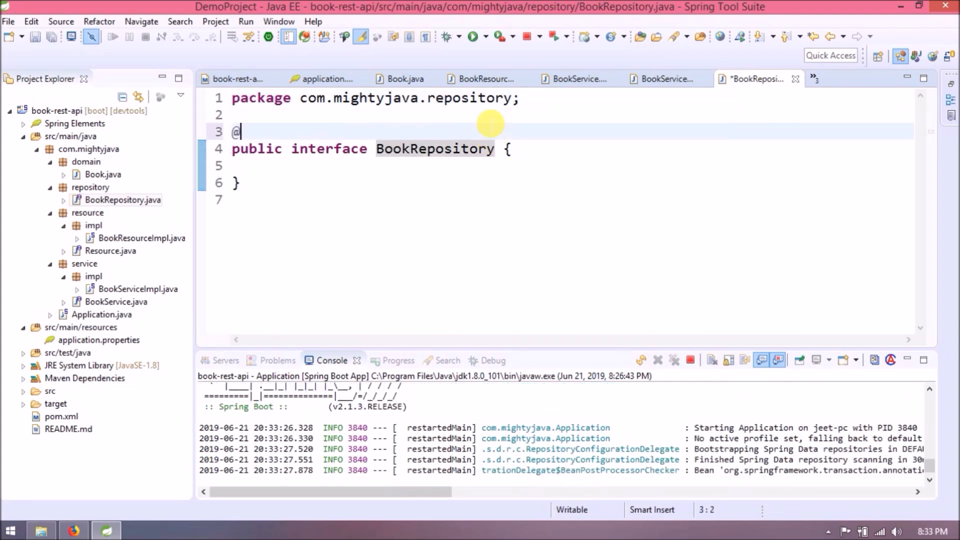
text(Repo)
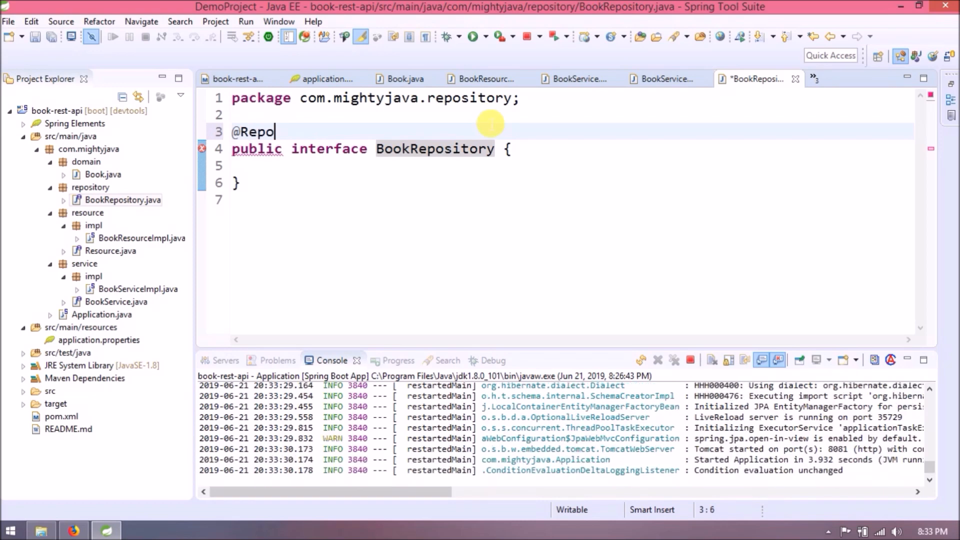
key(Enter)
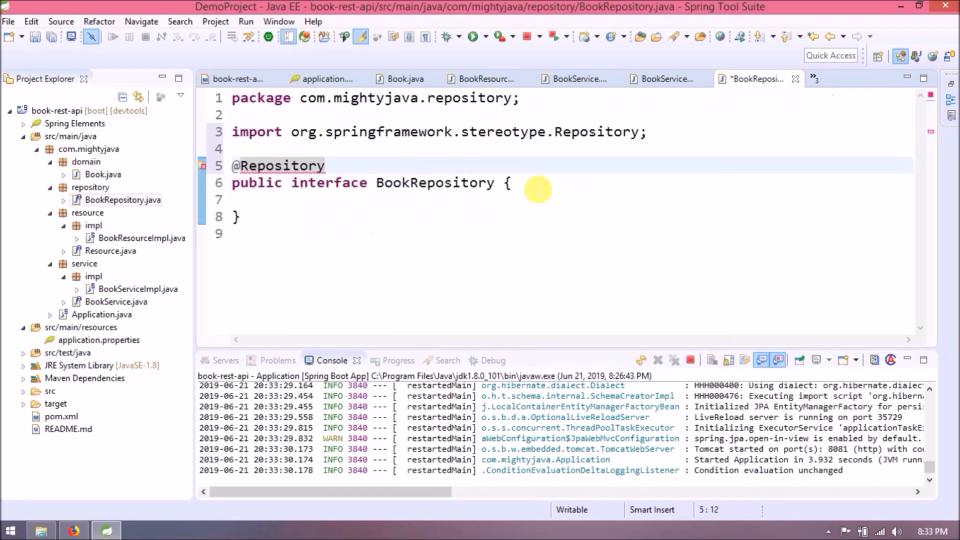
text(extends J)
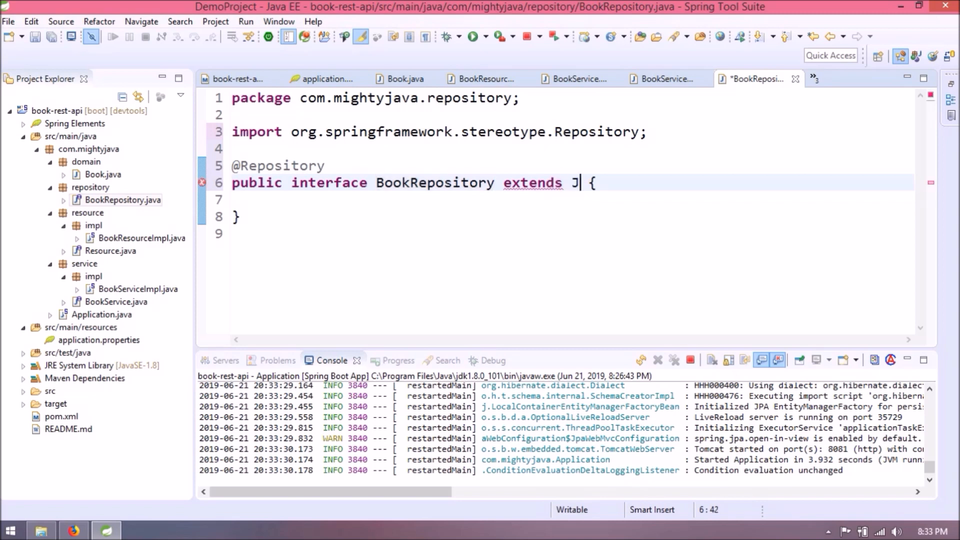
text(paRepository<T, ID>)
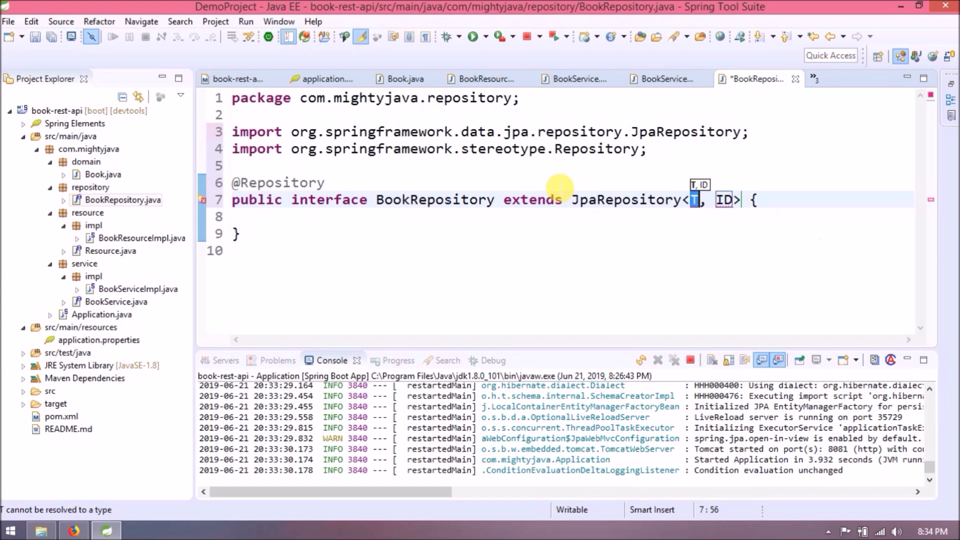
text(Book)
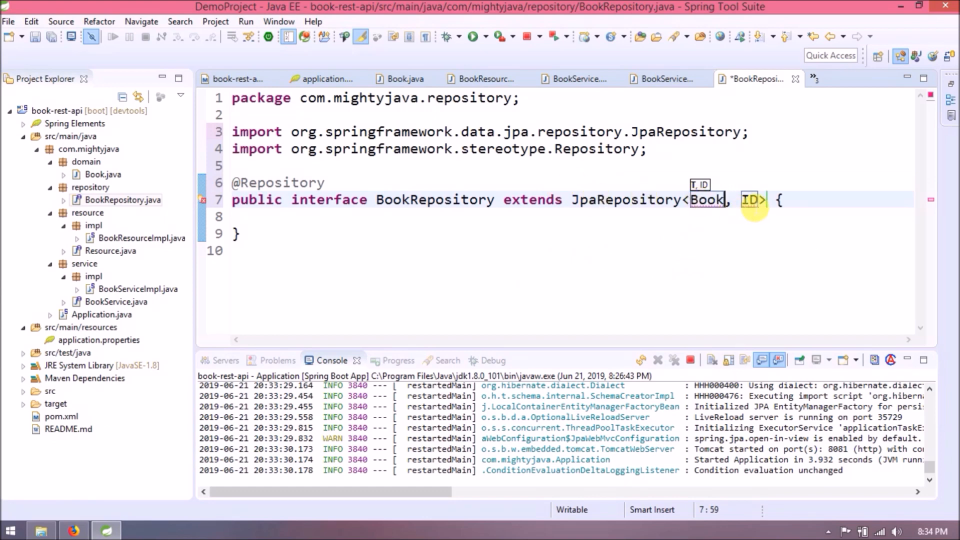
text(Long)
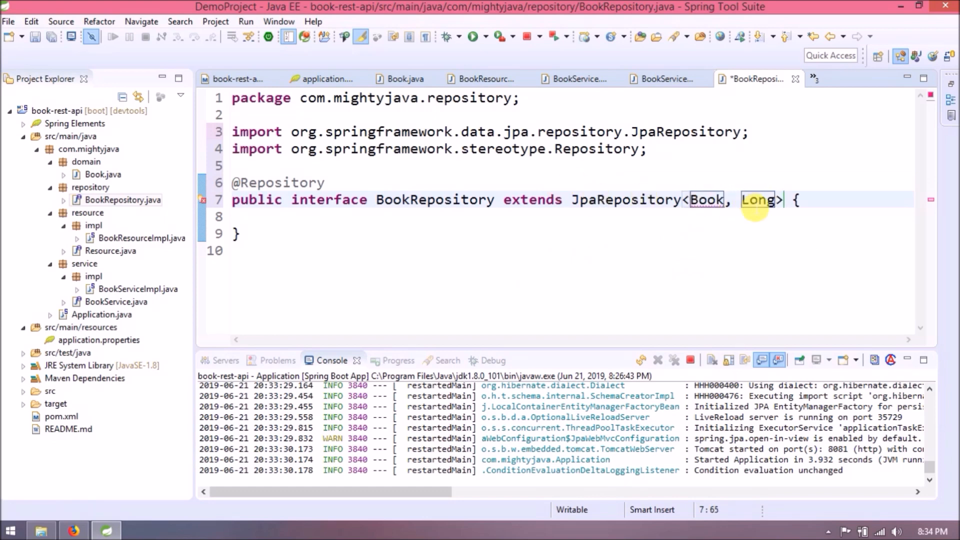
key(ctrl+shift+o)
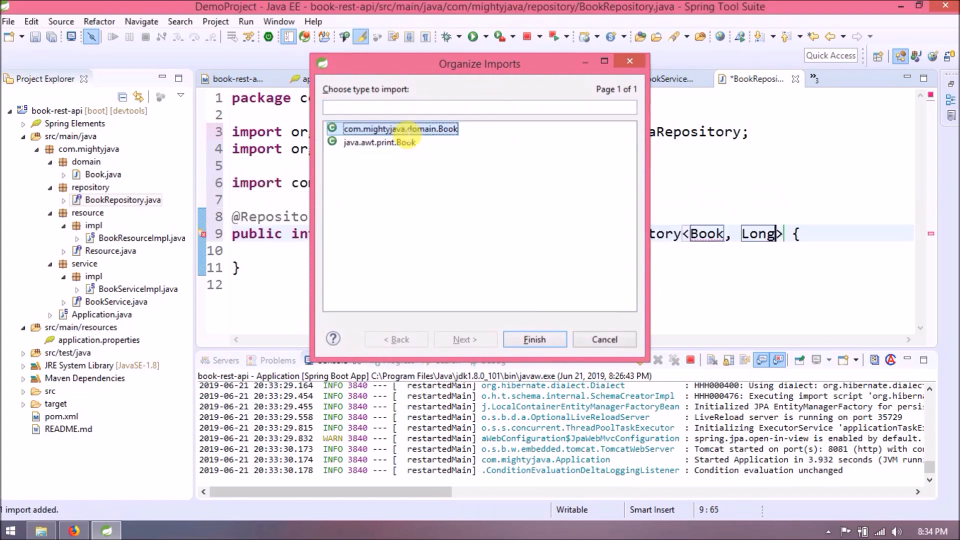
click(534, 339)
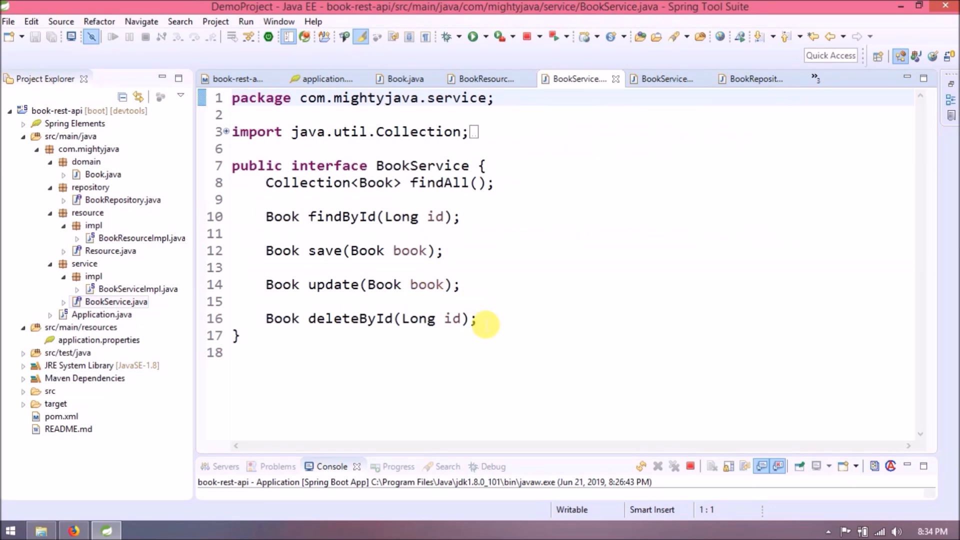
Rename the BookService interface to IService
drag(475, 318, 265, 199)
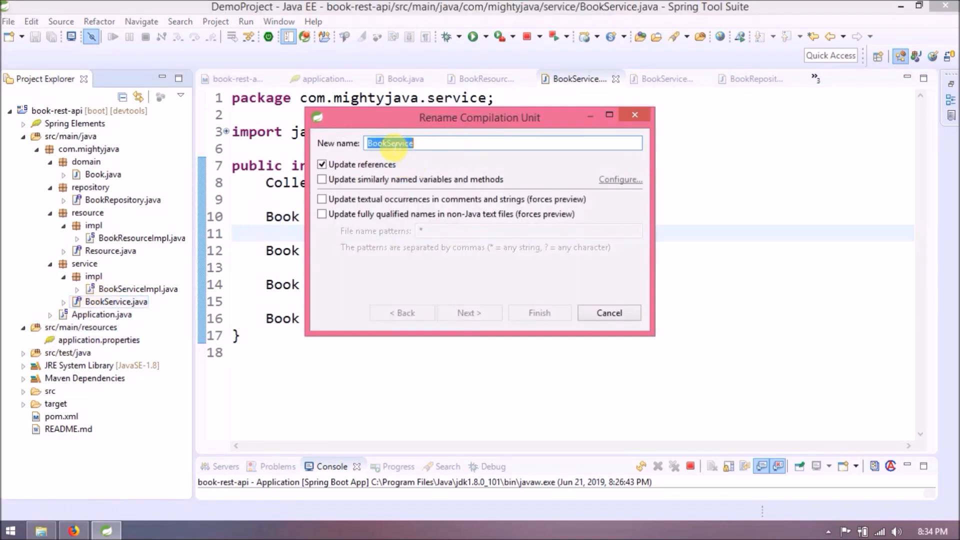
text(IService)
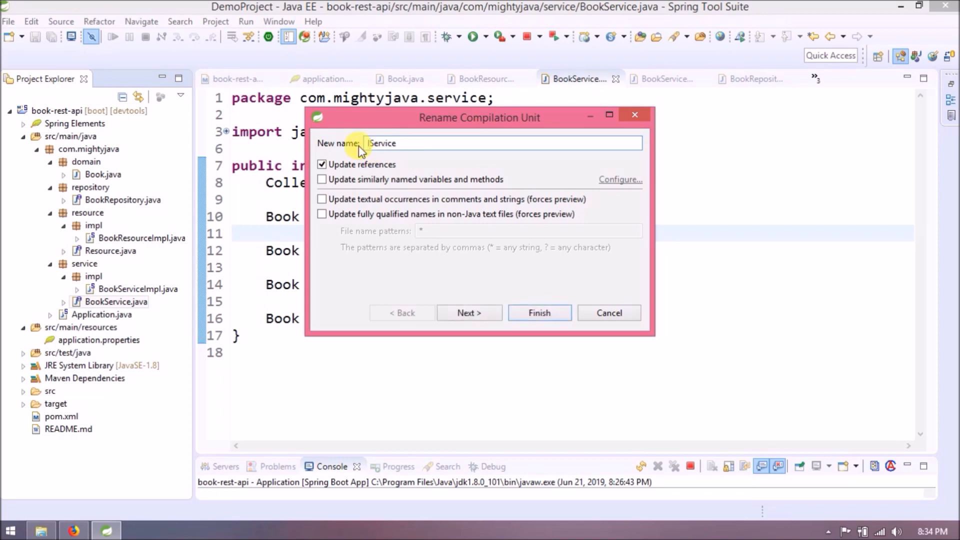
click(540, 313)
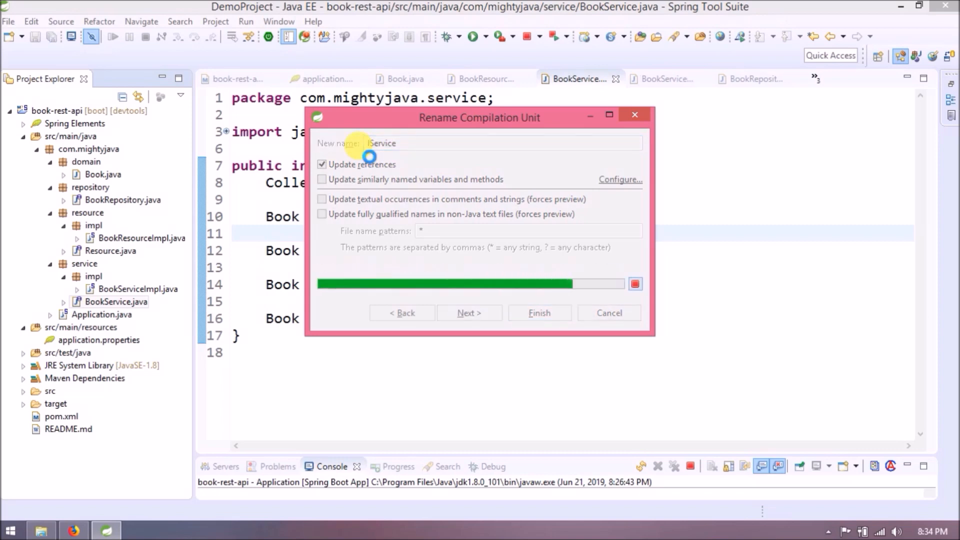
Make IService generic with <T>, a saveOrUpdate(T t) method and String-returning deleteById
click(538, 313)
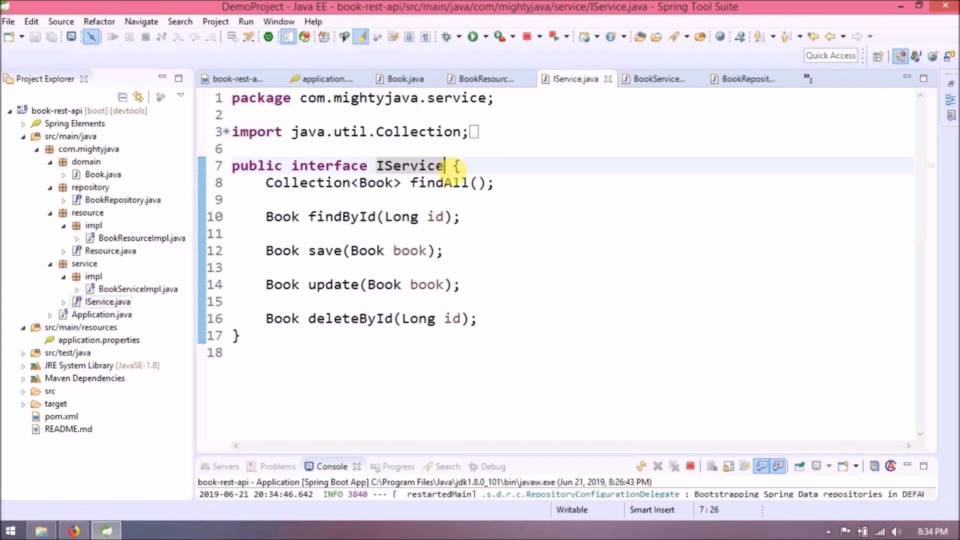
text(<T>)
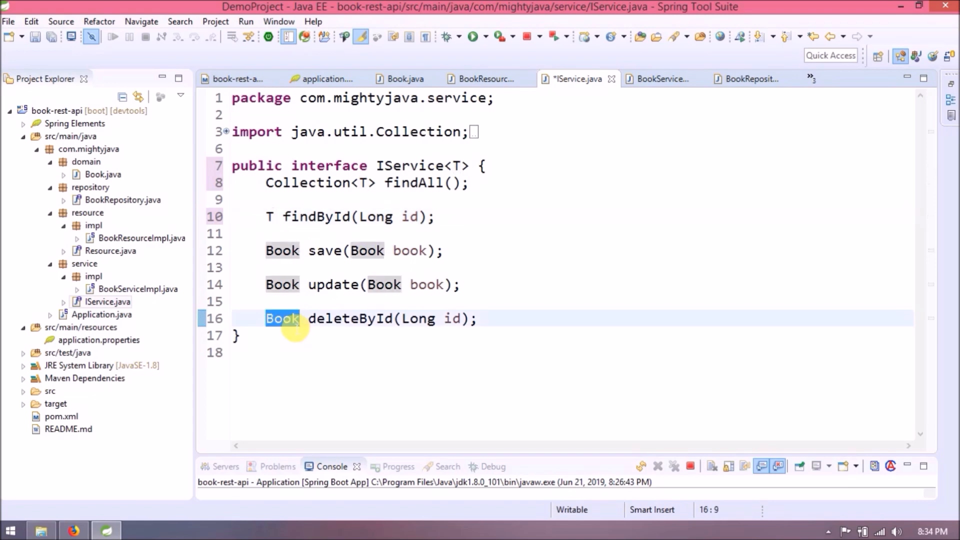
text(String)
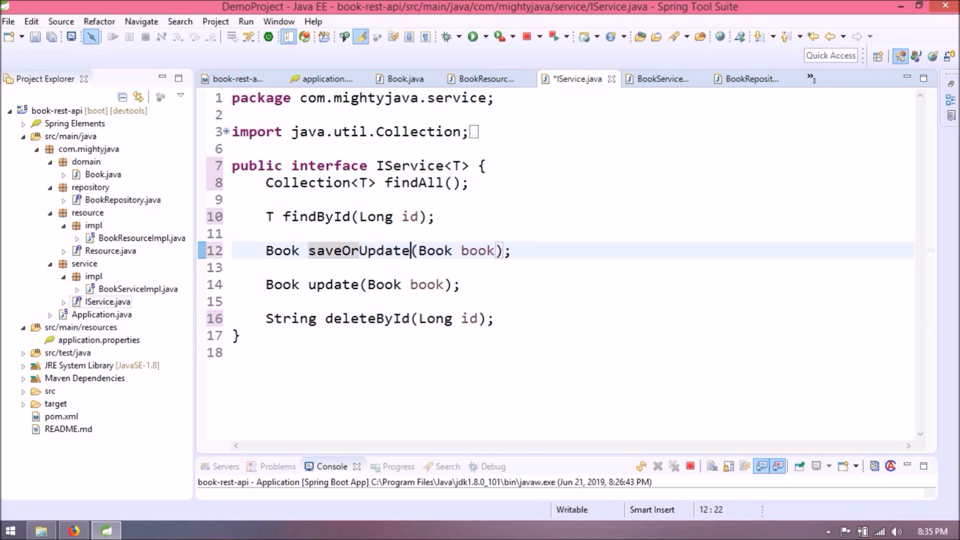
text(T t)
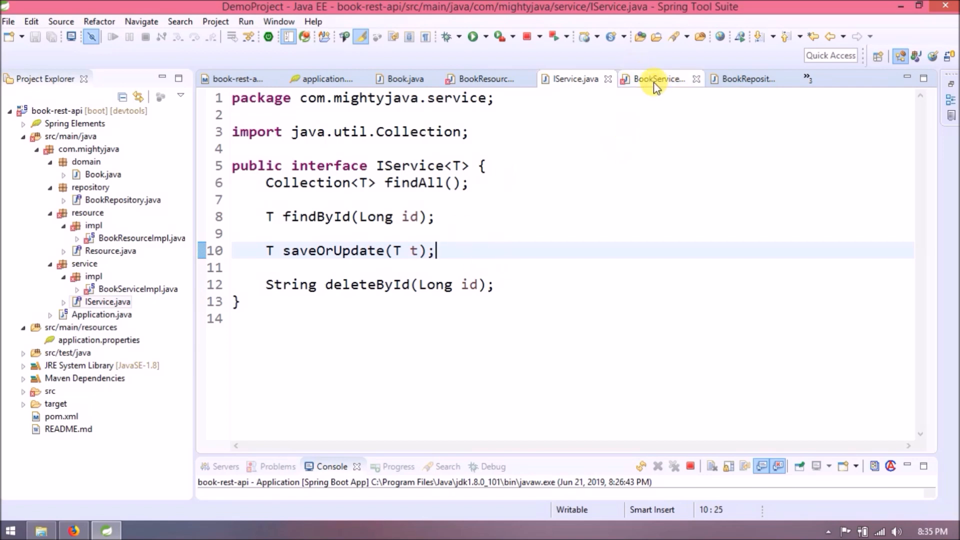
click(656, 79)
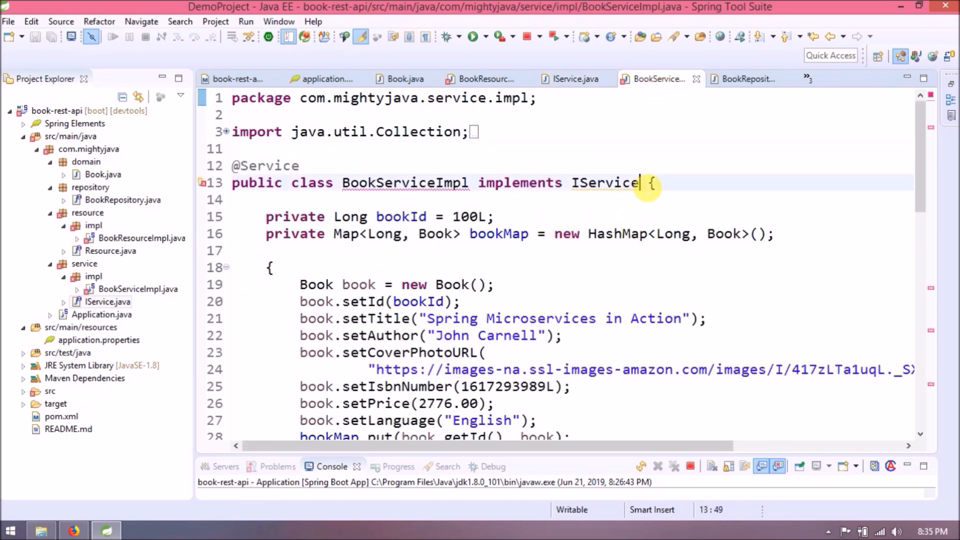
text(<Book>)
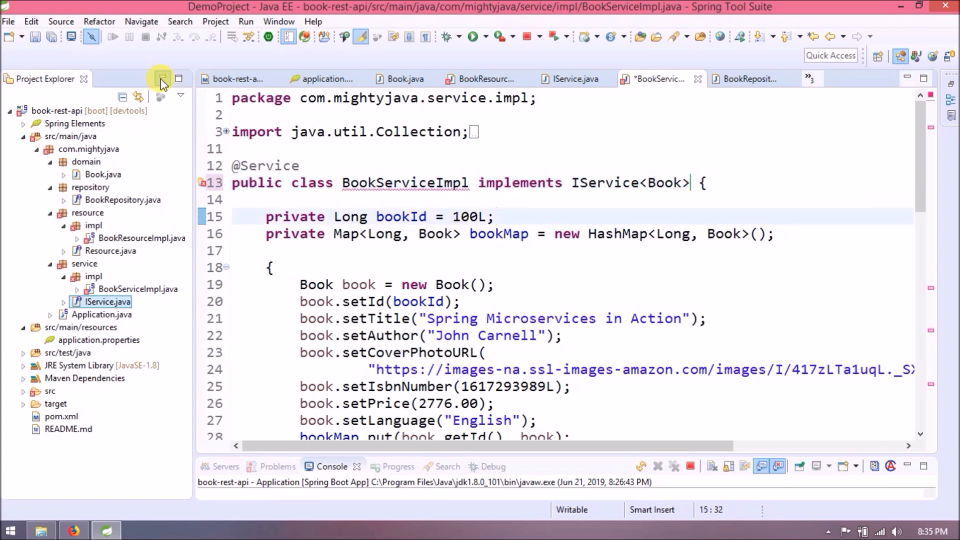
click(161, 79)
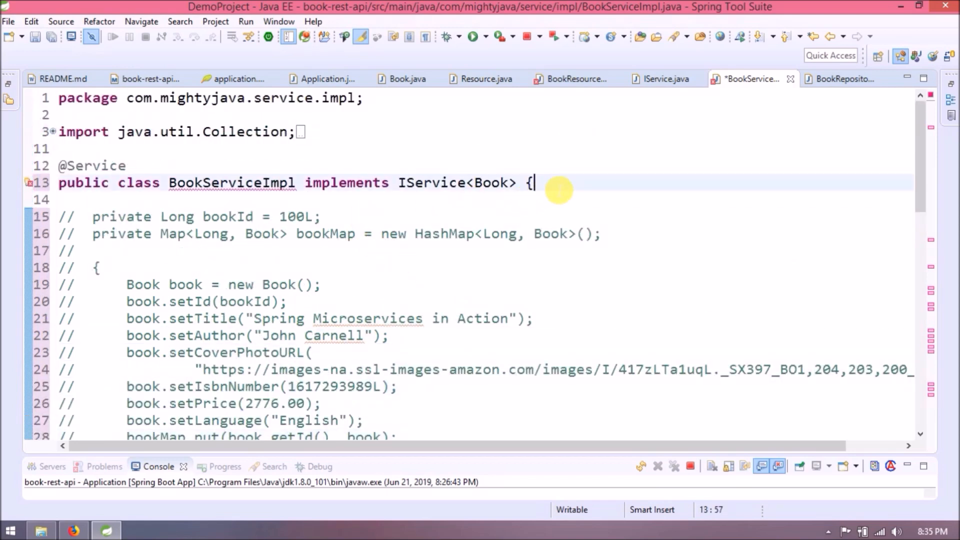
text(privat)
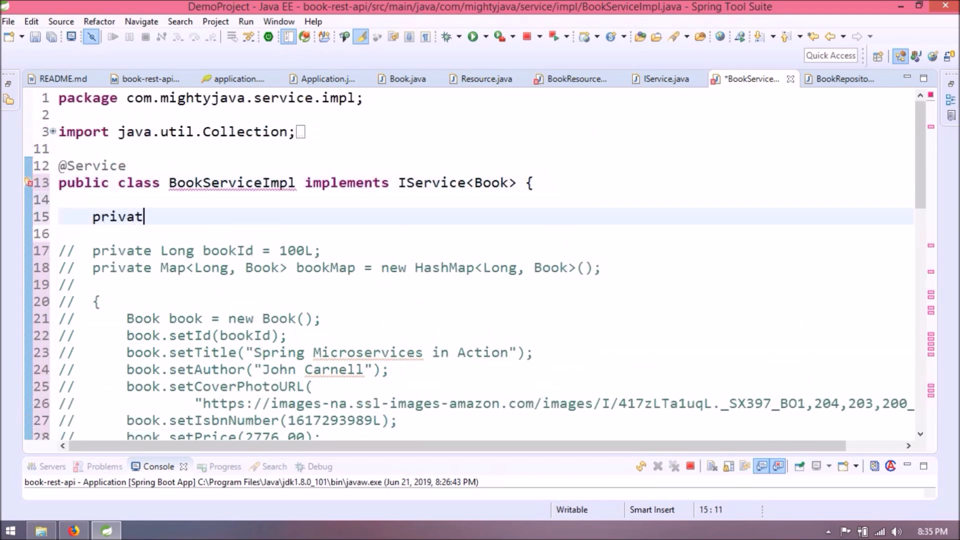
text(e Book)
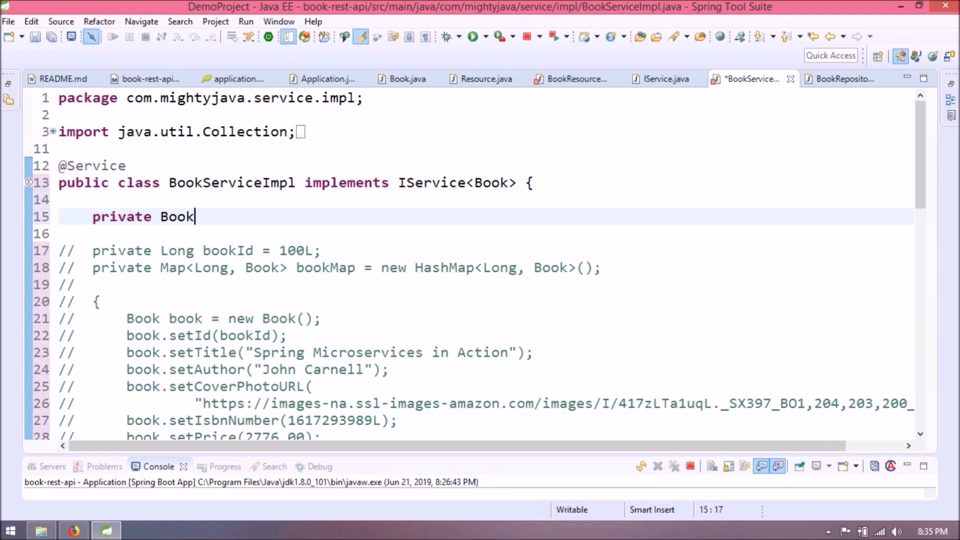
text(Repository)
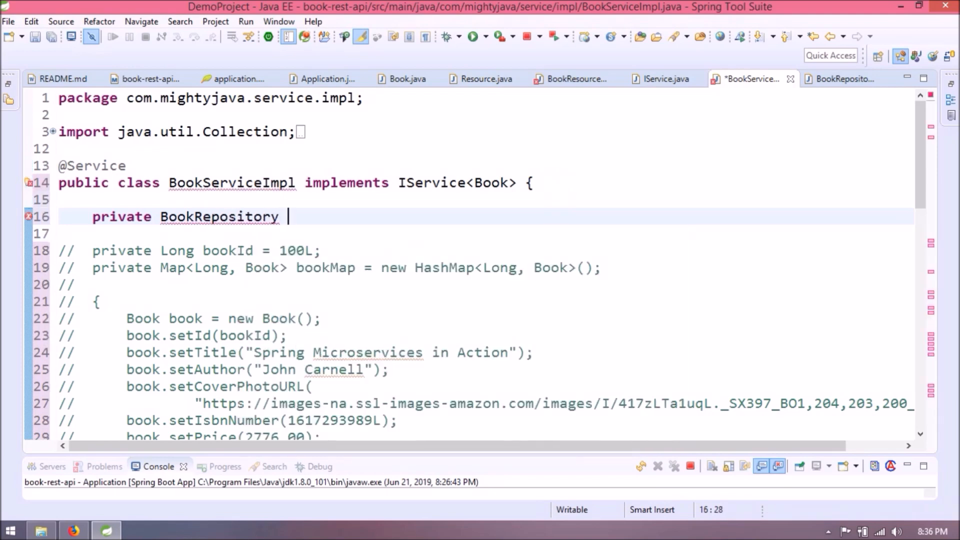
text(bookRe)
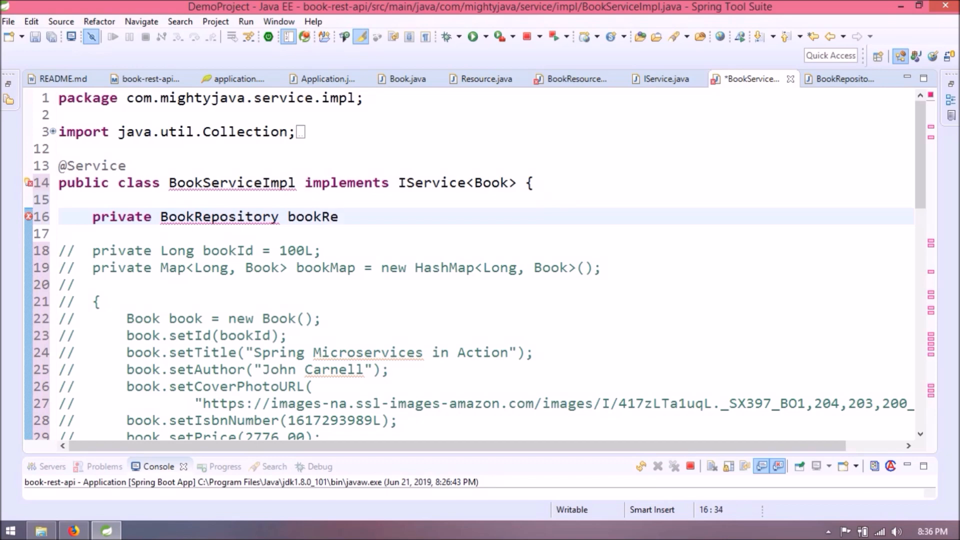
text(pository;)
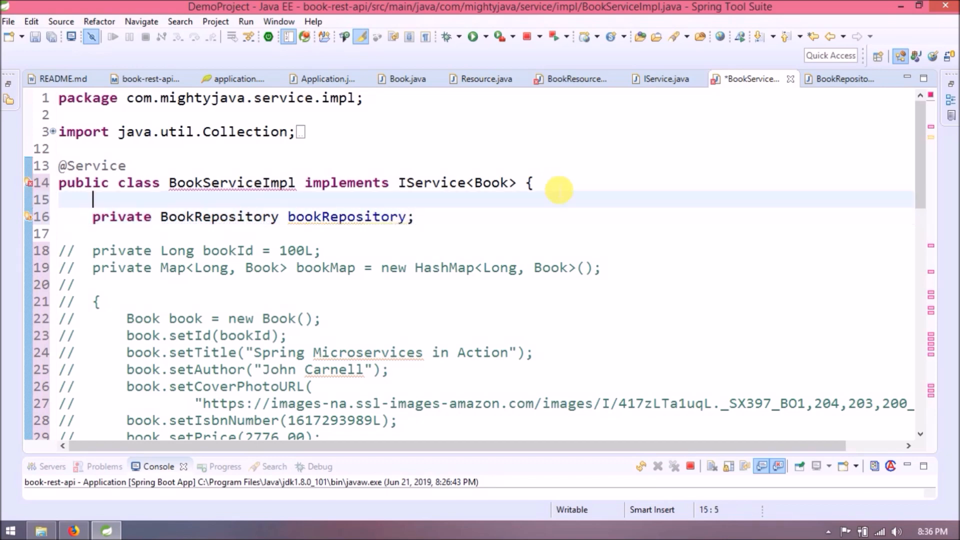
text(@Autowired)
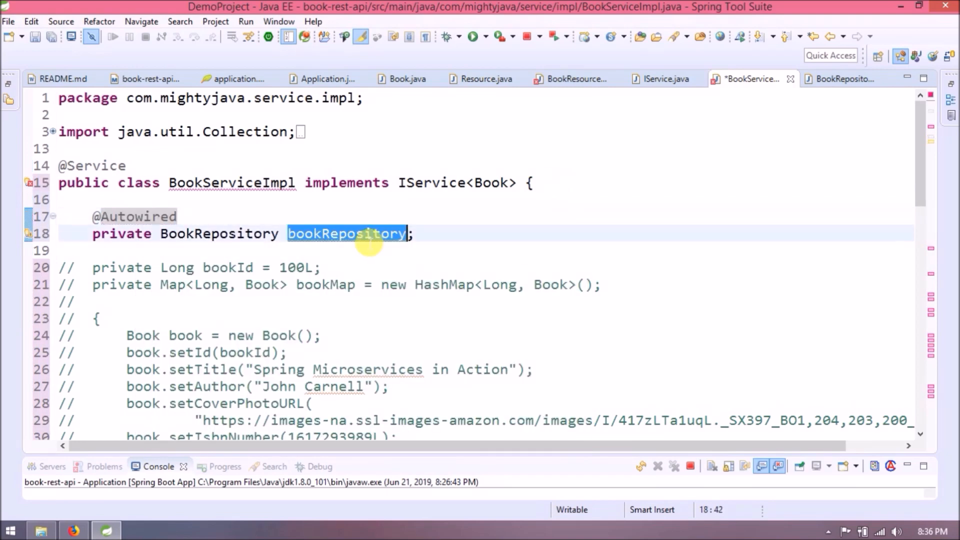
Make findAll and findById use bookRepository instead of bookMap
scroll(down, 3)
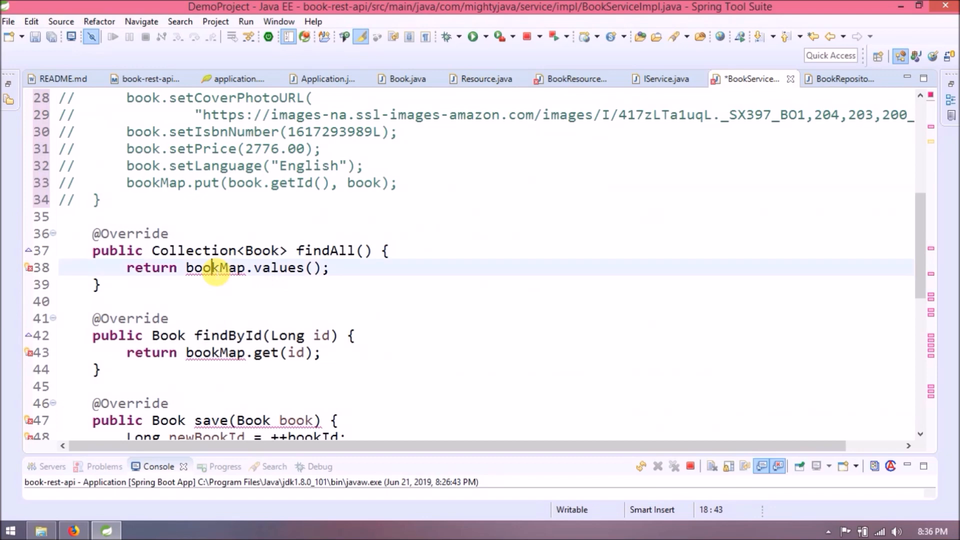
text(bookRepository)
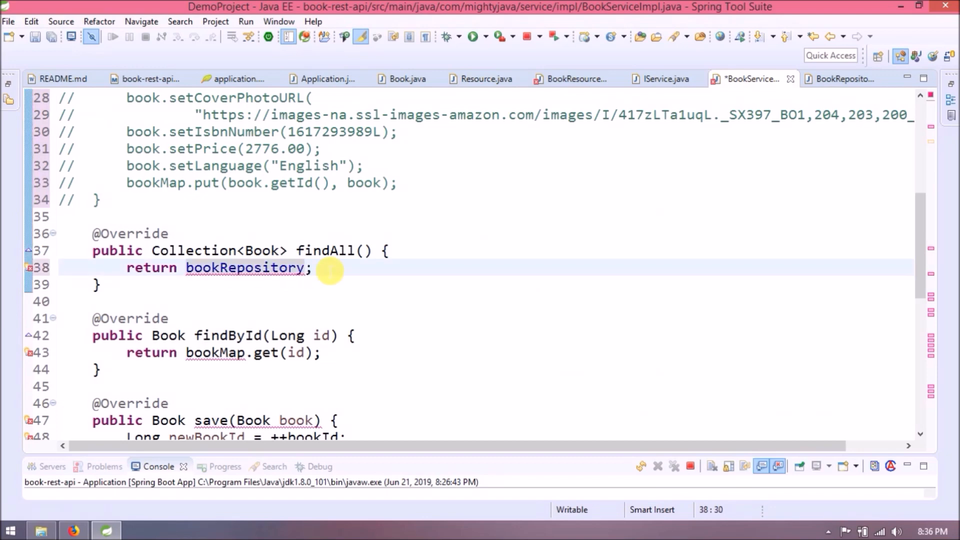
text(.findAll())
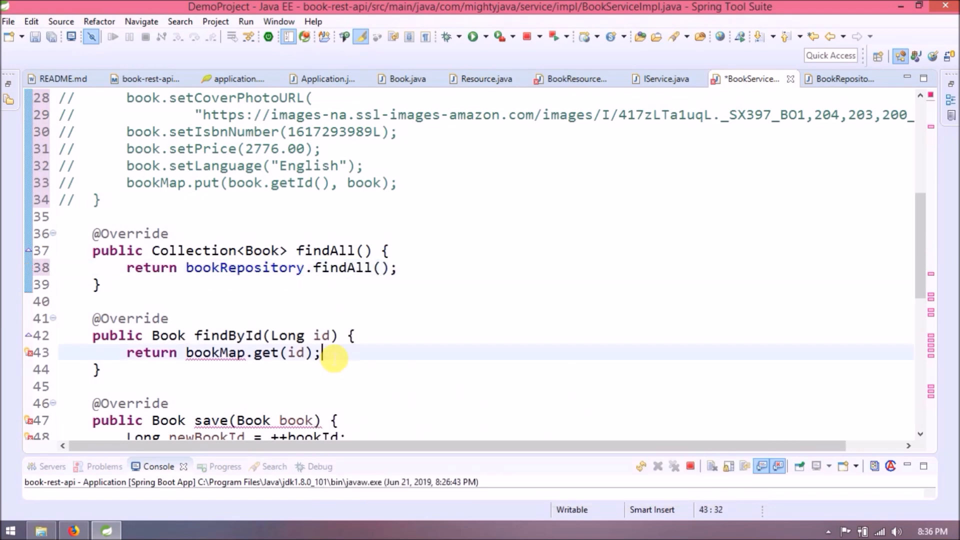
double_click(215, 352)
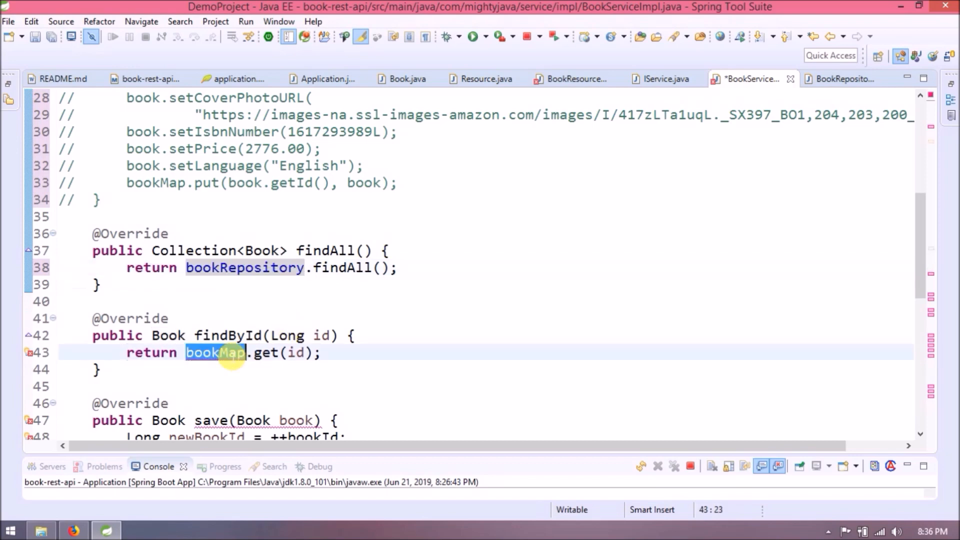
text(bookRepository.findById(id)
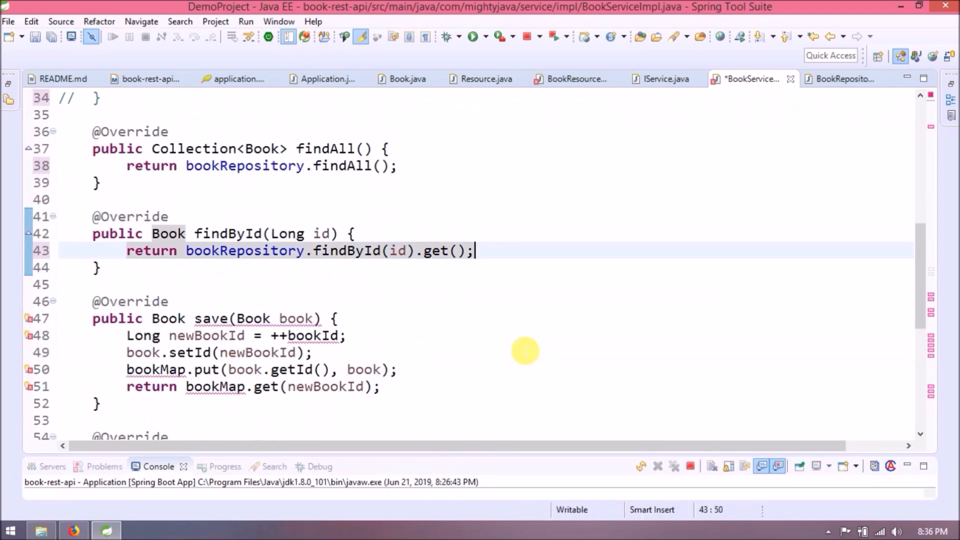
Rename save to saveOrUpdate using bookRepository, and make deleteById call bookRepository.deleteById(id)
text(Or)
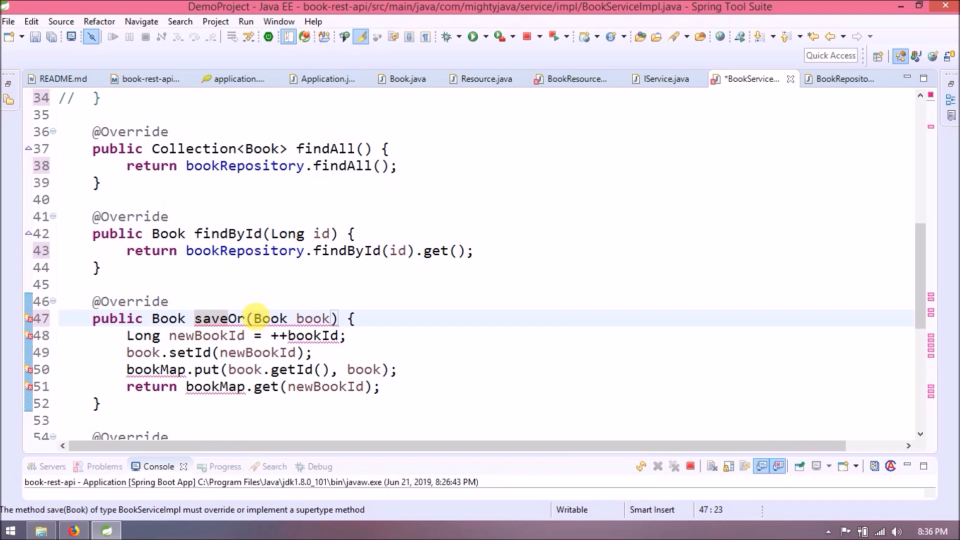
text(Update)
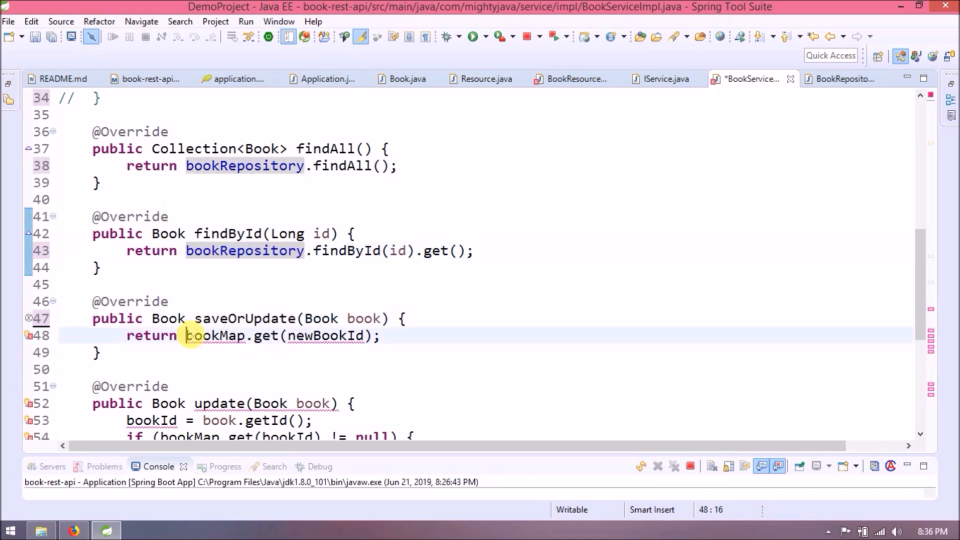
text(bookRepository)
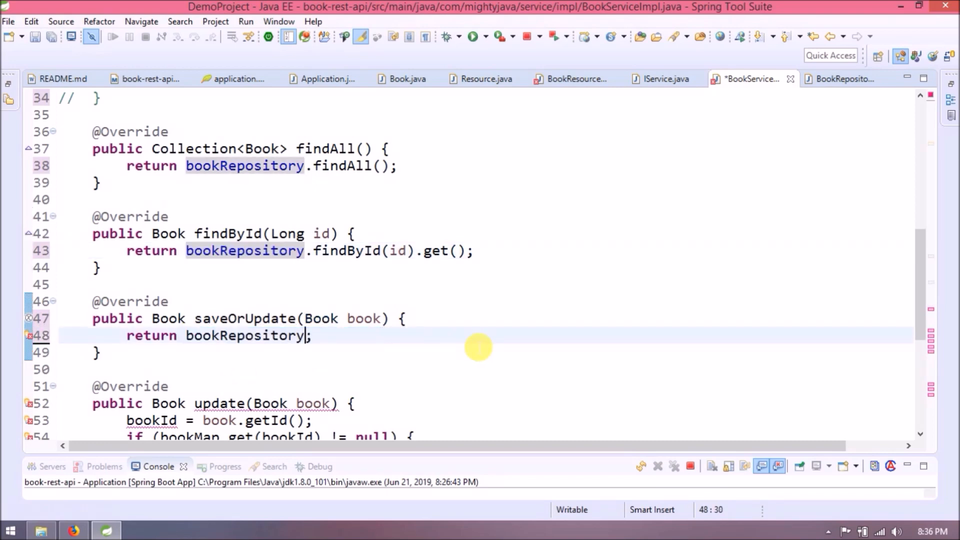
text(.saveAndFlush(book)
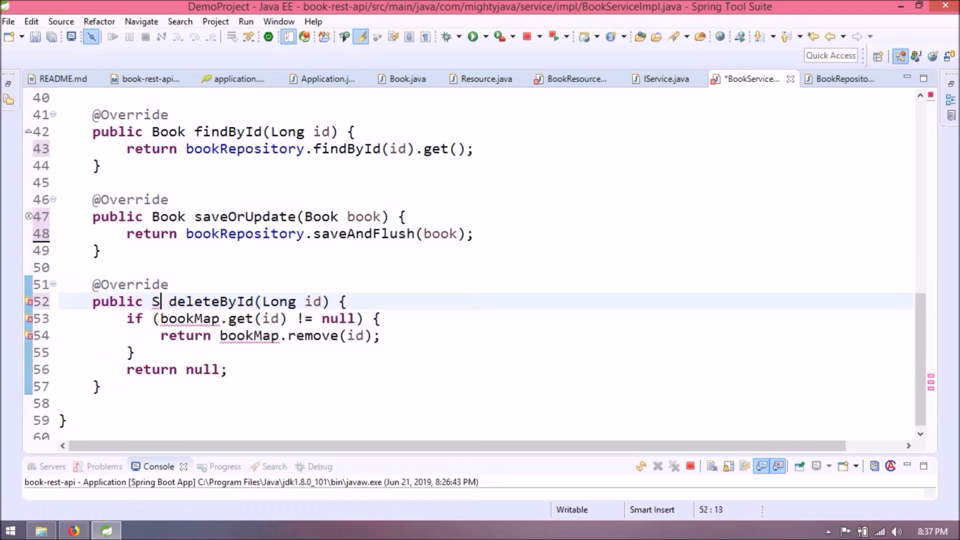
text(tring)
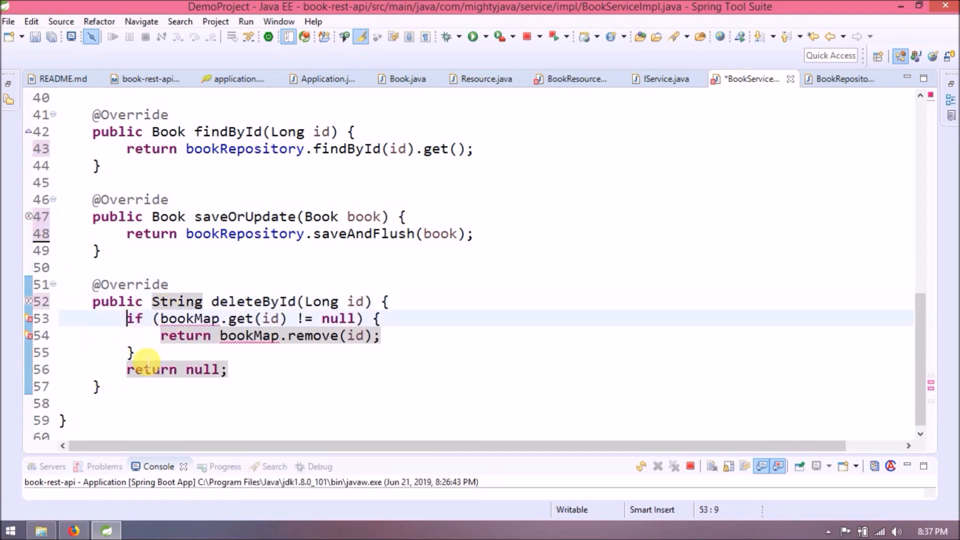
text(bookRepository)
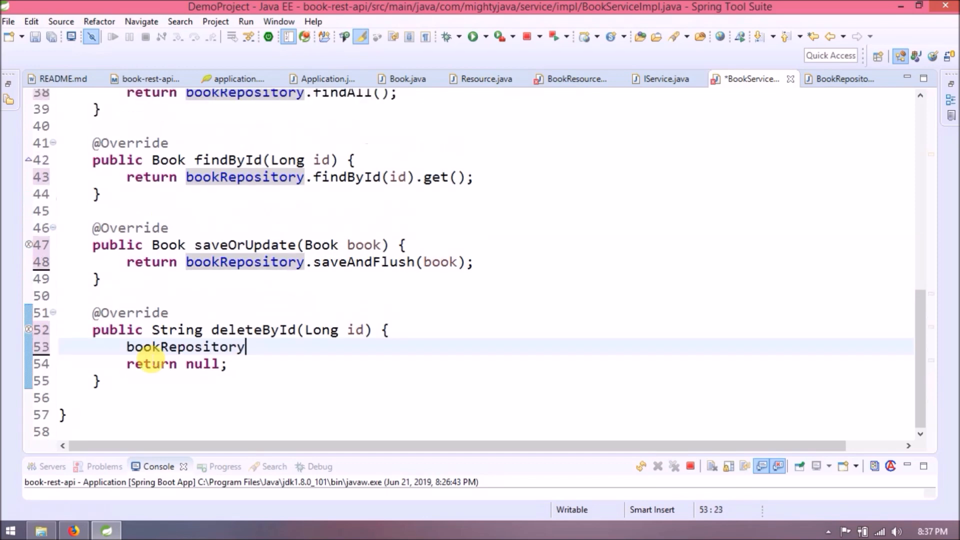
text(.deleteById(id);)
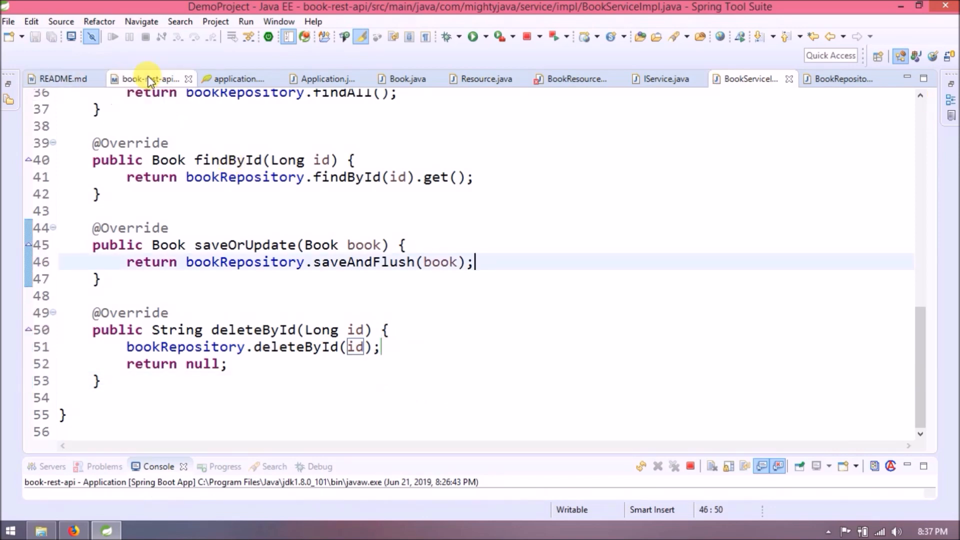
click(147, 79)
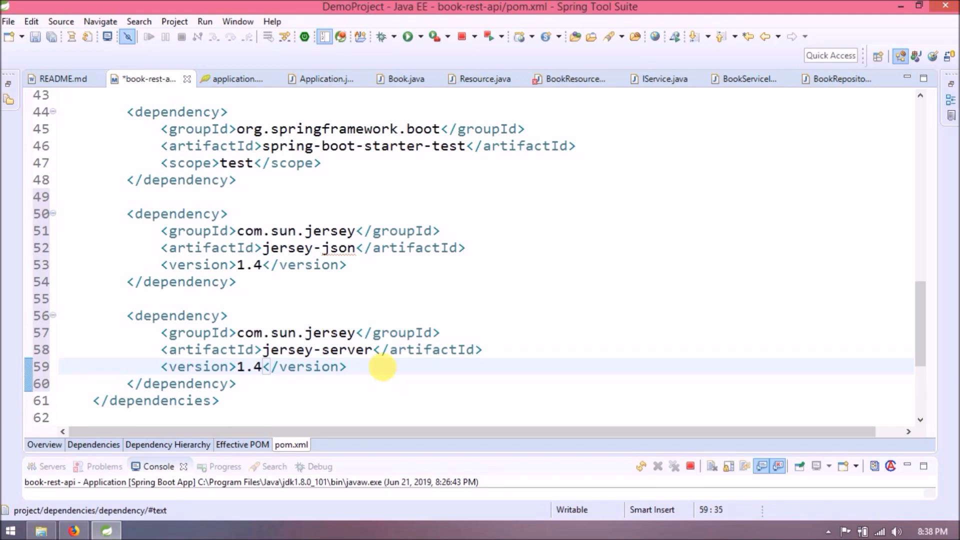
Review the Jersey dependencies in pom.xml, then select deleteById's String return type in BookServiceImpl
drag(127, 214, 235, 383)
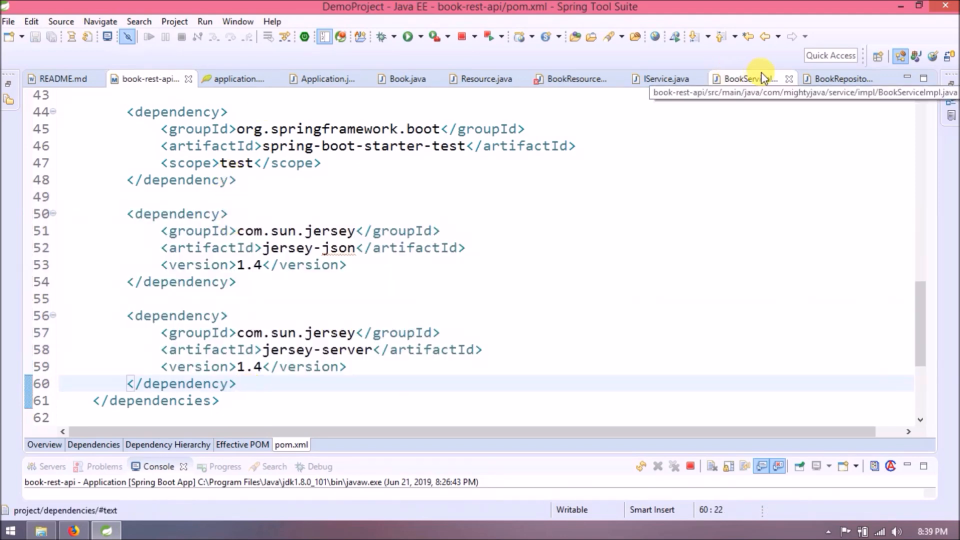
click(741, 78)
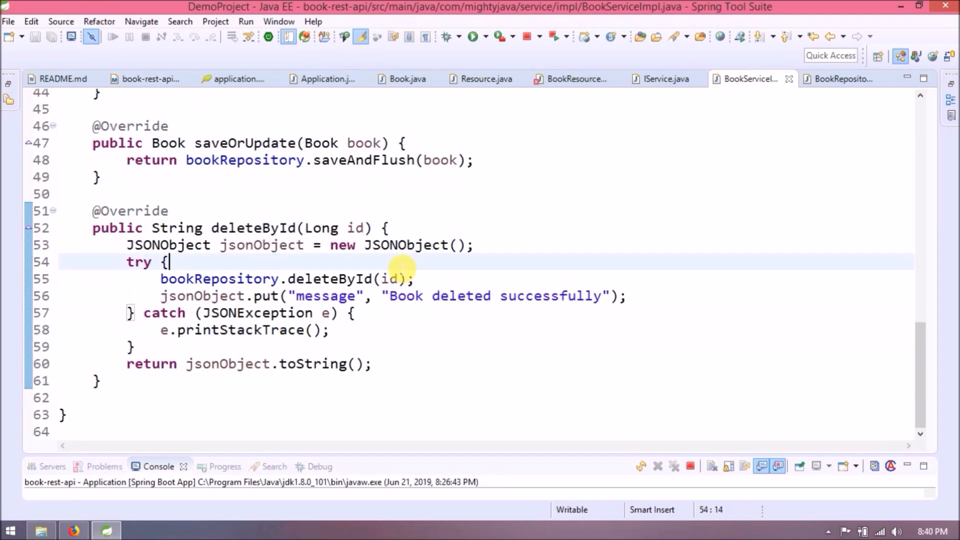
double_click(176, 228)
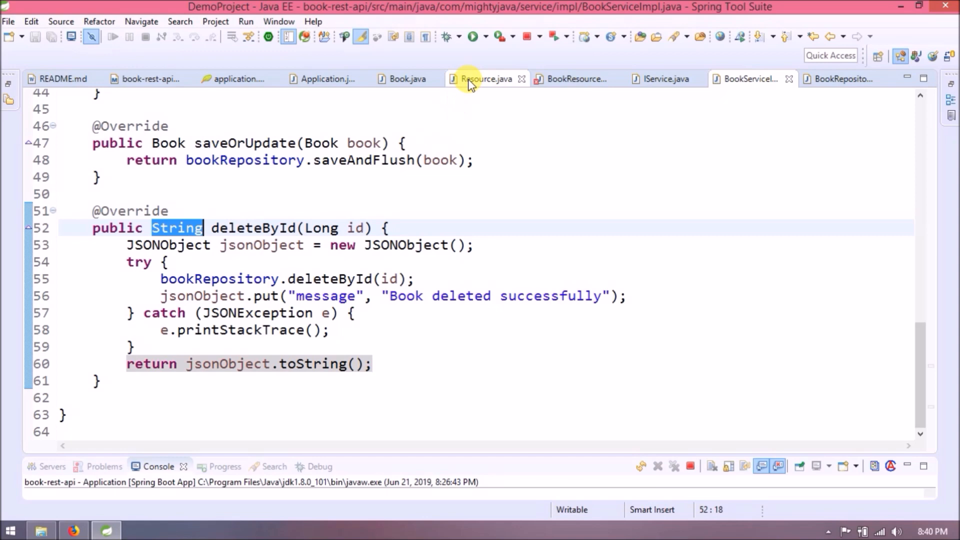
click(486, 79)
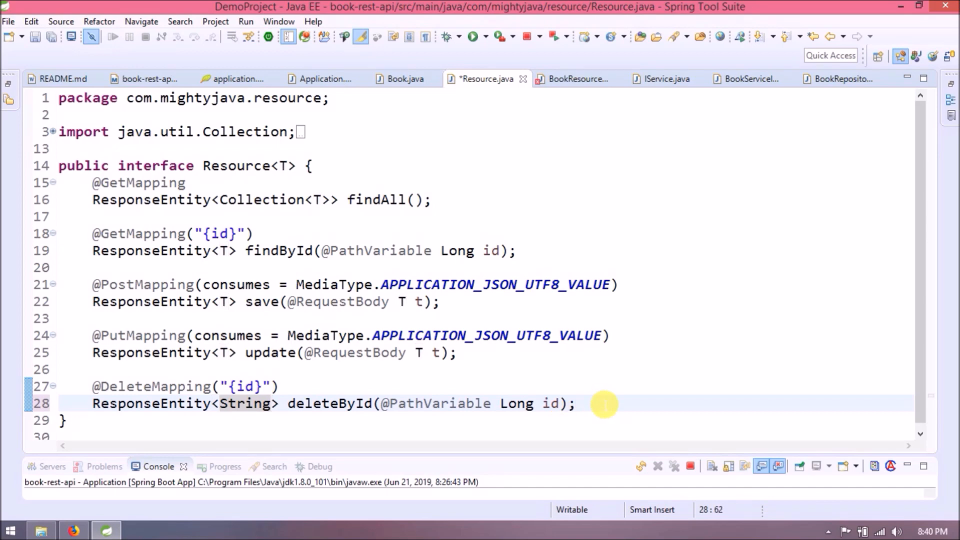
Save Resource.java, then give BookResourceImpl IService<Book>, saveOrUpdate calls and ResponseEntity<String> delete
key(ctrl+s)
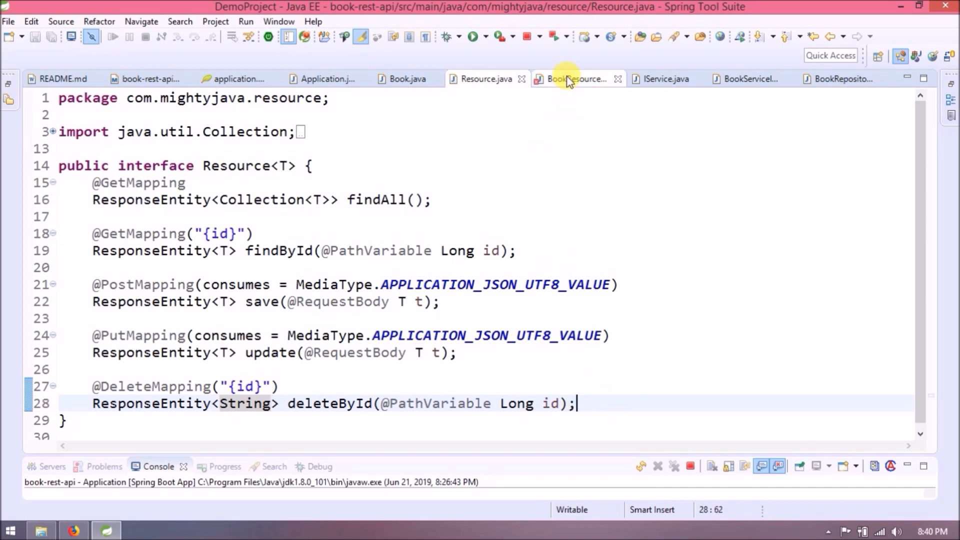
click(573, 78)
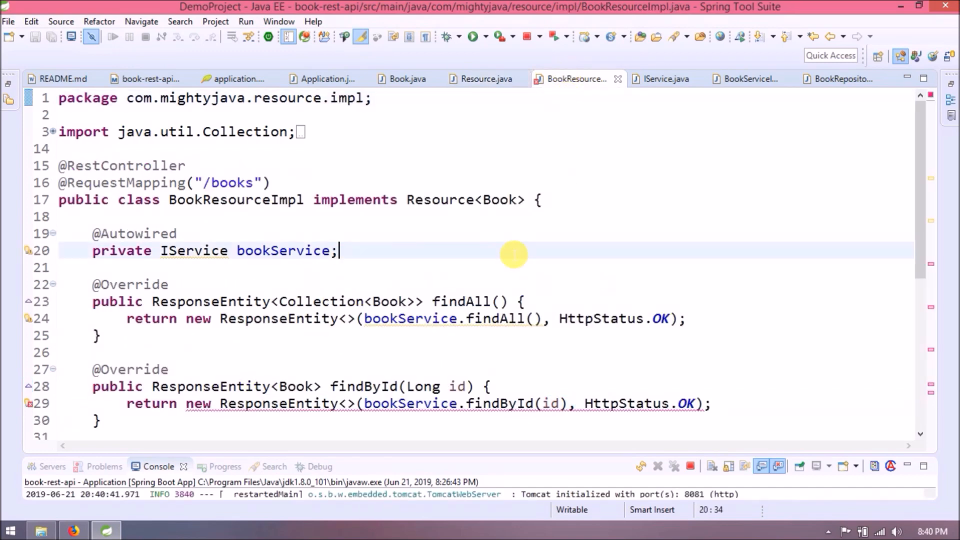
text(<B>)
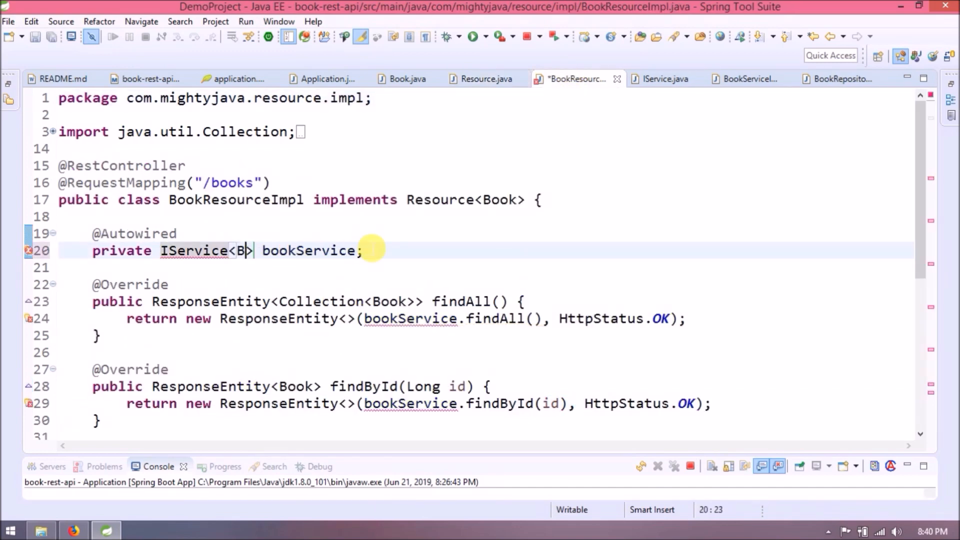
text(ook)
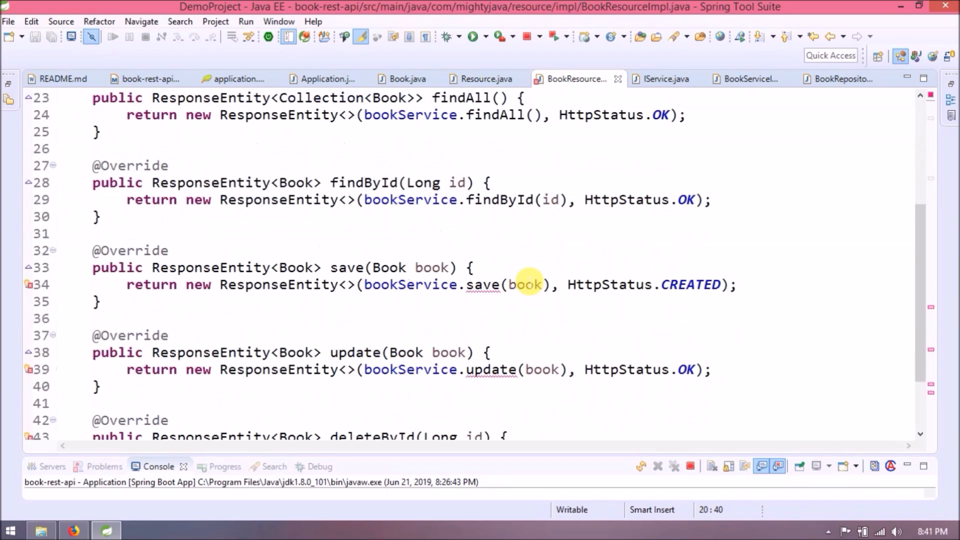
text(Or)
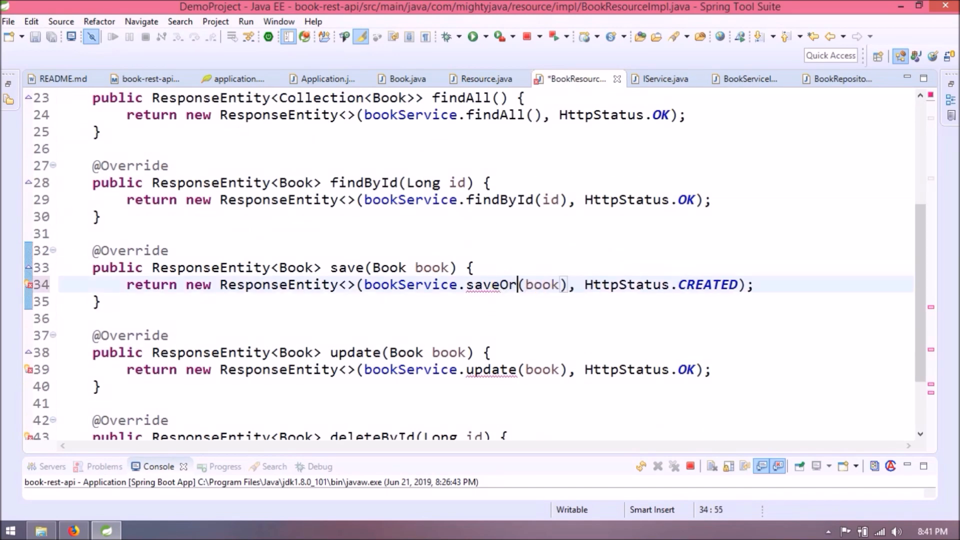
text(Update)
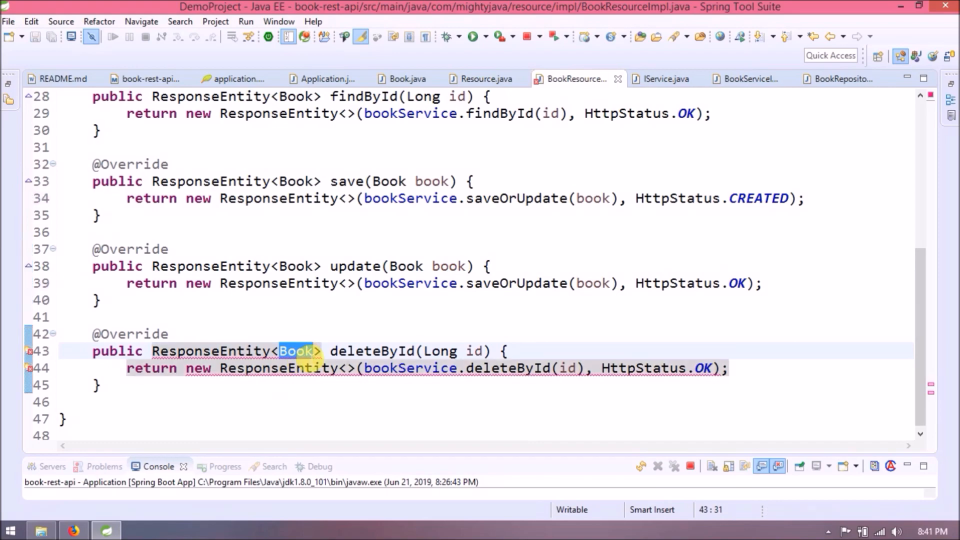
text(String)
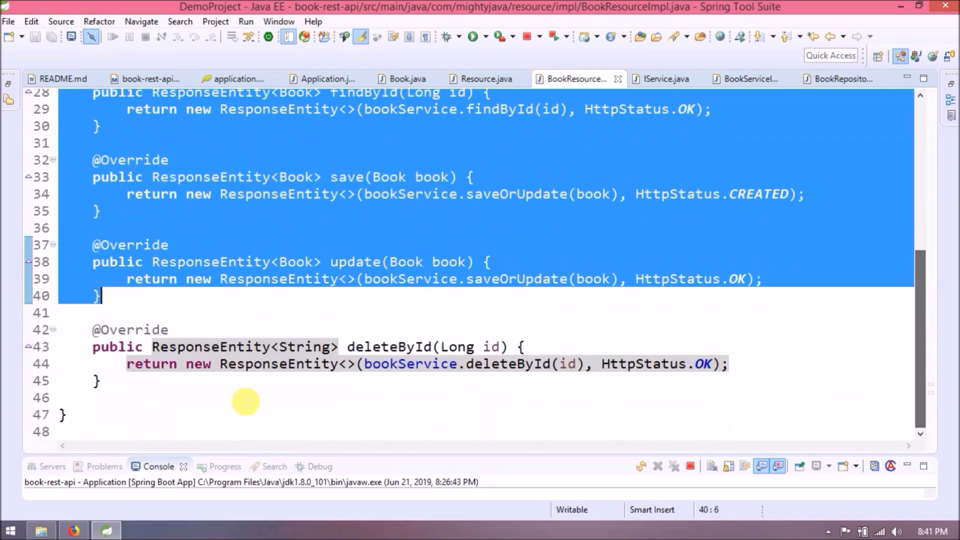
click(110, 380)
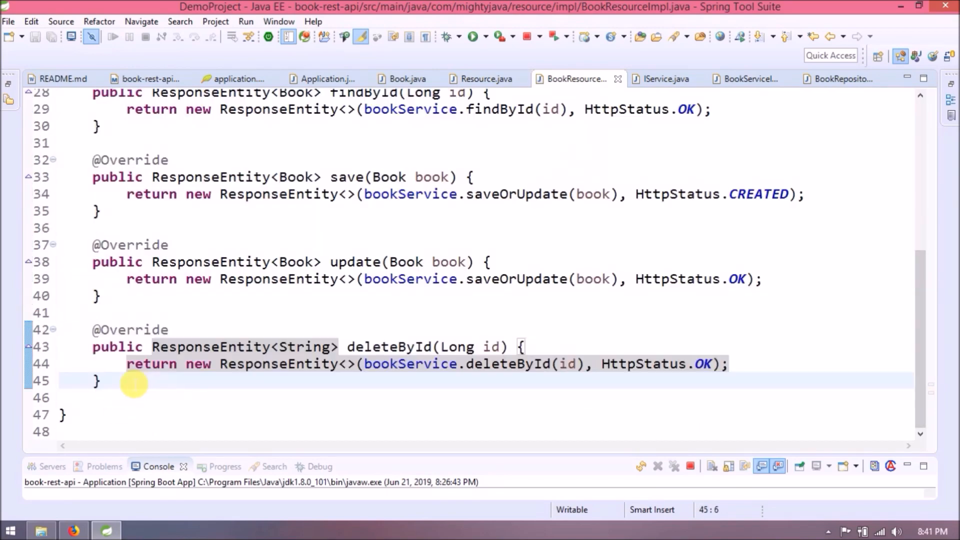
mouse_move(61, 79)
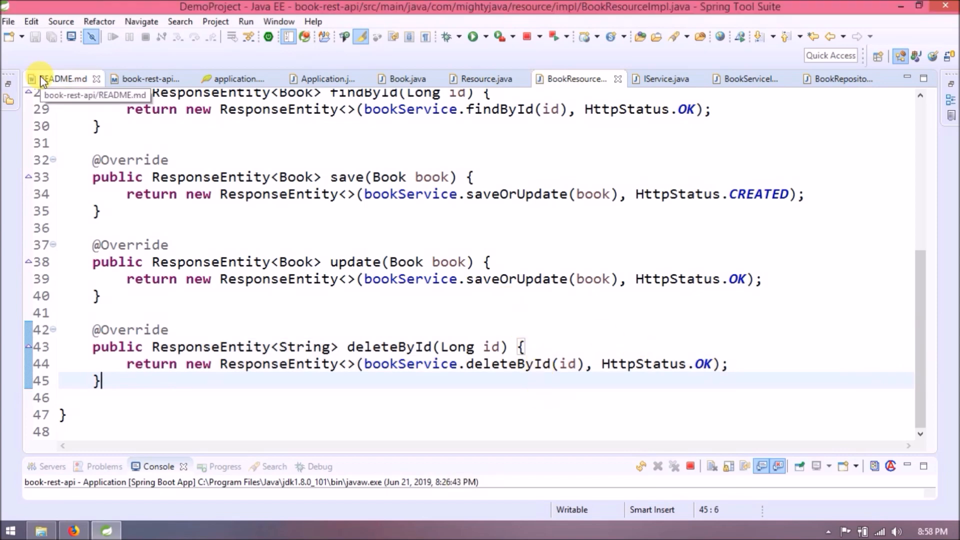
click(61, 79)
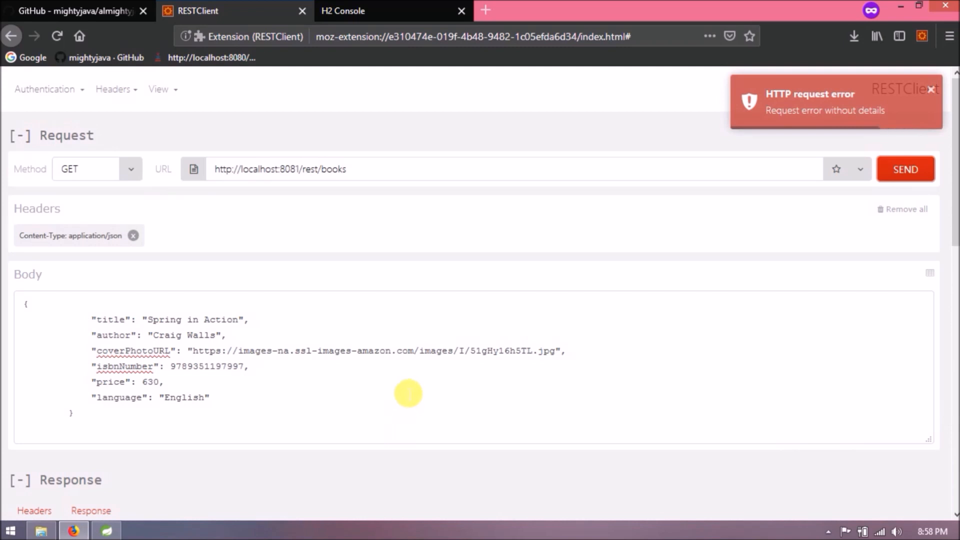
Resend the GET to localhost:8081/rest/books with headers and body cleared, which returns a request error
scroll(down, 3)
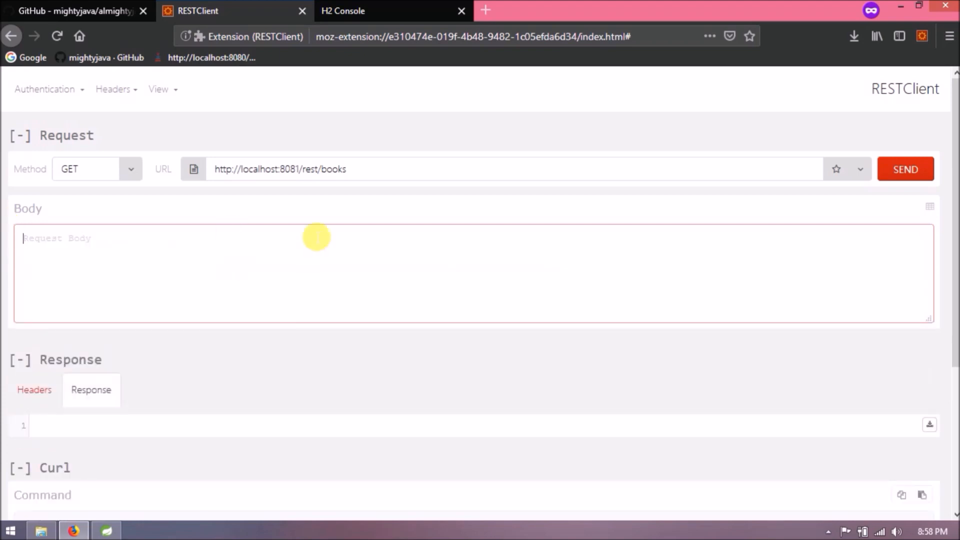
click(905, 169)
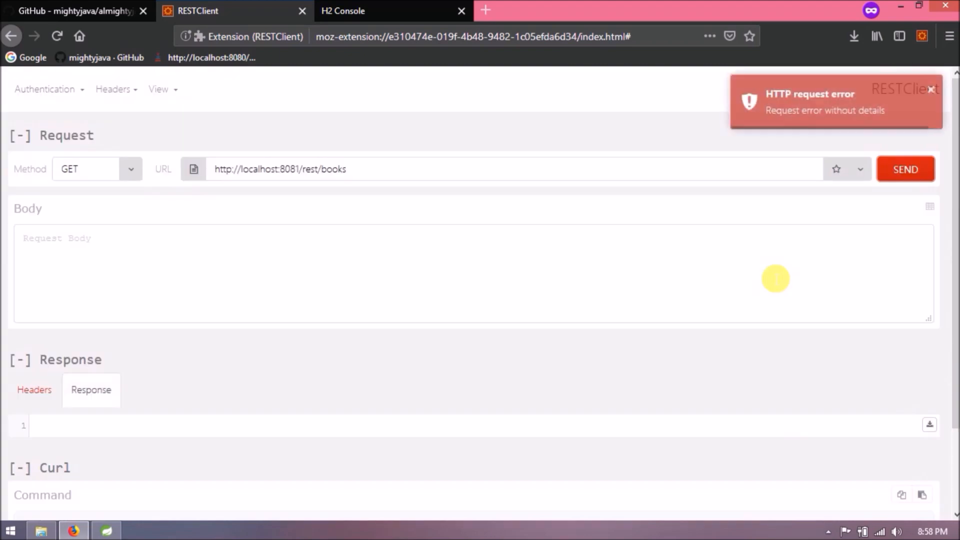
click(106, 530)
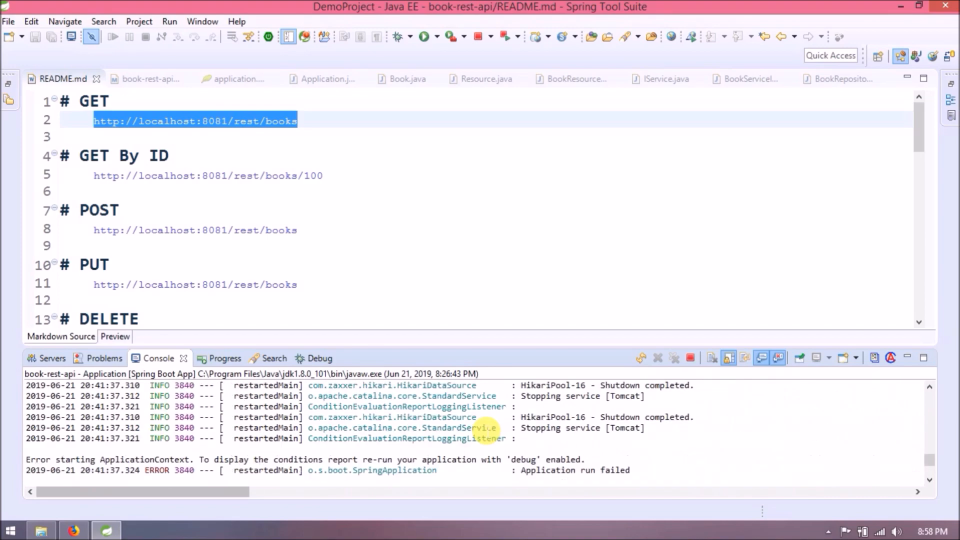
Remove the terminated launch and rerun book-rest-api as a Spring Boot App on port 8081
scroll(down, 3)
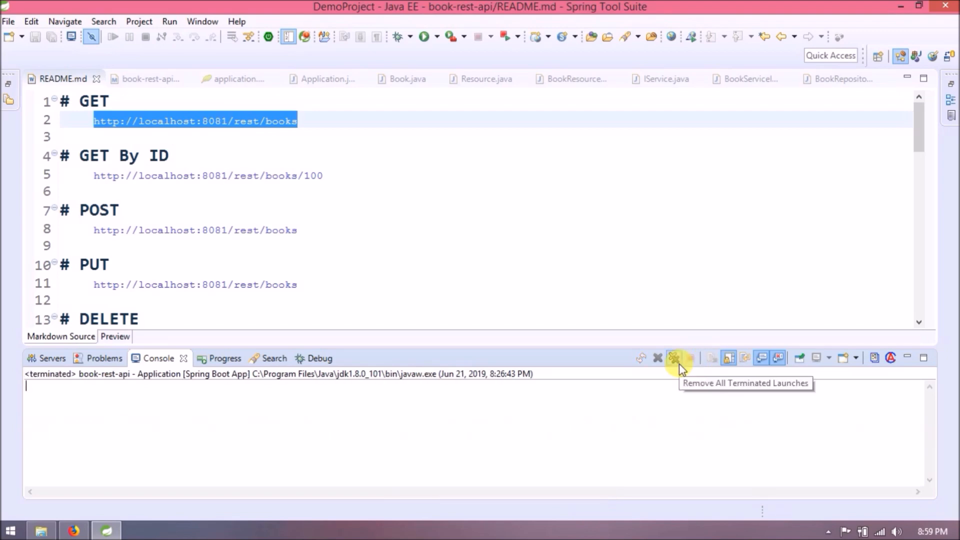
click(674, 358)
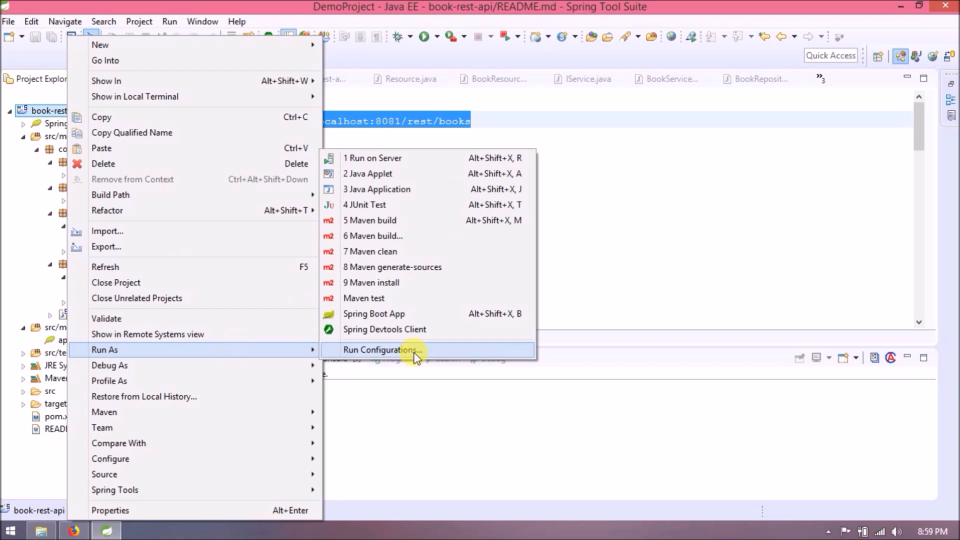
click(374, 313)
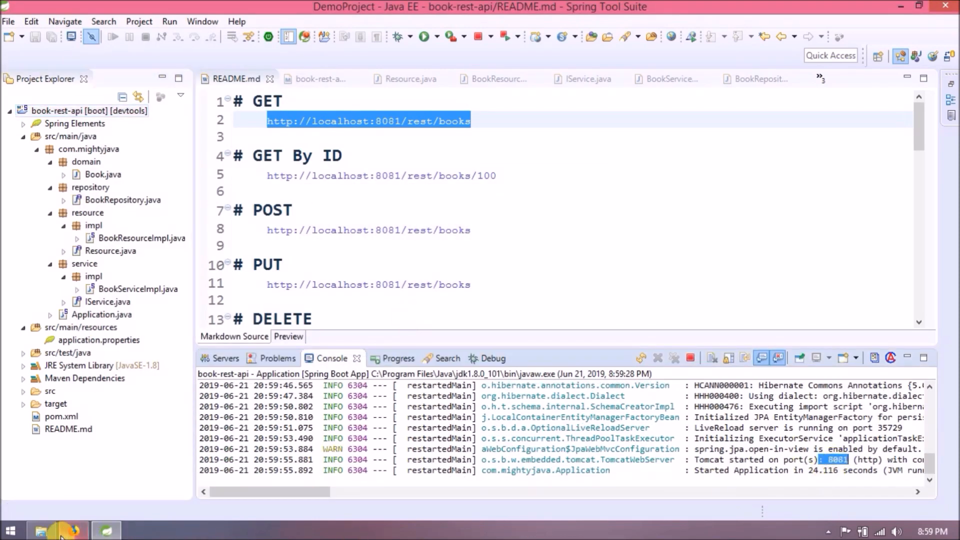
click(73, 531)
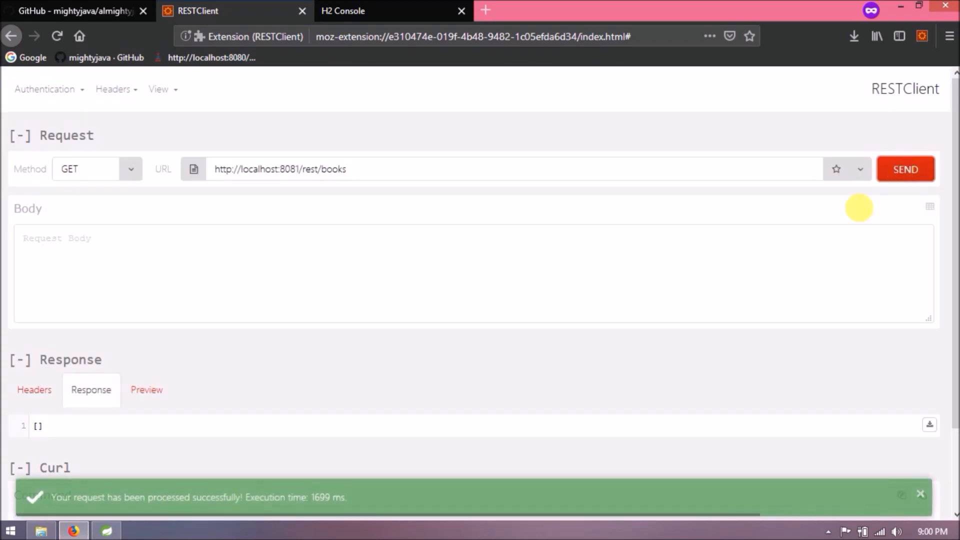
POST the Spring in Action book JSON with Content-Type application/json
scroll(down, 3)
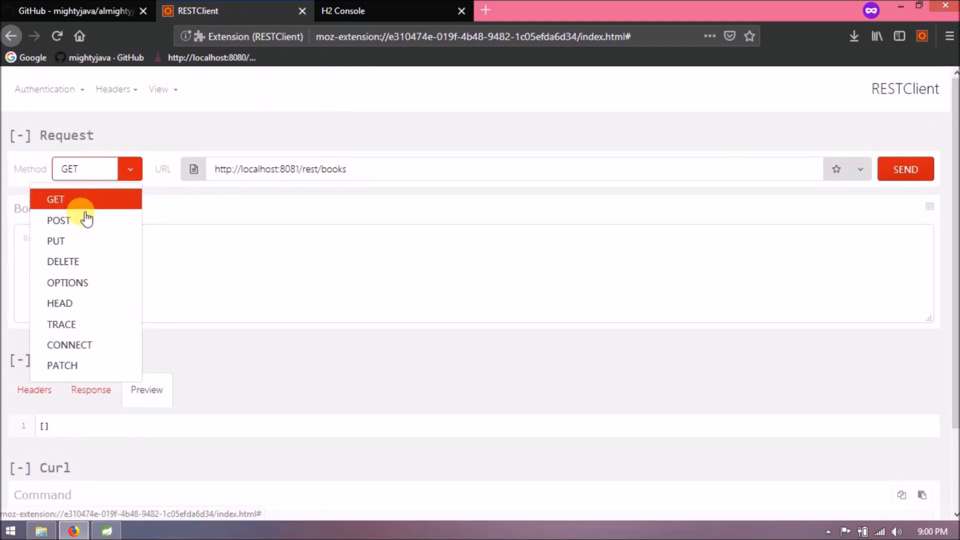
click(59, 220)
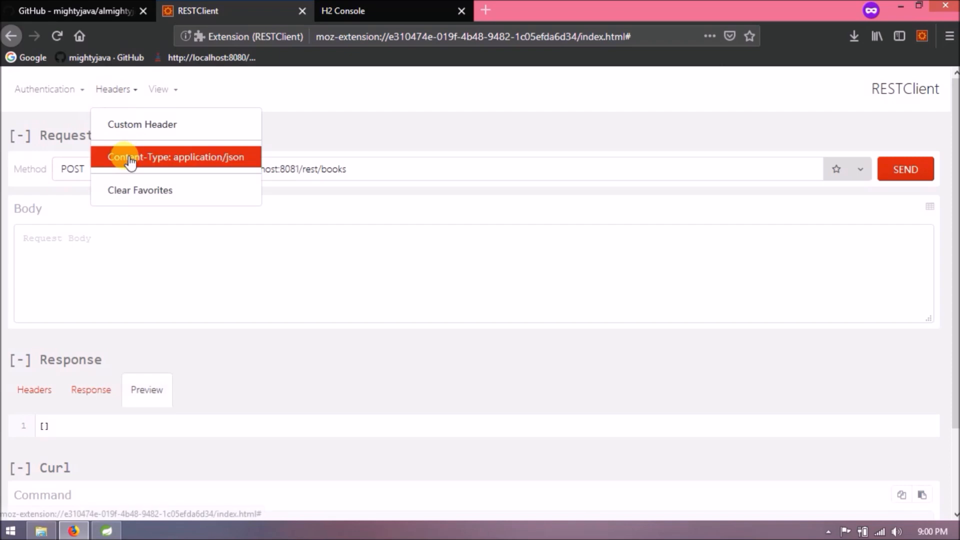
click(175, 156)
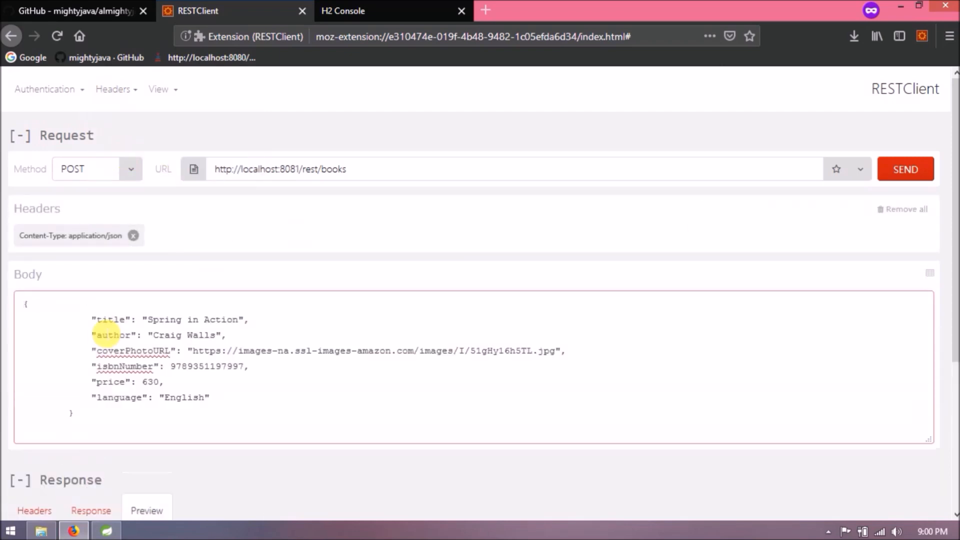
click(906, 169)
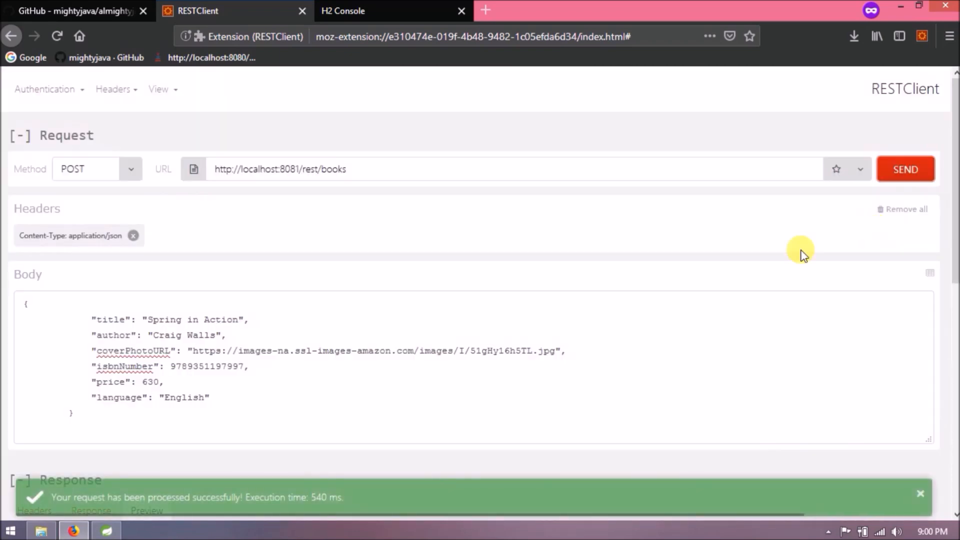
Rerun SELECT * FROM BOOK in H2 Console to see Spring in Action as id 1
scroll(down, 3)
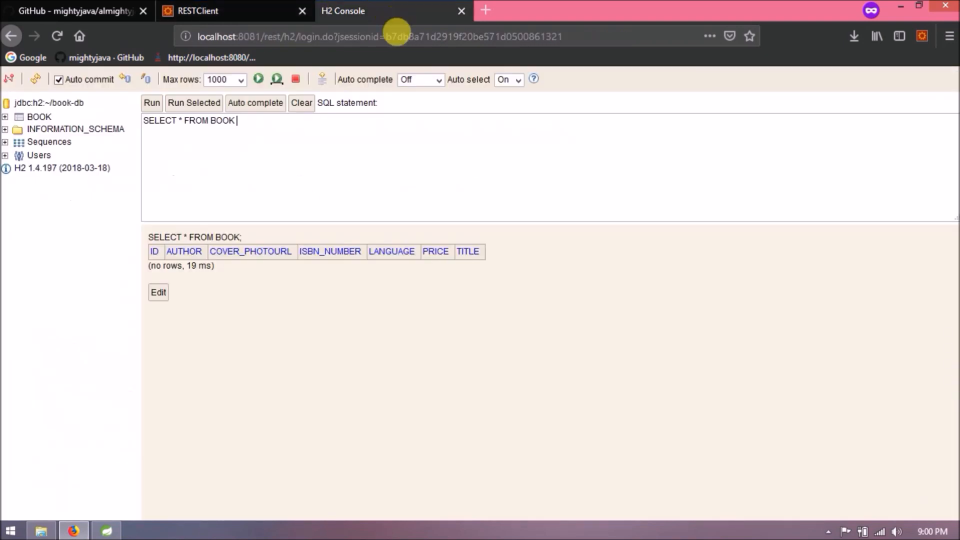
click(151, 102)
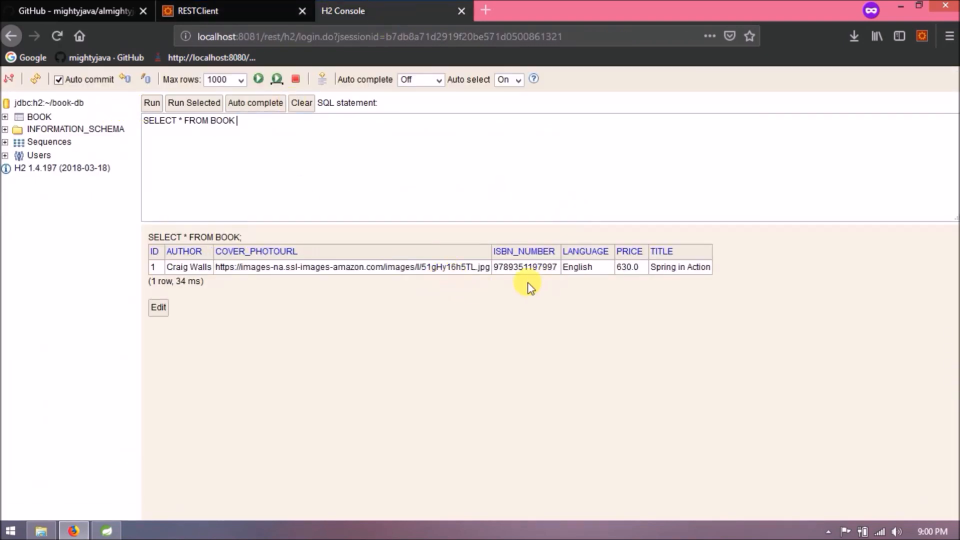
click(232, 11)
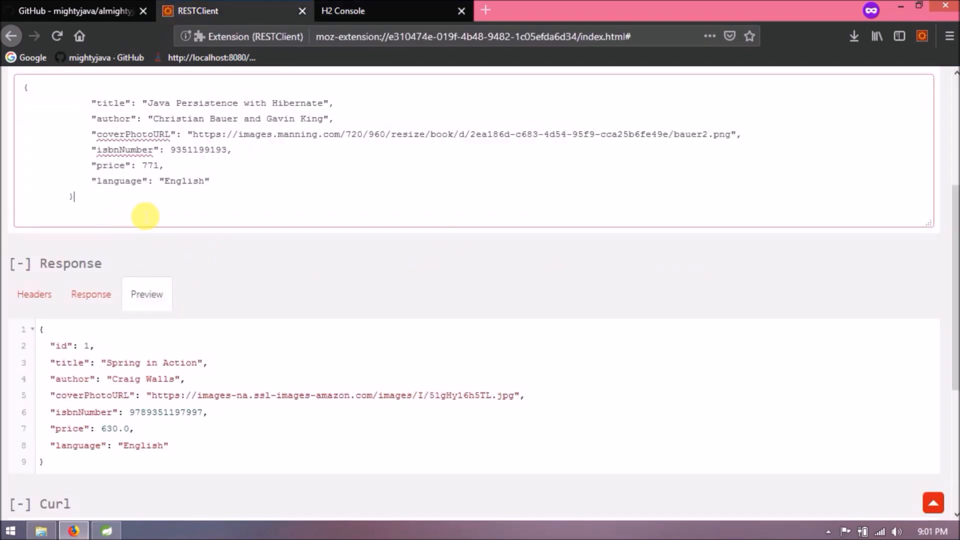
POST the Hibernate and Spring Boot in Action books, then check the list shows five books
click(906, 170)
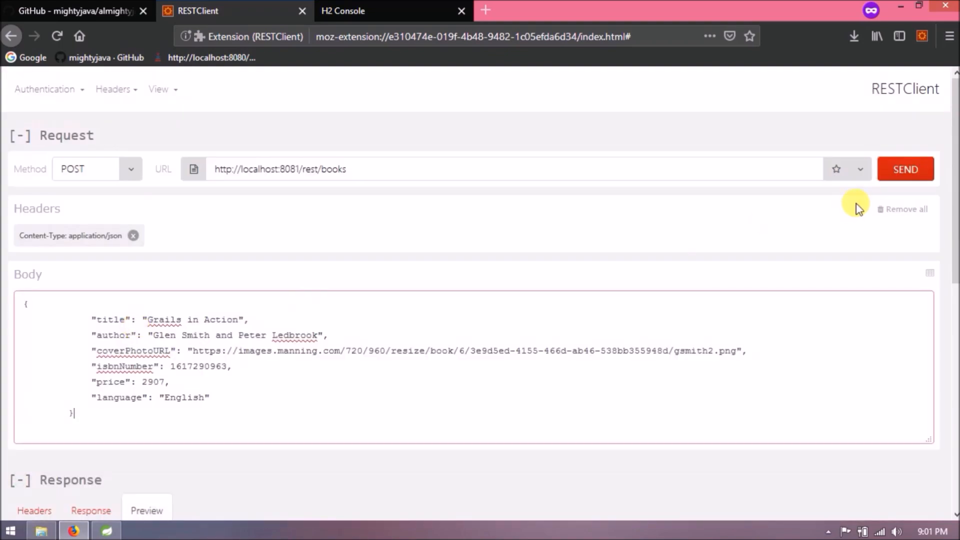
key(ctrl+a)
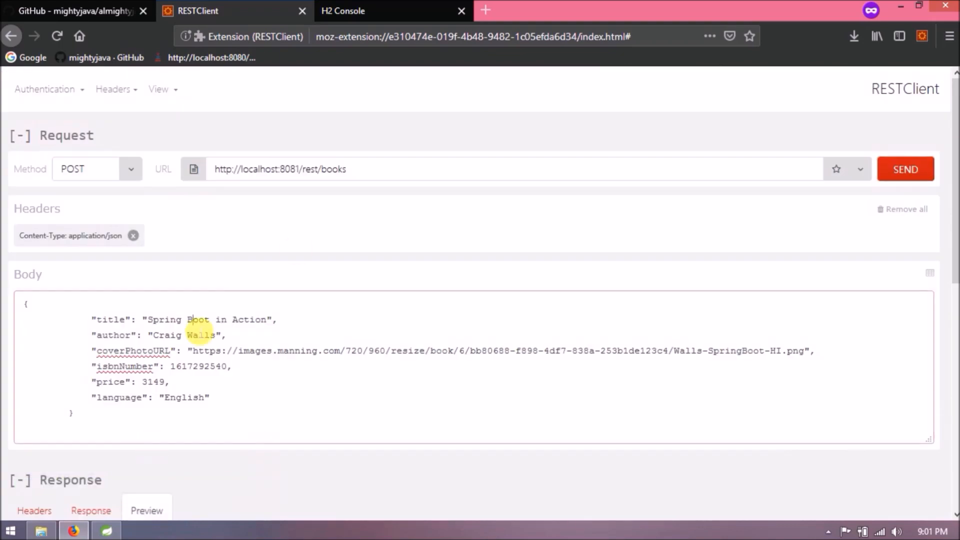
click(906, 169)
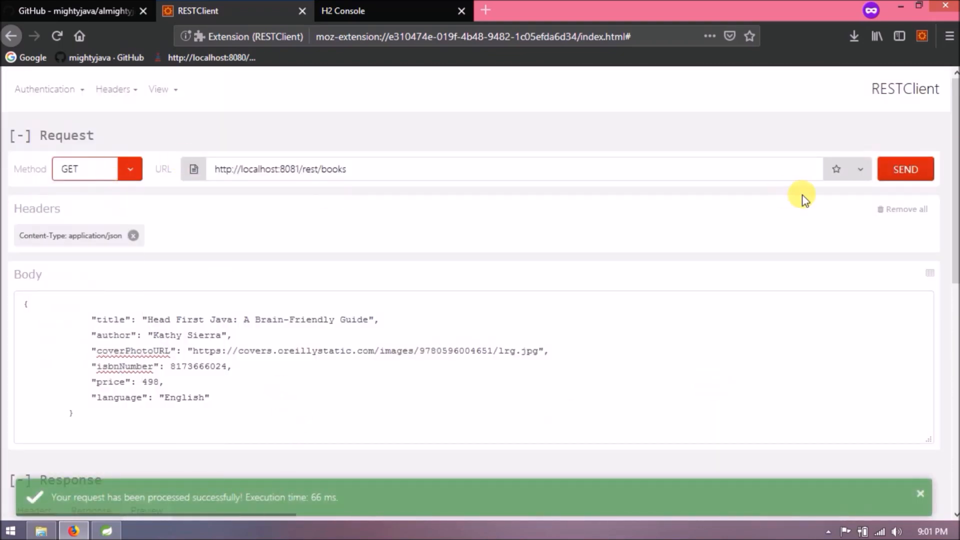
scroll(down, 3)
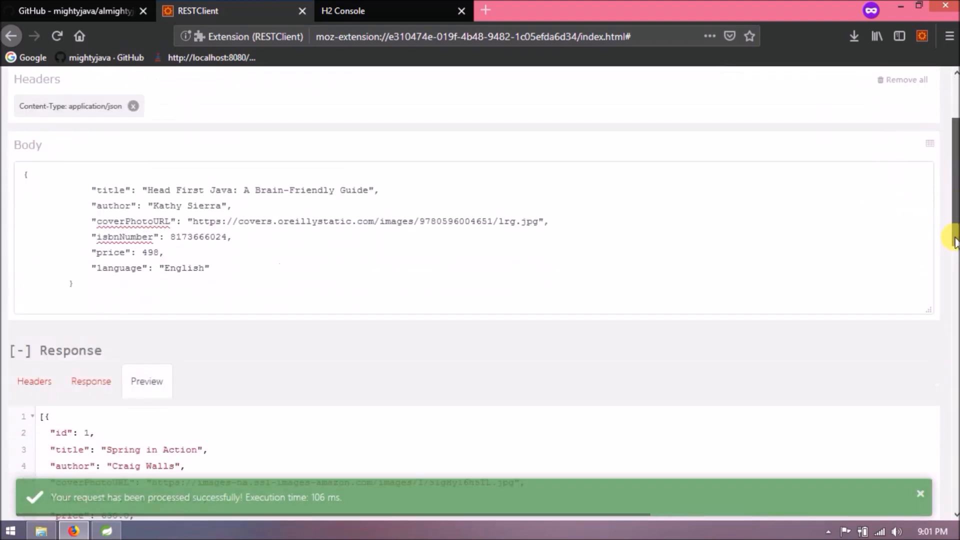
scroll(down, 3)
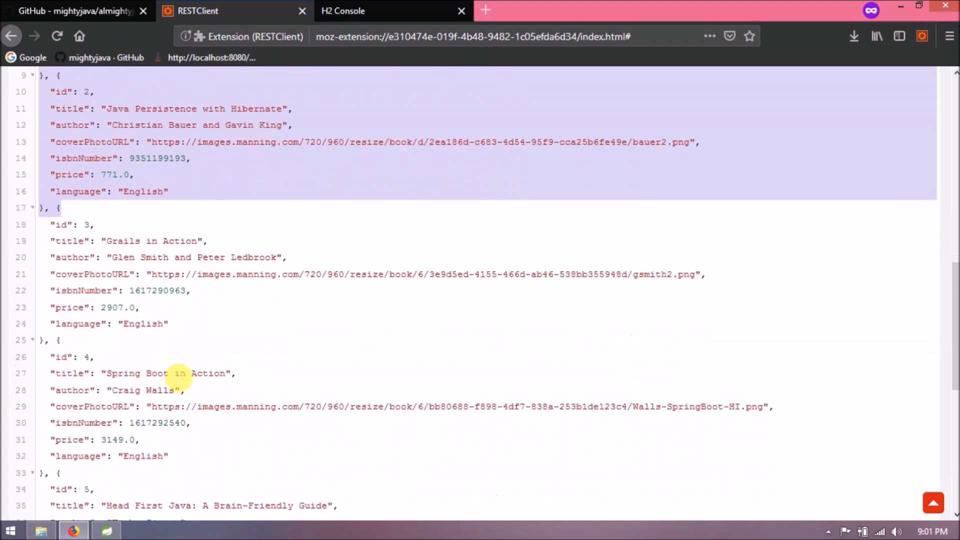
scroll(down, 3)
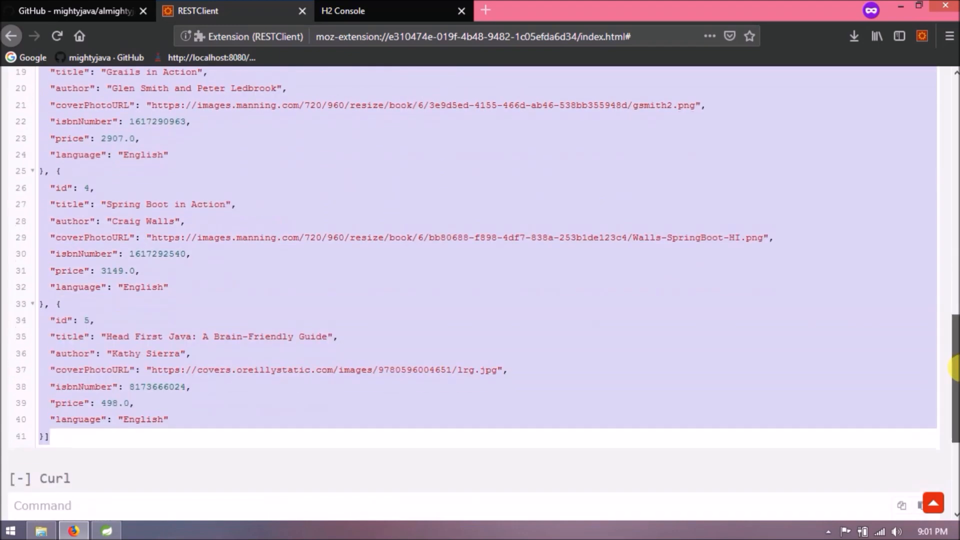
click(342, 10)
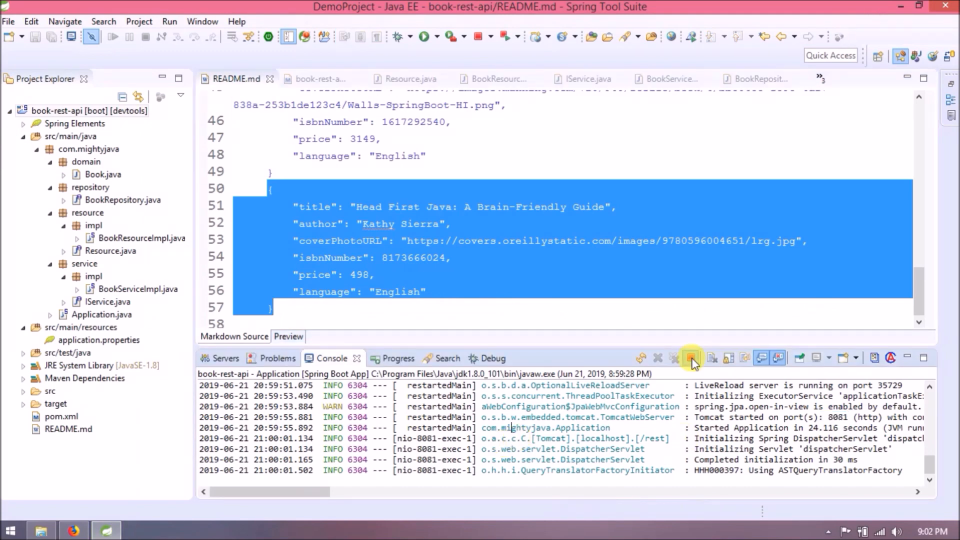
Stop the running application and review the README sample books and H2 application properties
click(692, 358)
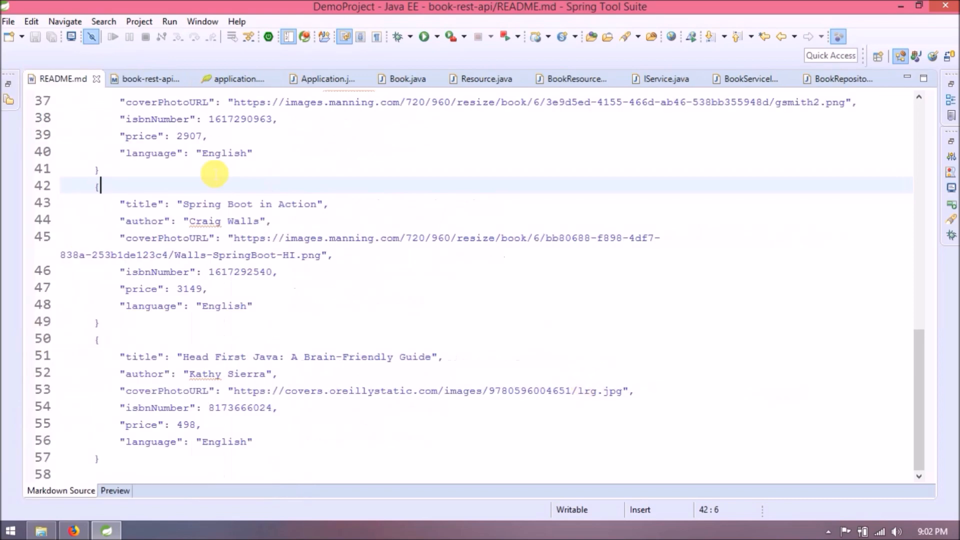
click(150, 79)
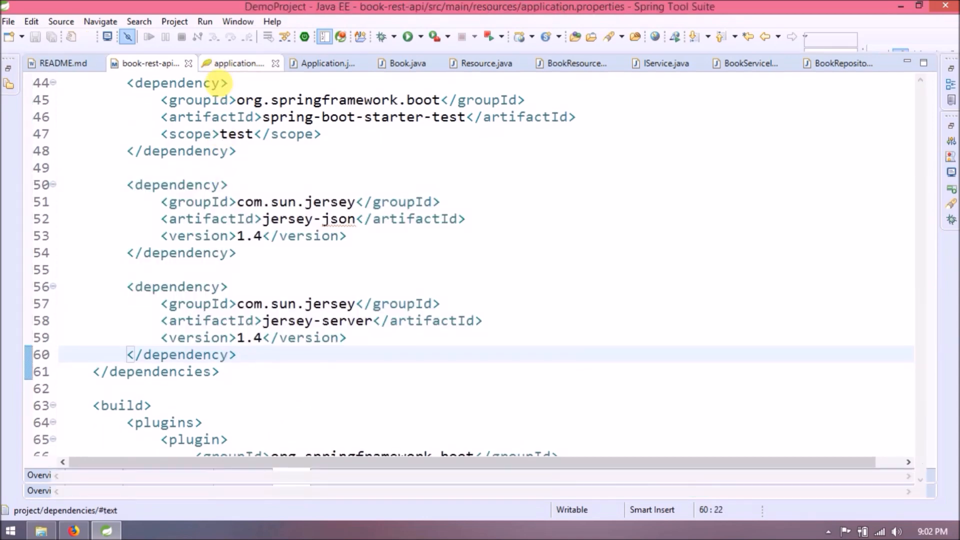
click(239, 63)
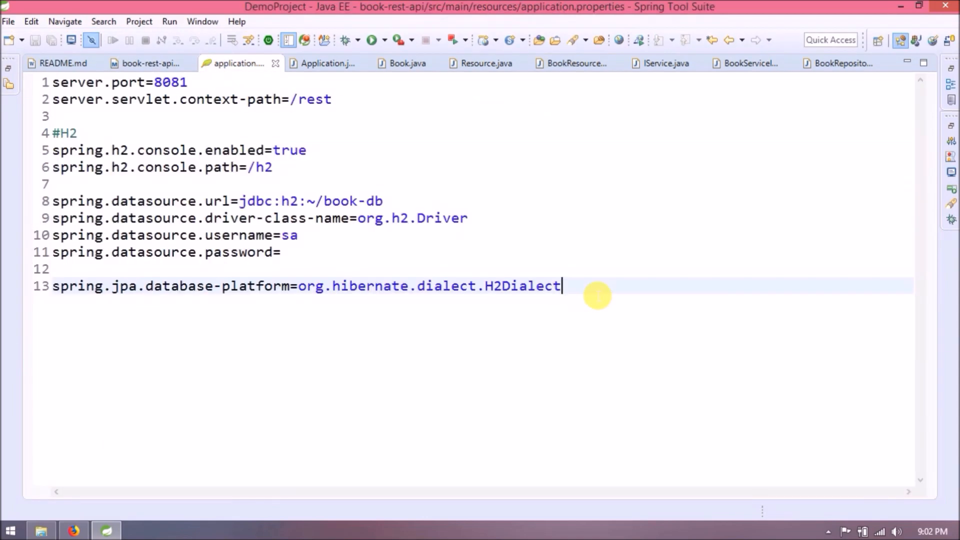
click(406, 63)
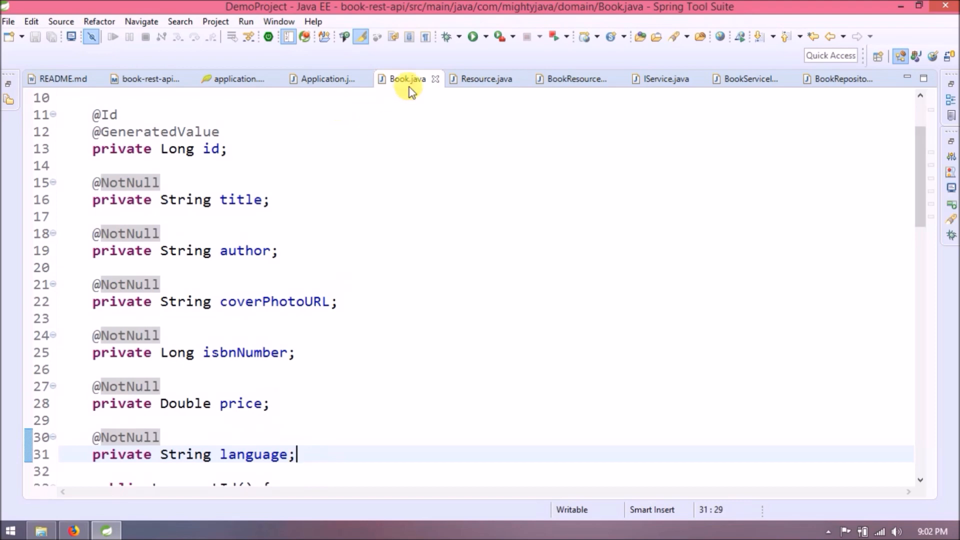
Review the Book, BookResourceImpl, IService and BookServiceImpl classes
click(484, 78)
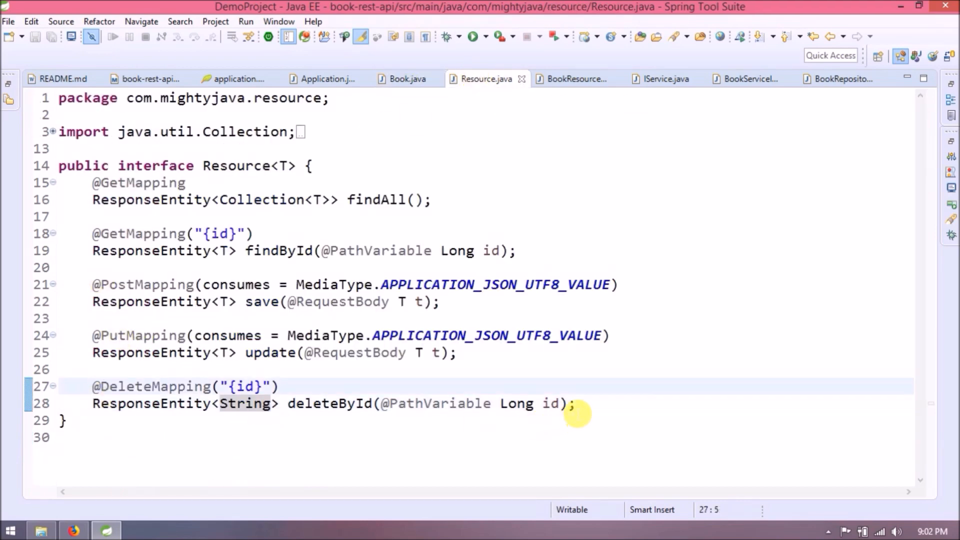
drag(92, 387, 574, 404)
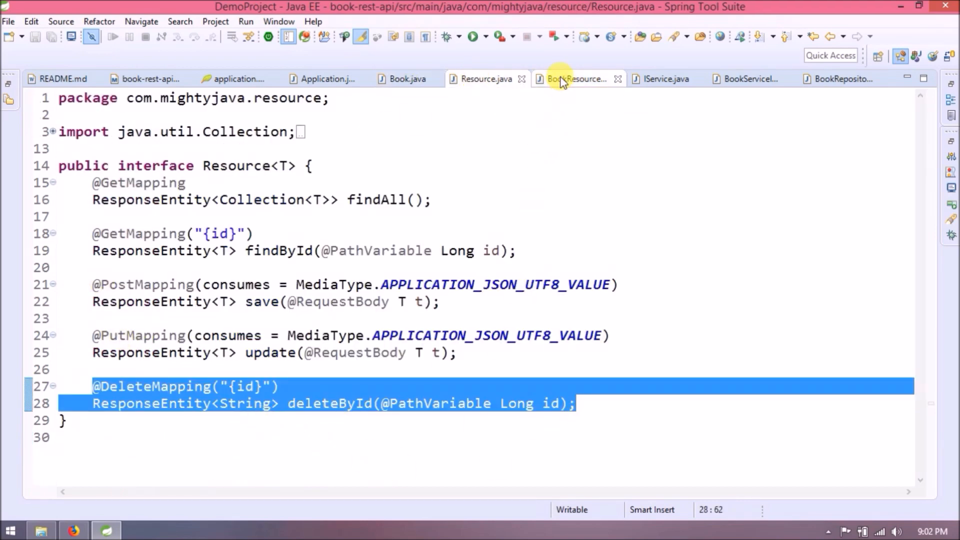
click(576, 79)
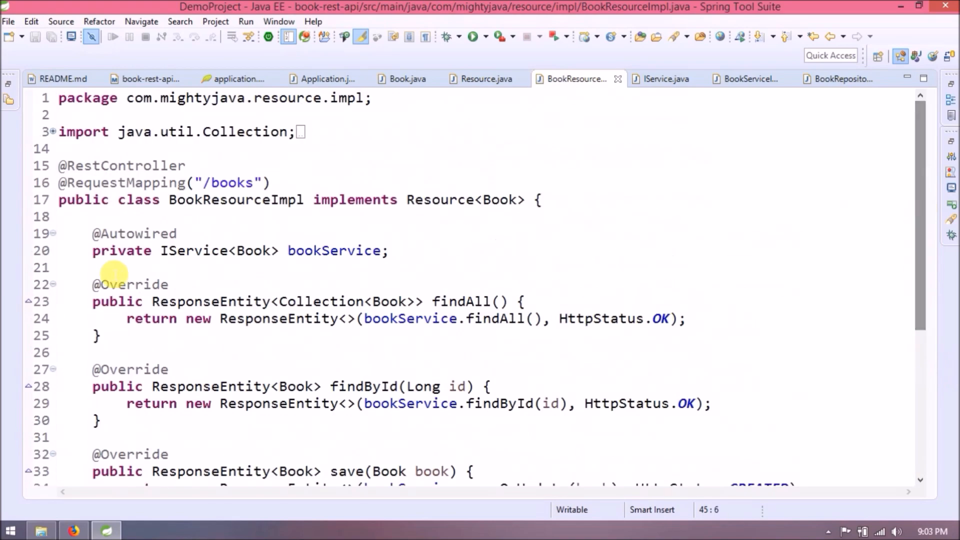
click(391, 251)
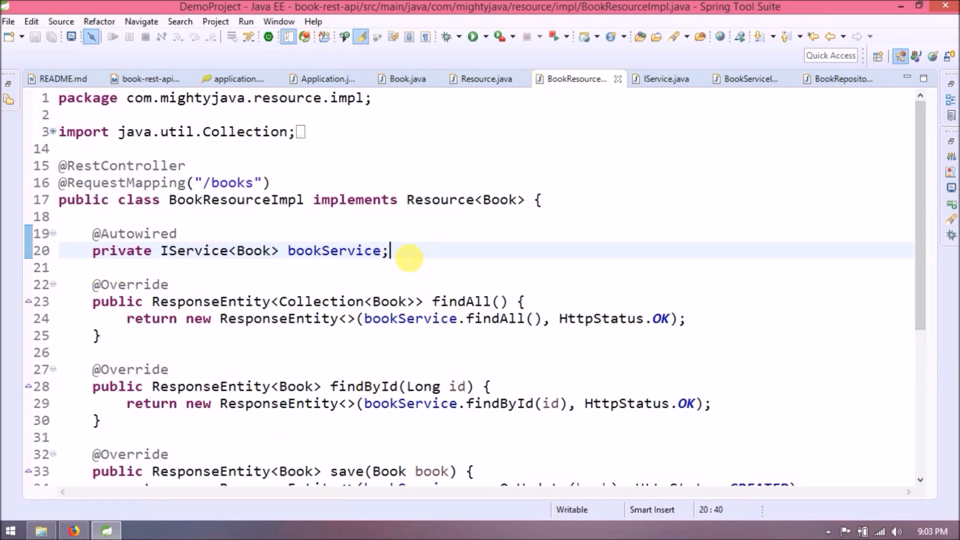
scroll(down, 3)
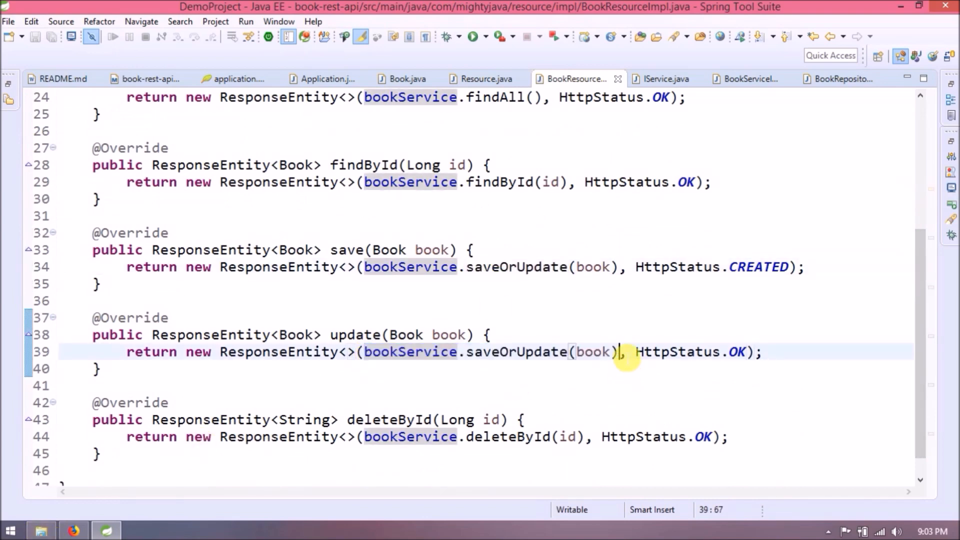
click(666, 78)
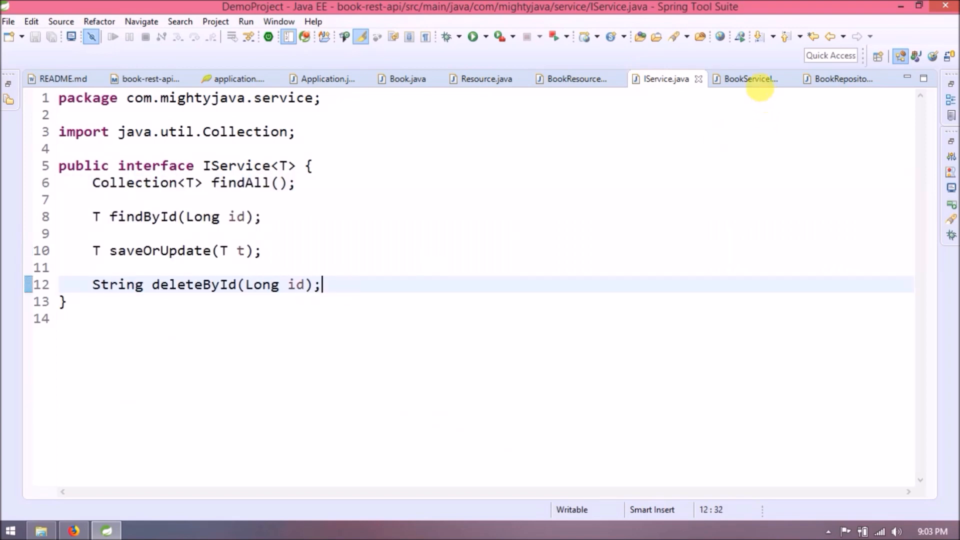
click(749, 79)
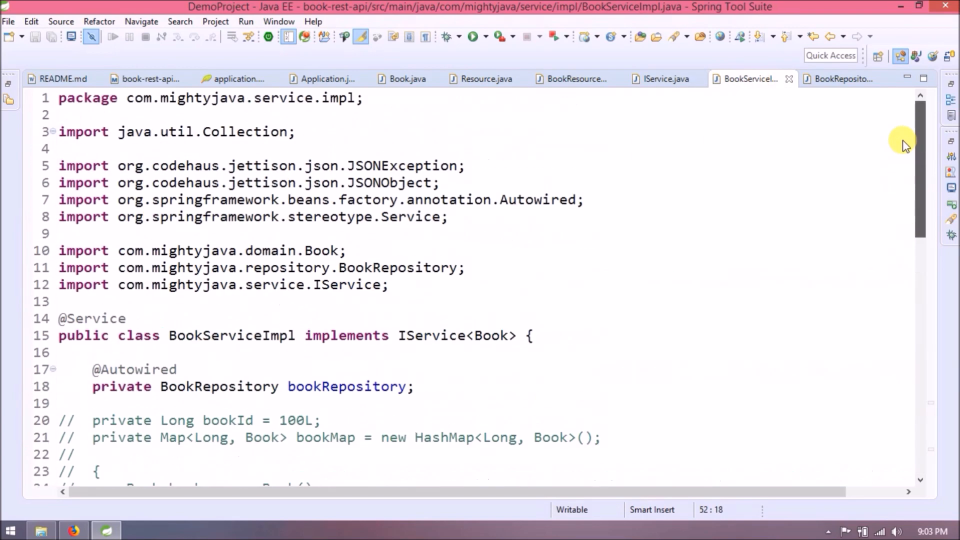
scroll(down, 3)
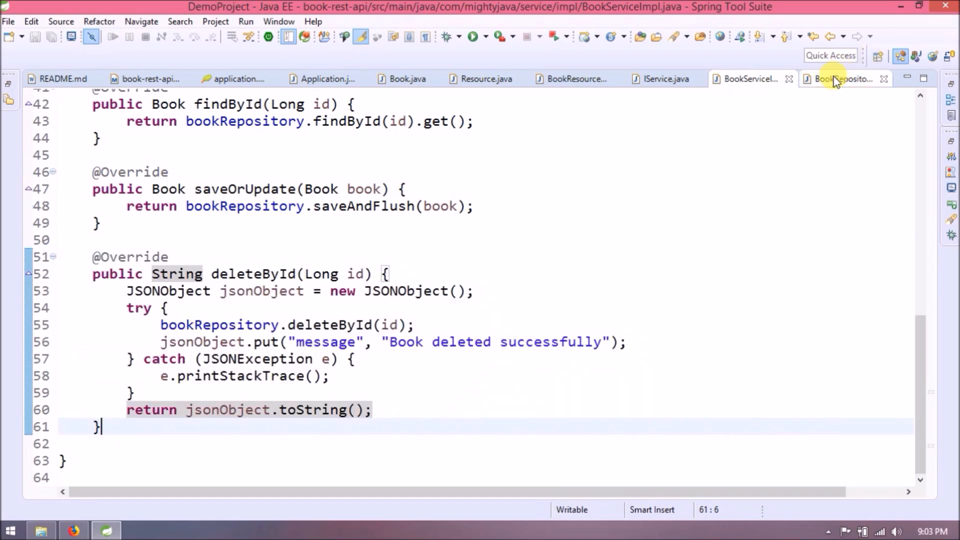
click(845, 79)
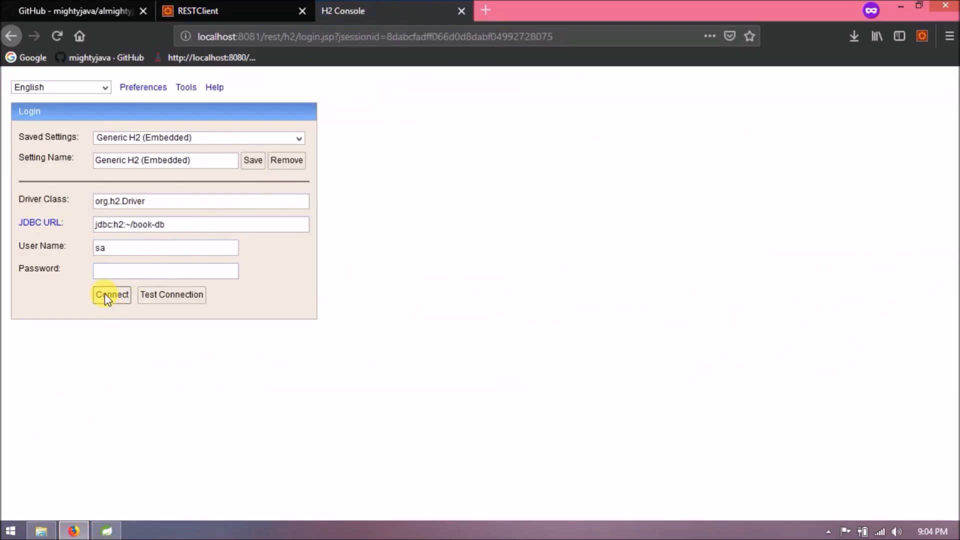
Connect H2 Console to book-db and run SELECT * FROM BOOK, which returns no rows
click(111, 294)
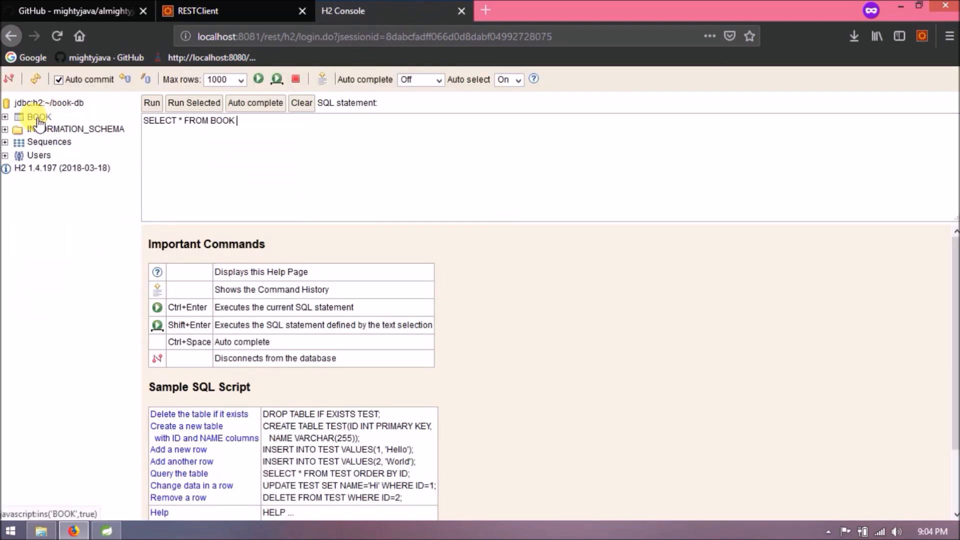
click(151, 102)
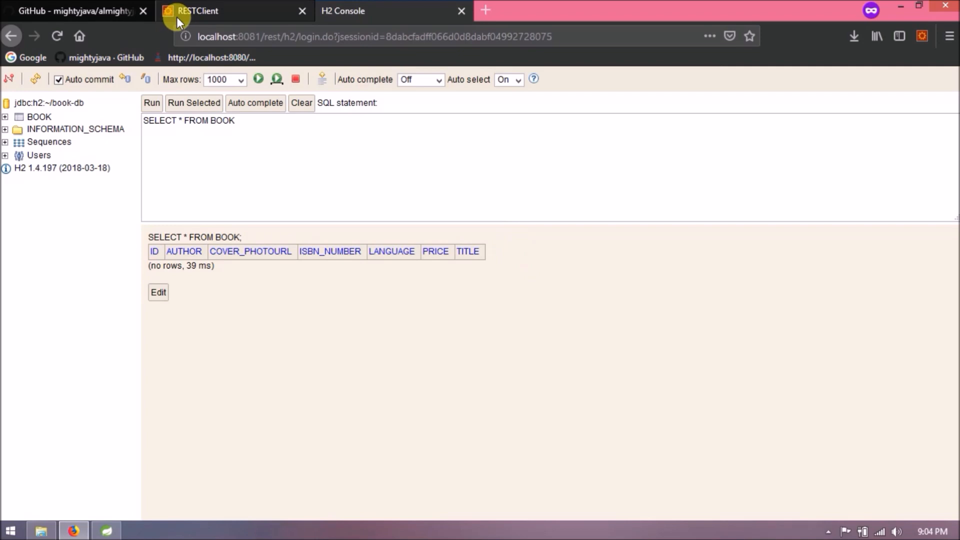
click(232, 10)
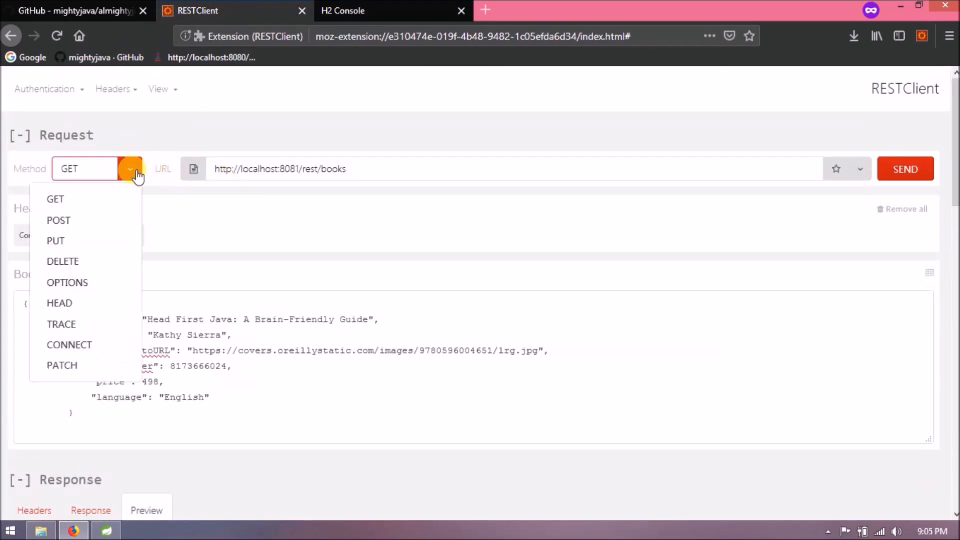
POST Head First Java, then GET /rest/books/ and see it returned with id 1
click(59, 221)
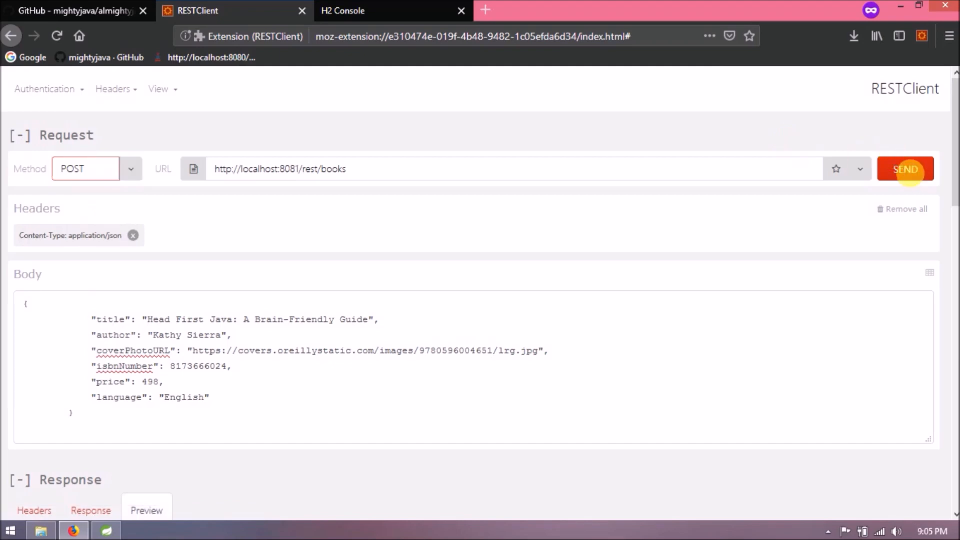
click(906, 169)
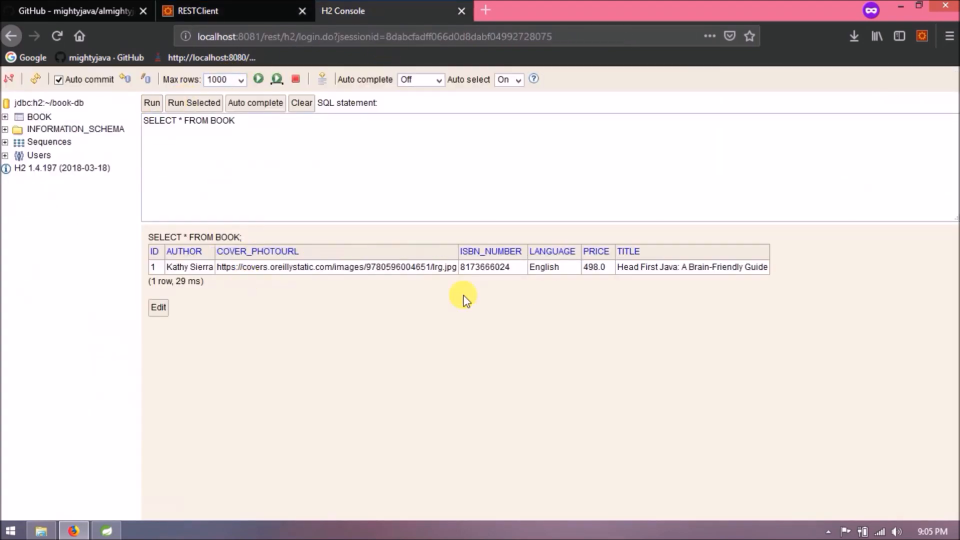
double_click(594, 267)
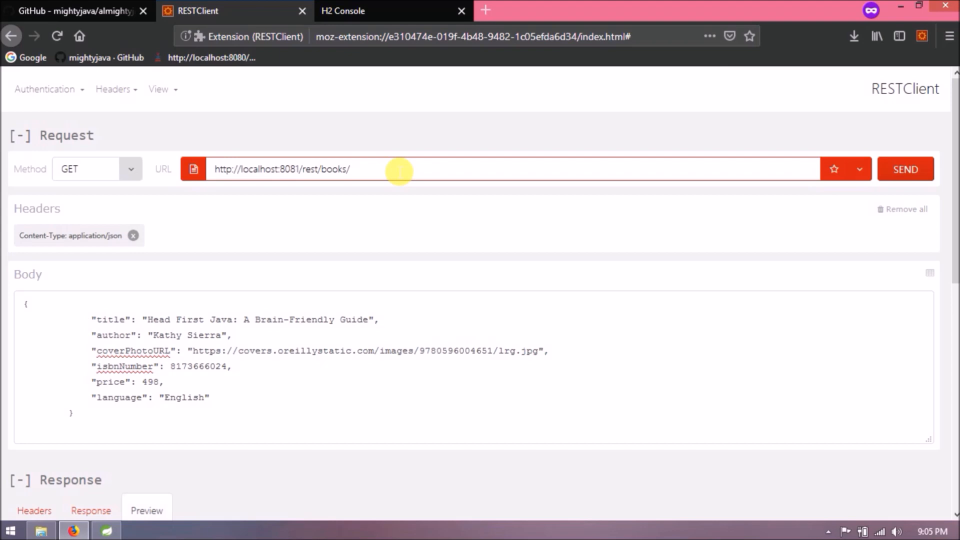
click(905, 169)
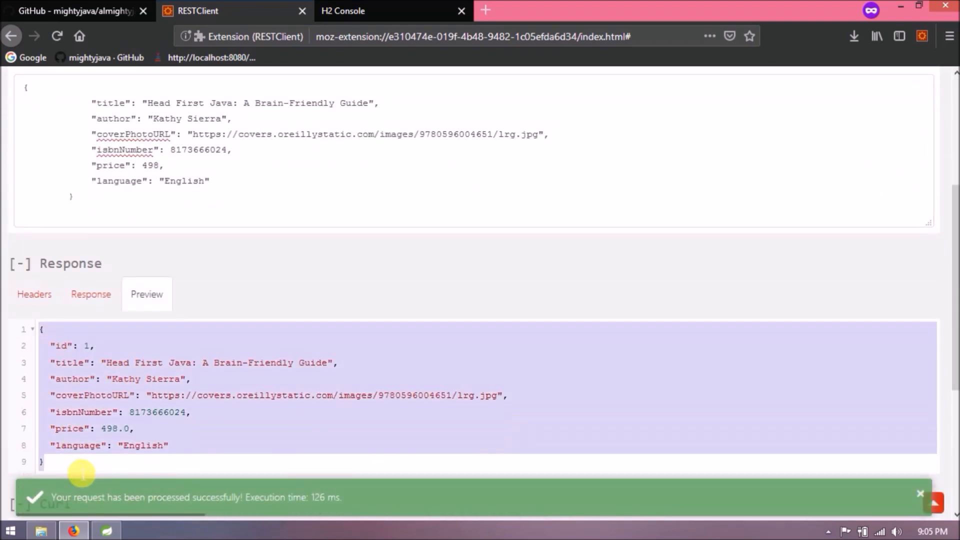
scroll(up, 3)
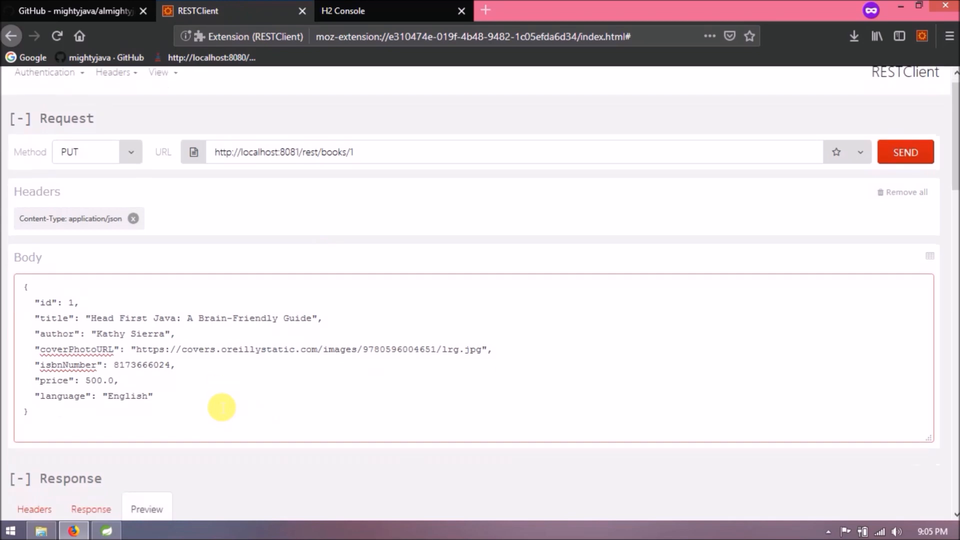
Send a PUT for book 1 with price 500.0 and confirm it in H2 Console
click(905, 152)
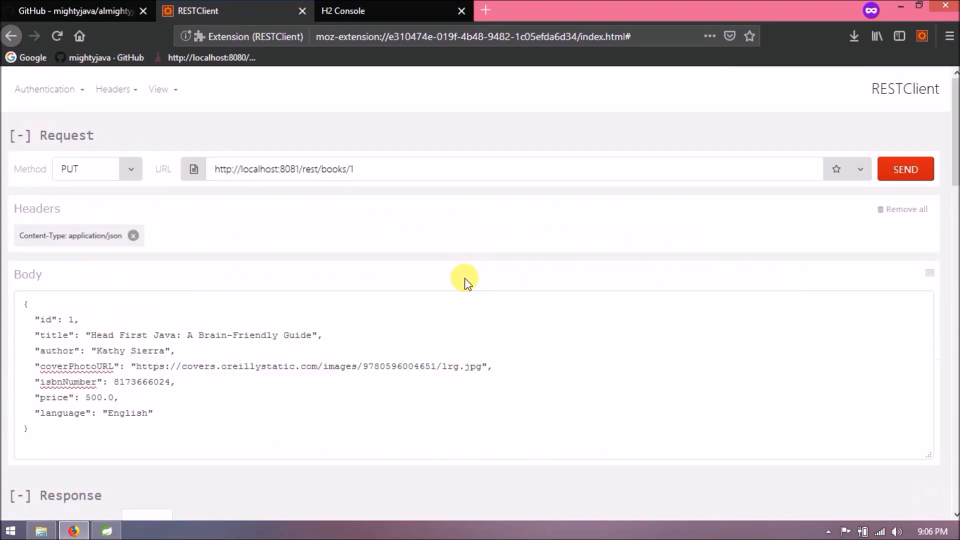
click(371, 169)
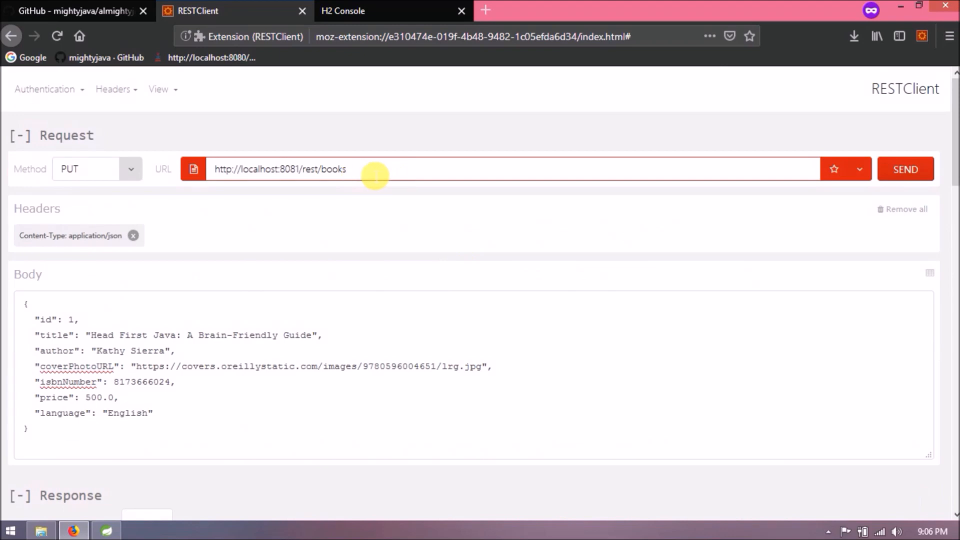
click(906, 169)
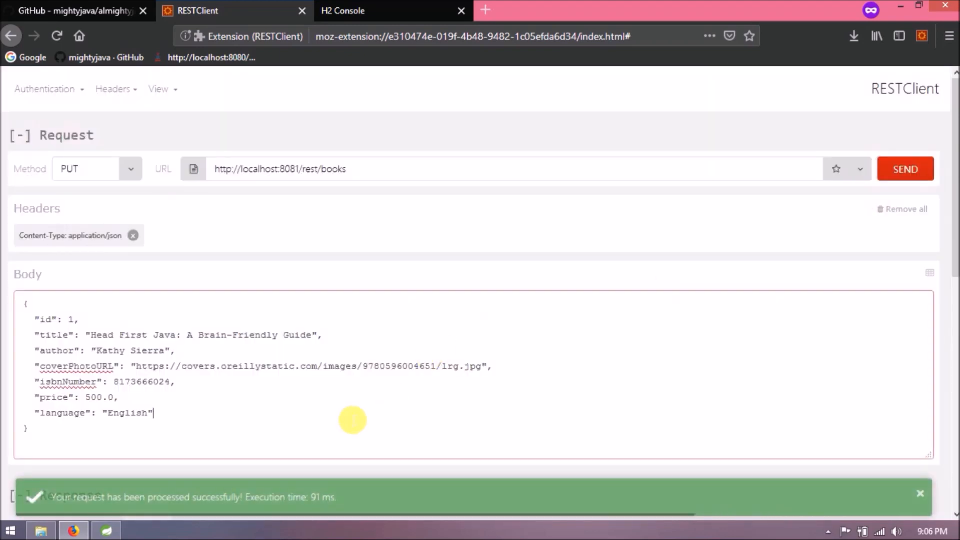
scroll(down, 3)
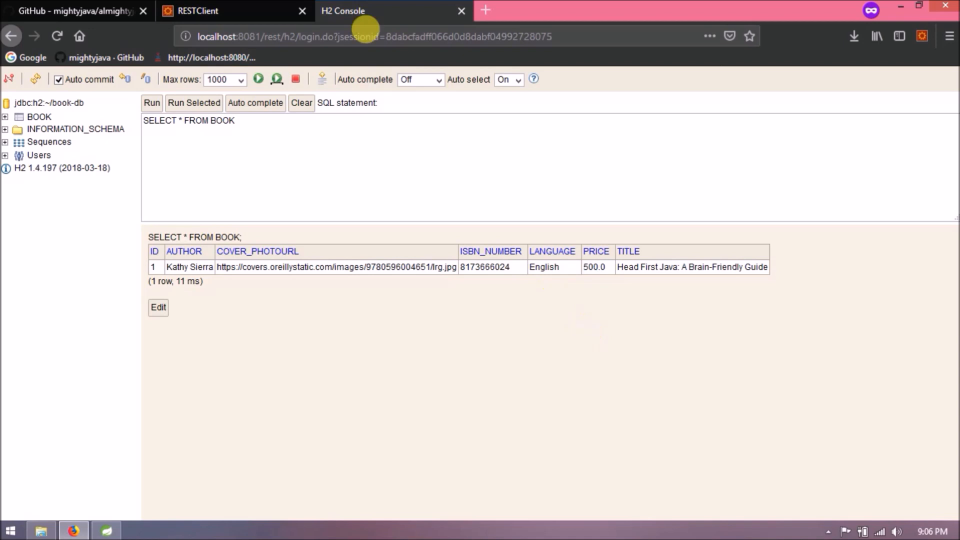
click(233, 11)
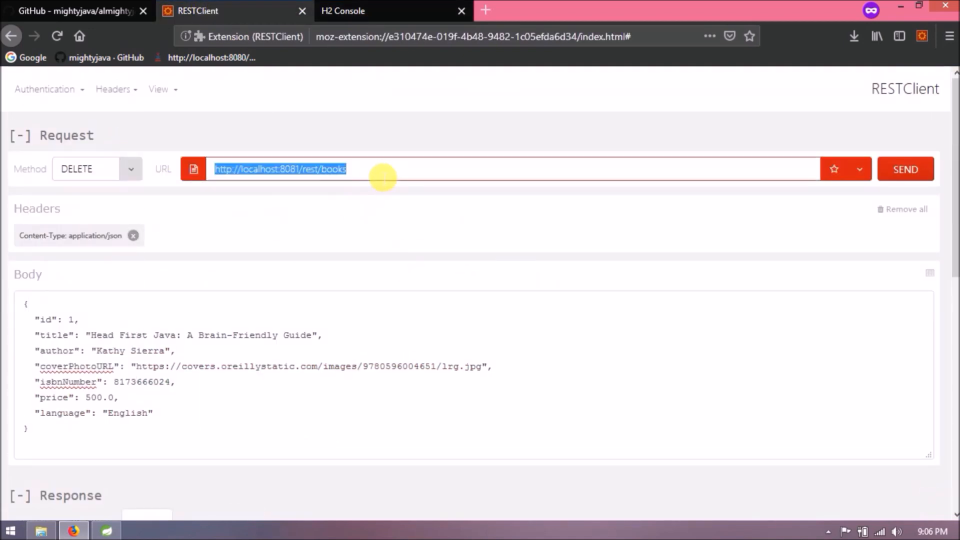
Send DELETE to the book URL with /1, then rerun the BOOK table query
text(/1)
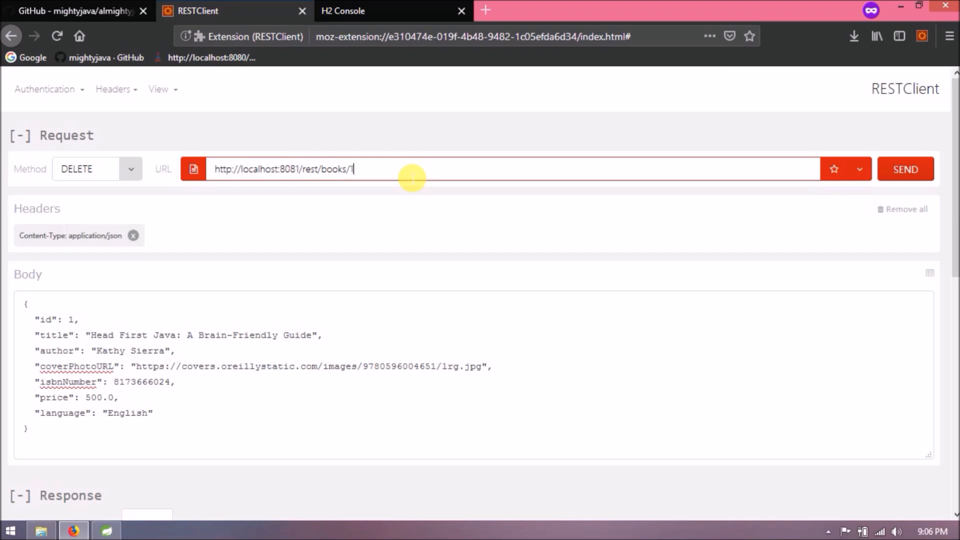
click(905, 169)
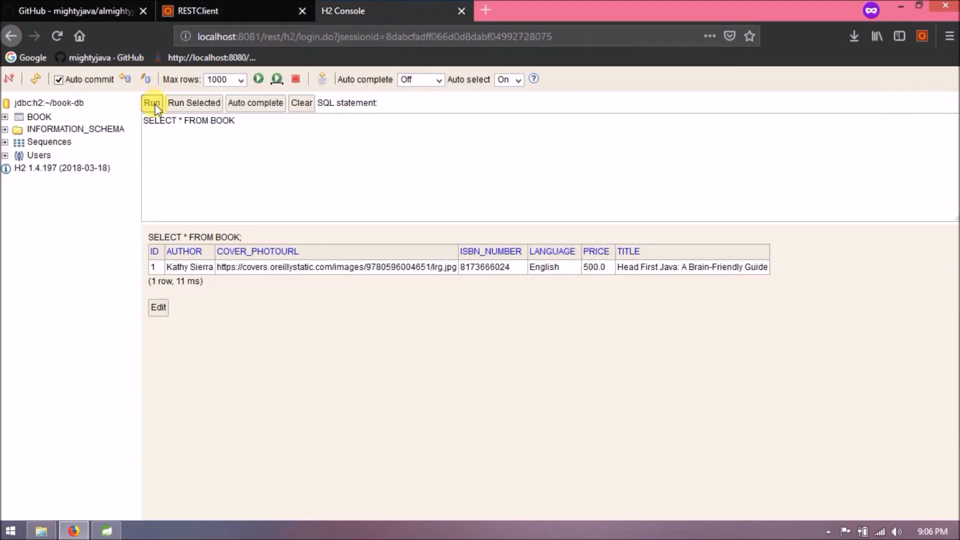
click(151, 102)
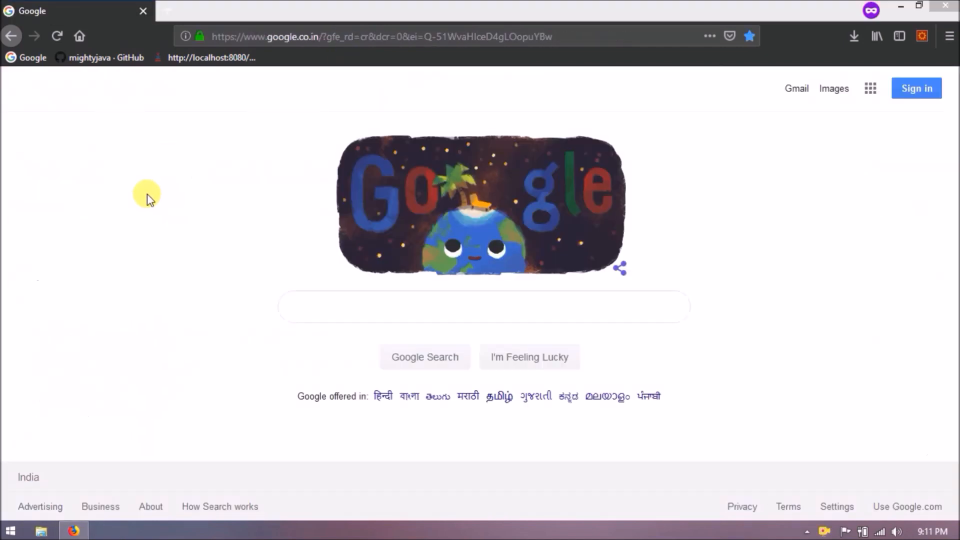
mouse_move(84, 63)
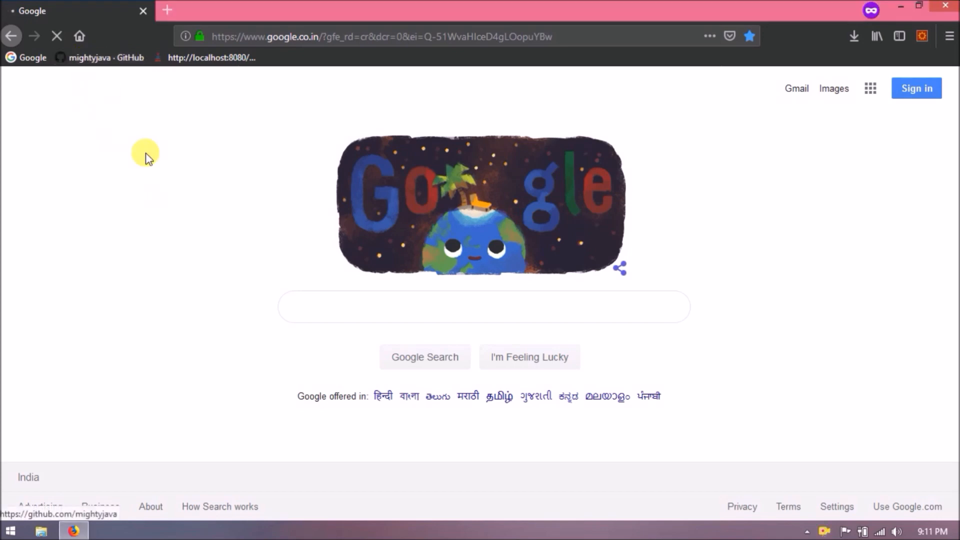
Open the book-rest-api repository from the mightyjava GitHub profile's repositories
click(106, 57)
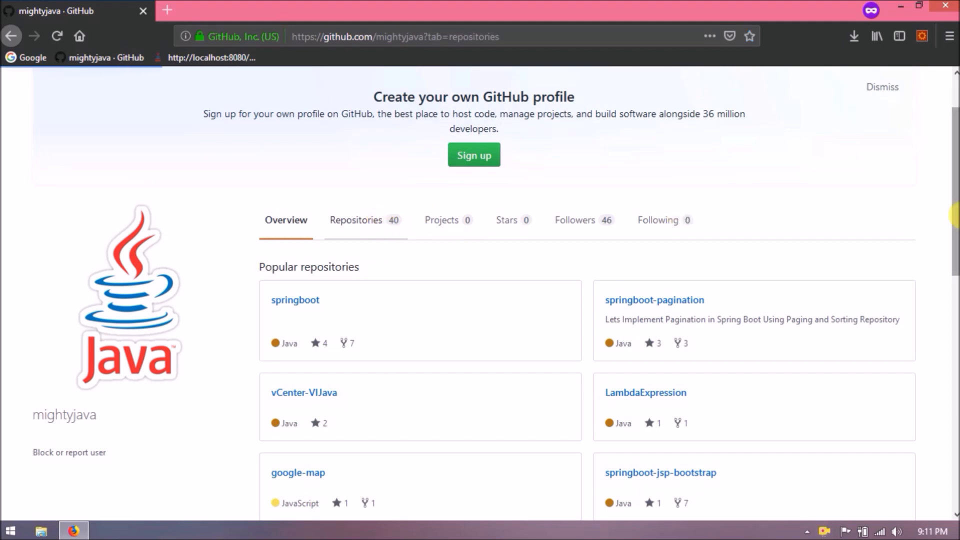
click(356, 220)
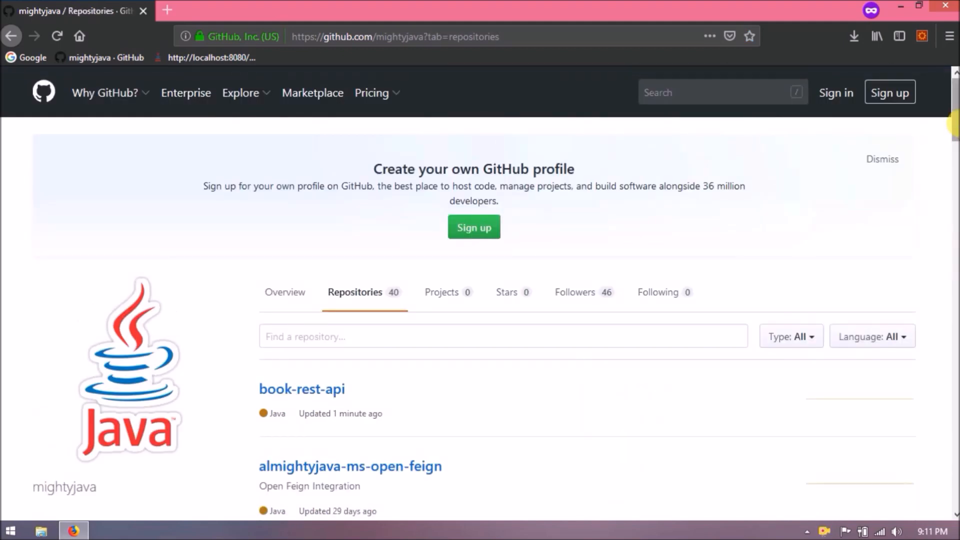
click(301, 389)
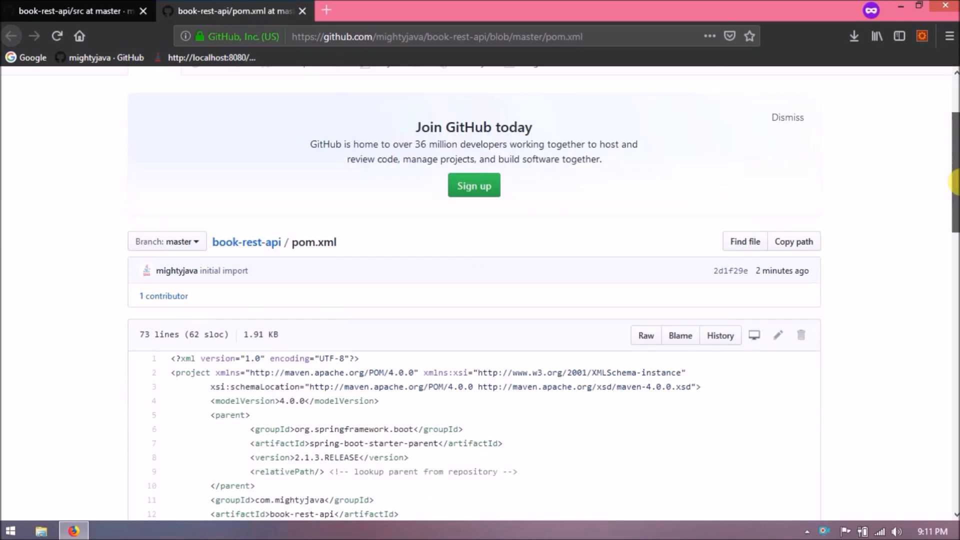
Scroll through the pom.xml dependencies, then return to the repositories list
scroll(down, 3)
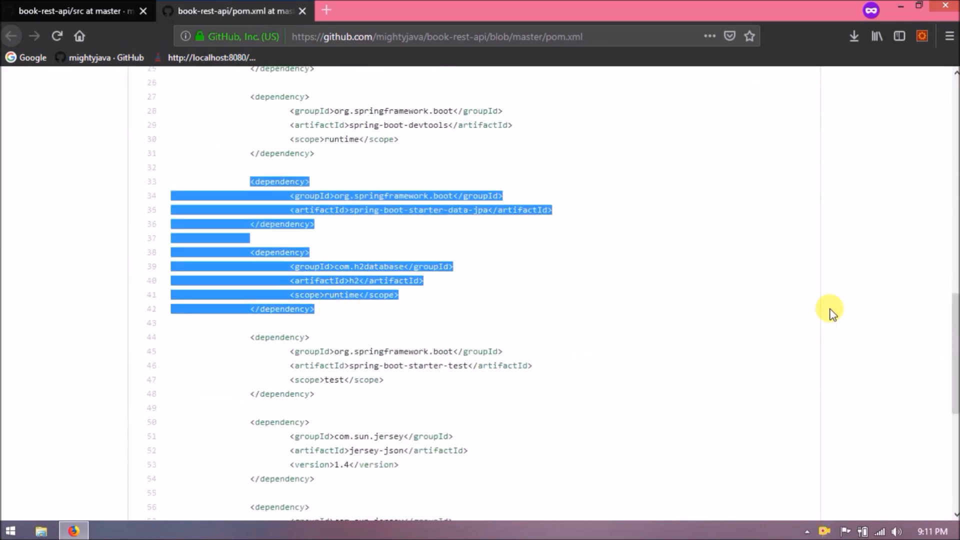
scroll(down, 3)
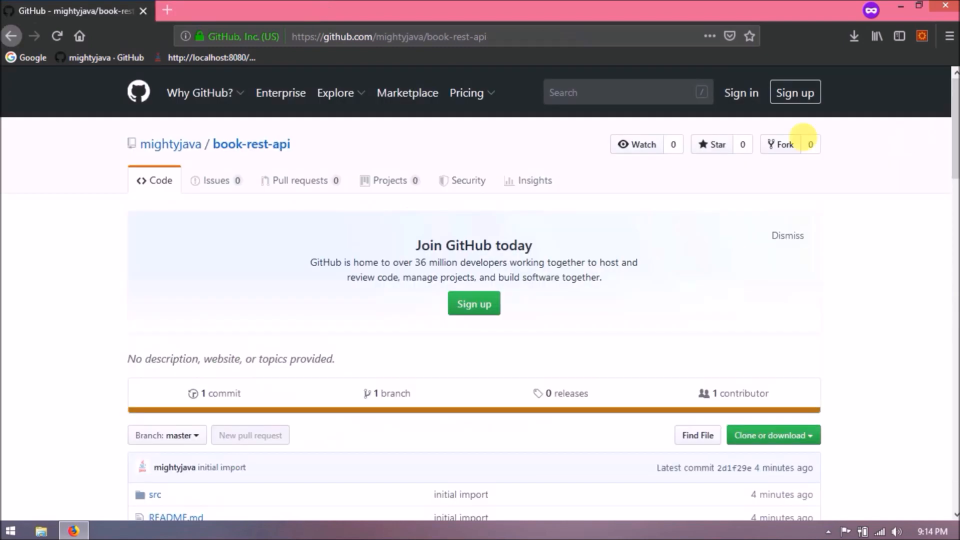
double_click(251, 144)
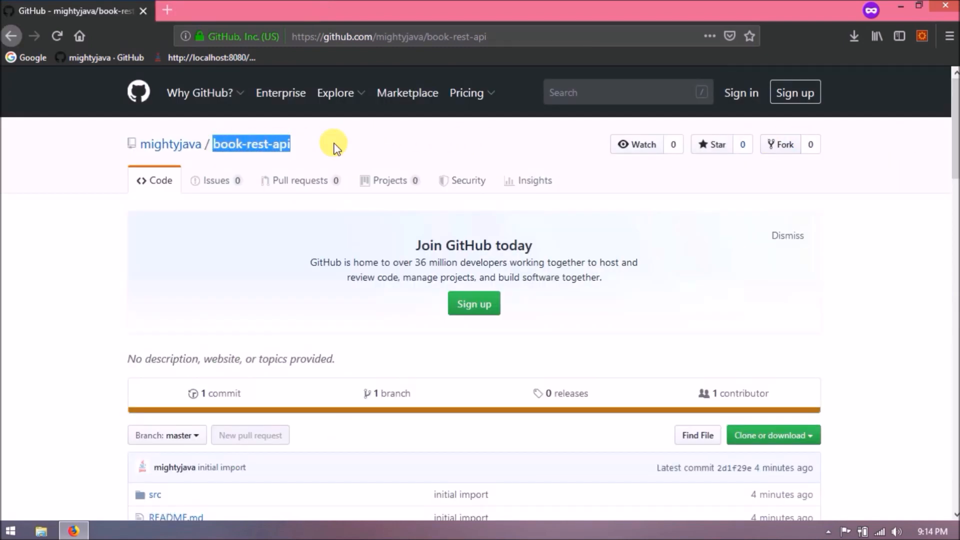
click(170, 144)
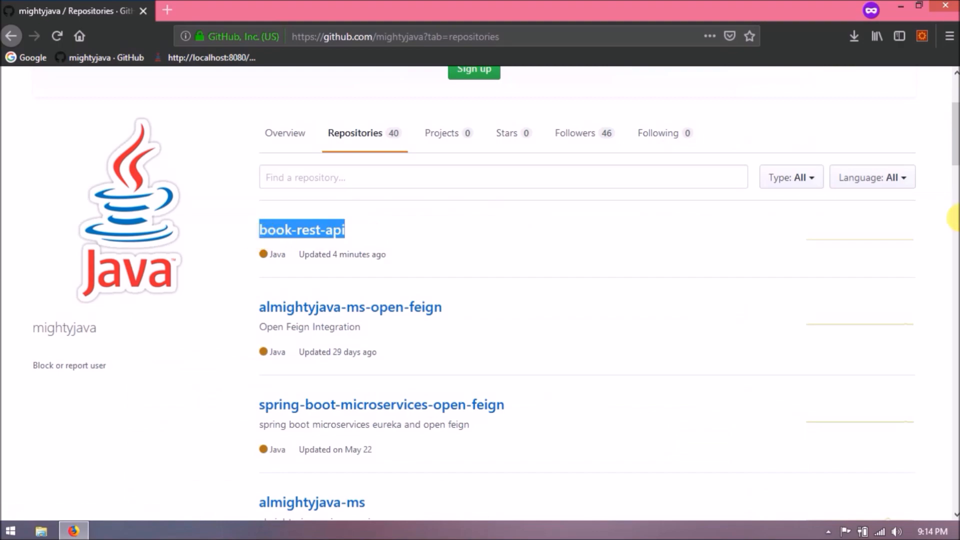